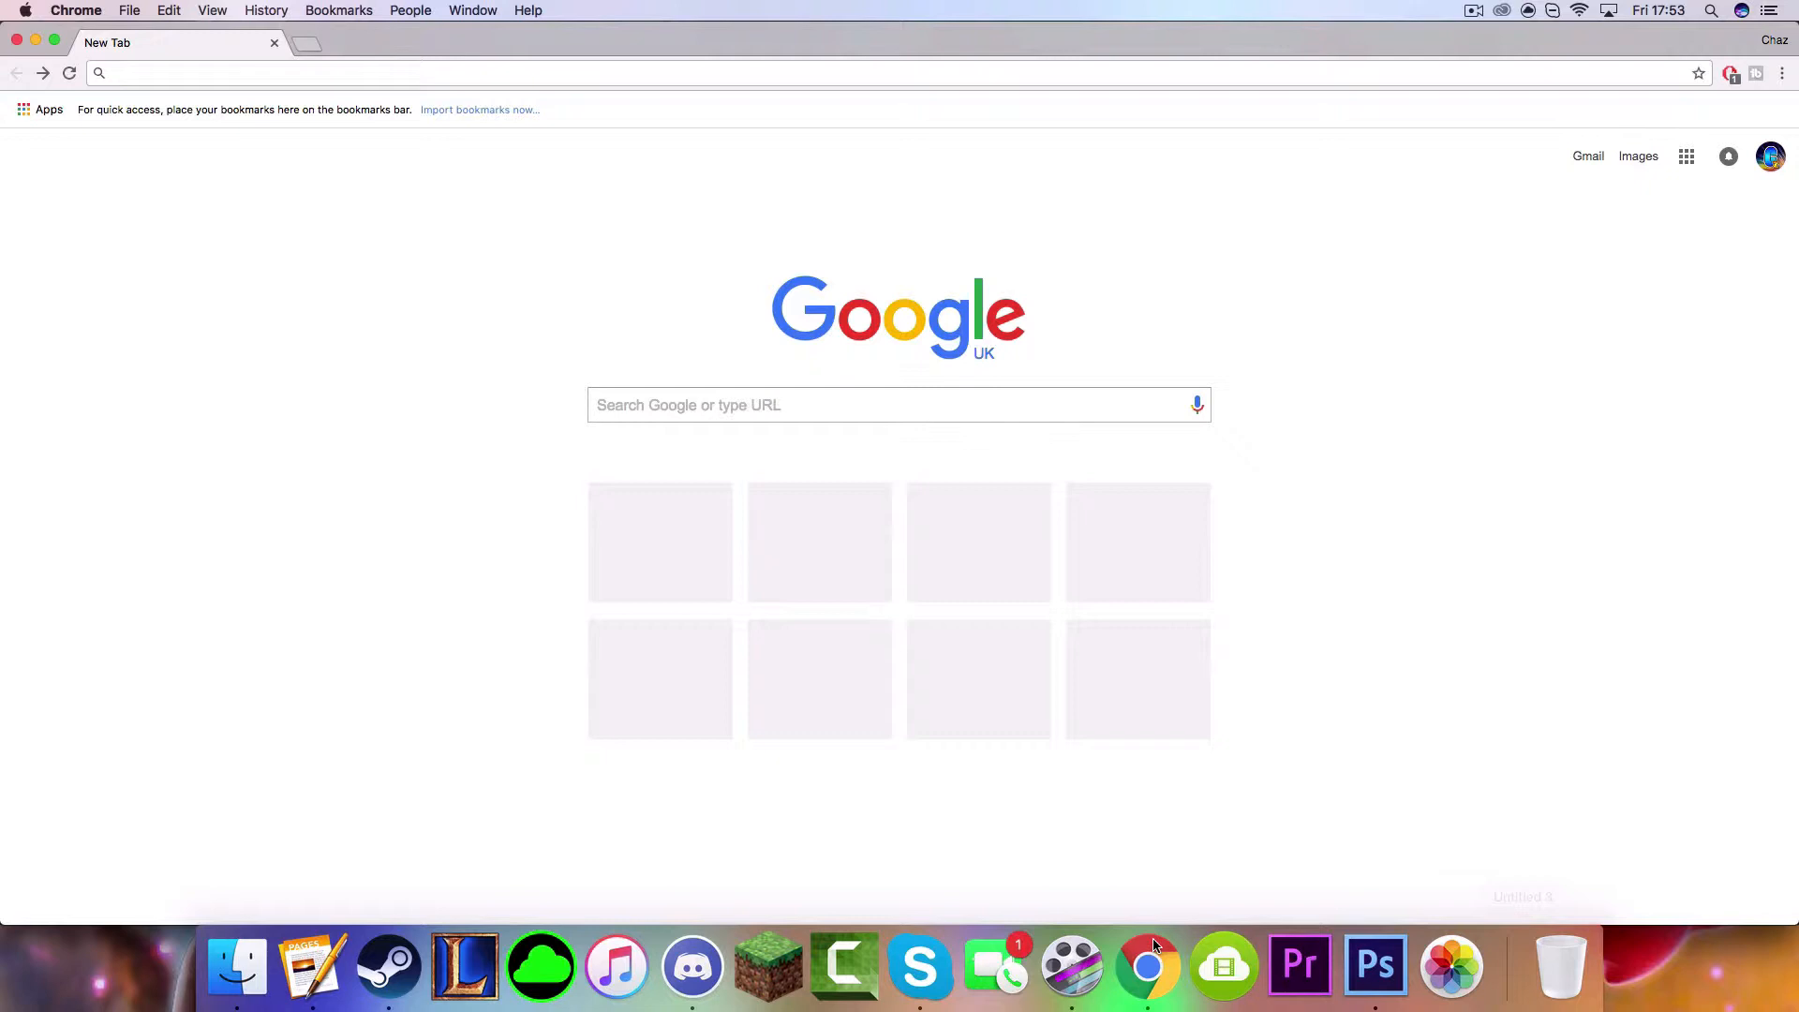
{"action": "mouse_move", "coordinate": [944, 660]}
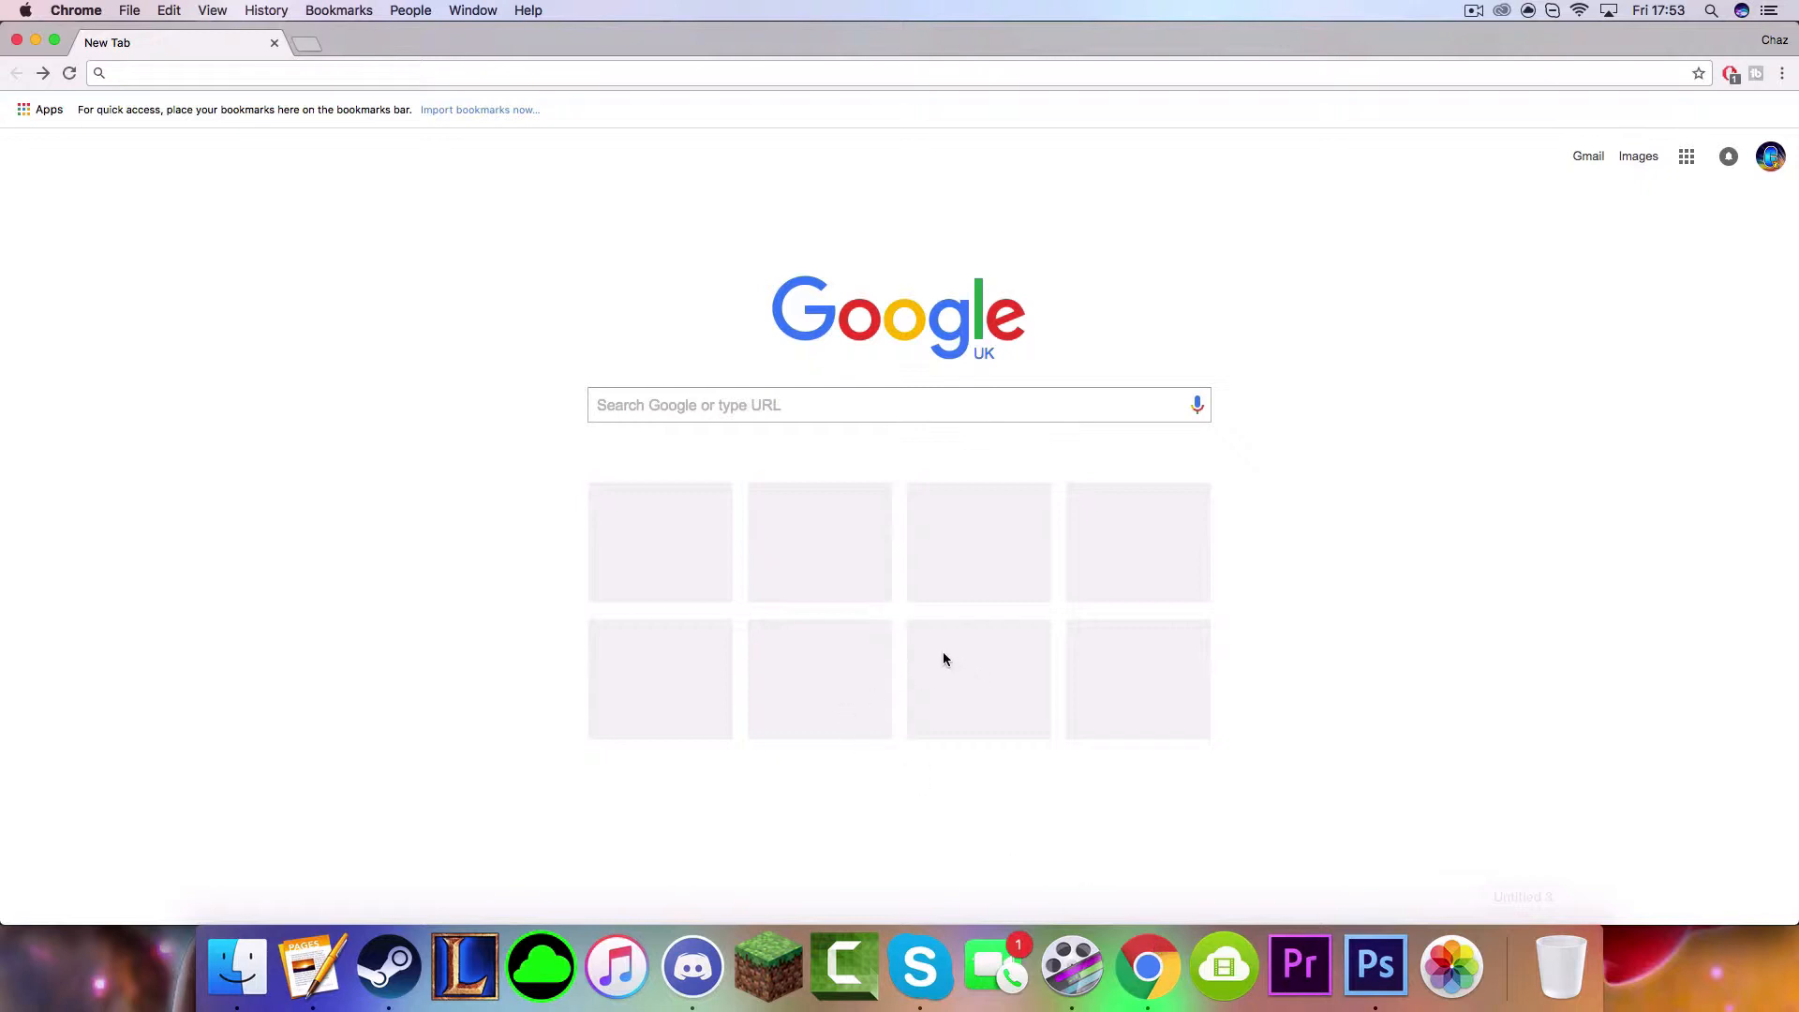
{"action": "mouse_move", "coordinate": [982, 626]}
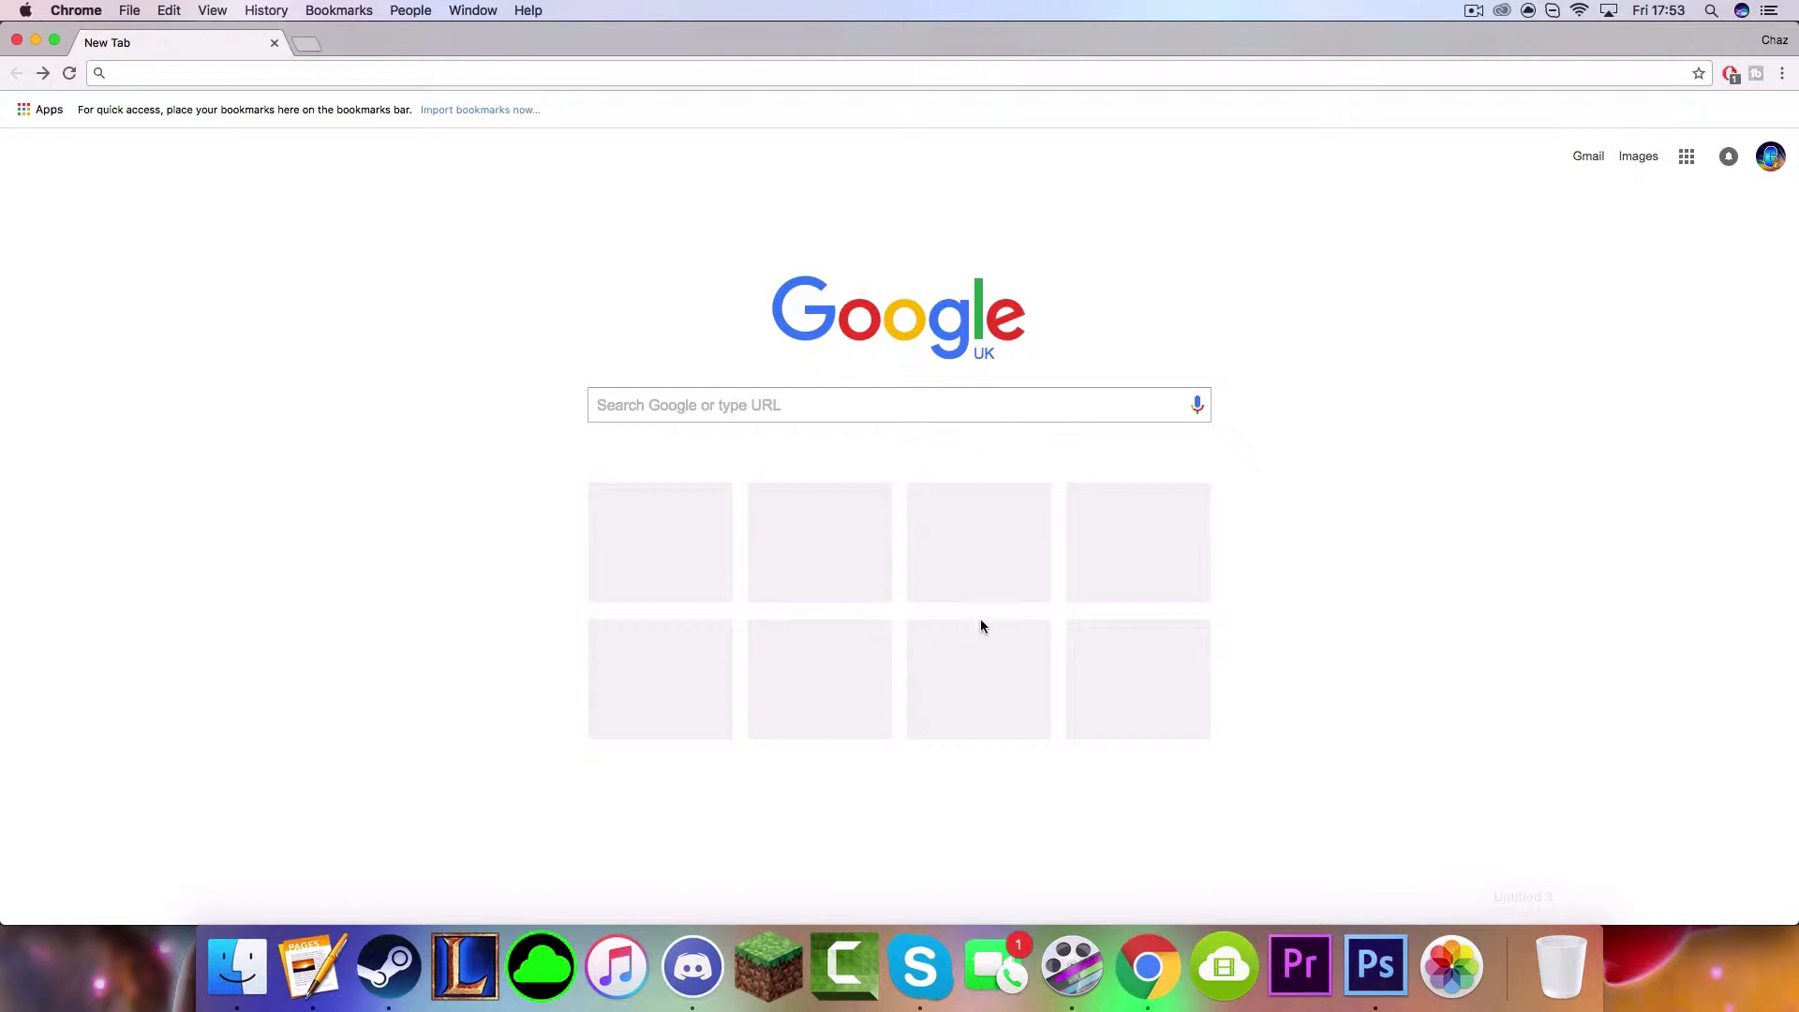
{"action": "mouse_move", "coordinate": [896, 660]}
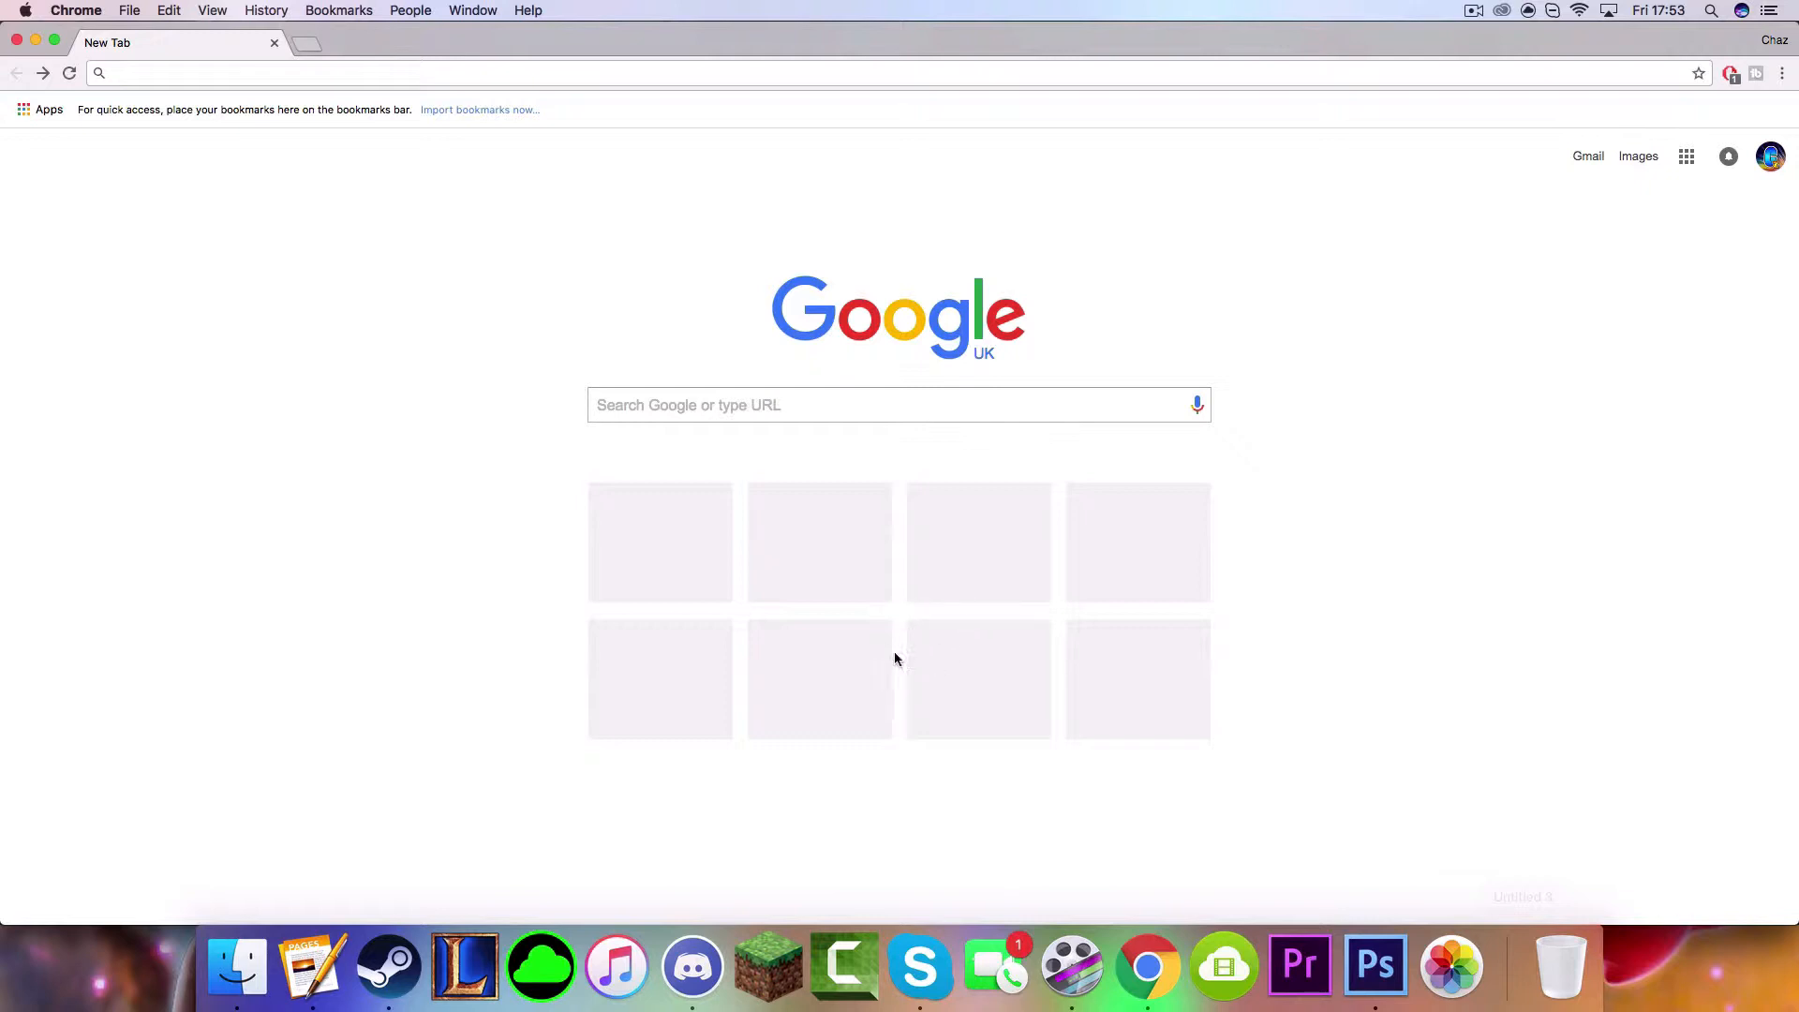
{"action": "mouse_move", "coordinate": [909, 643]}
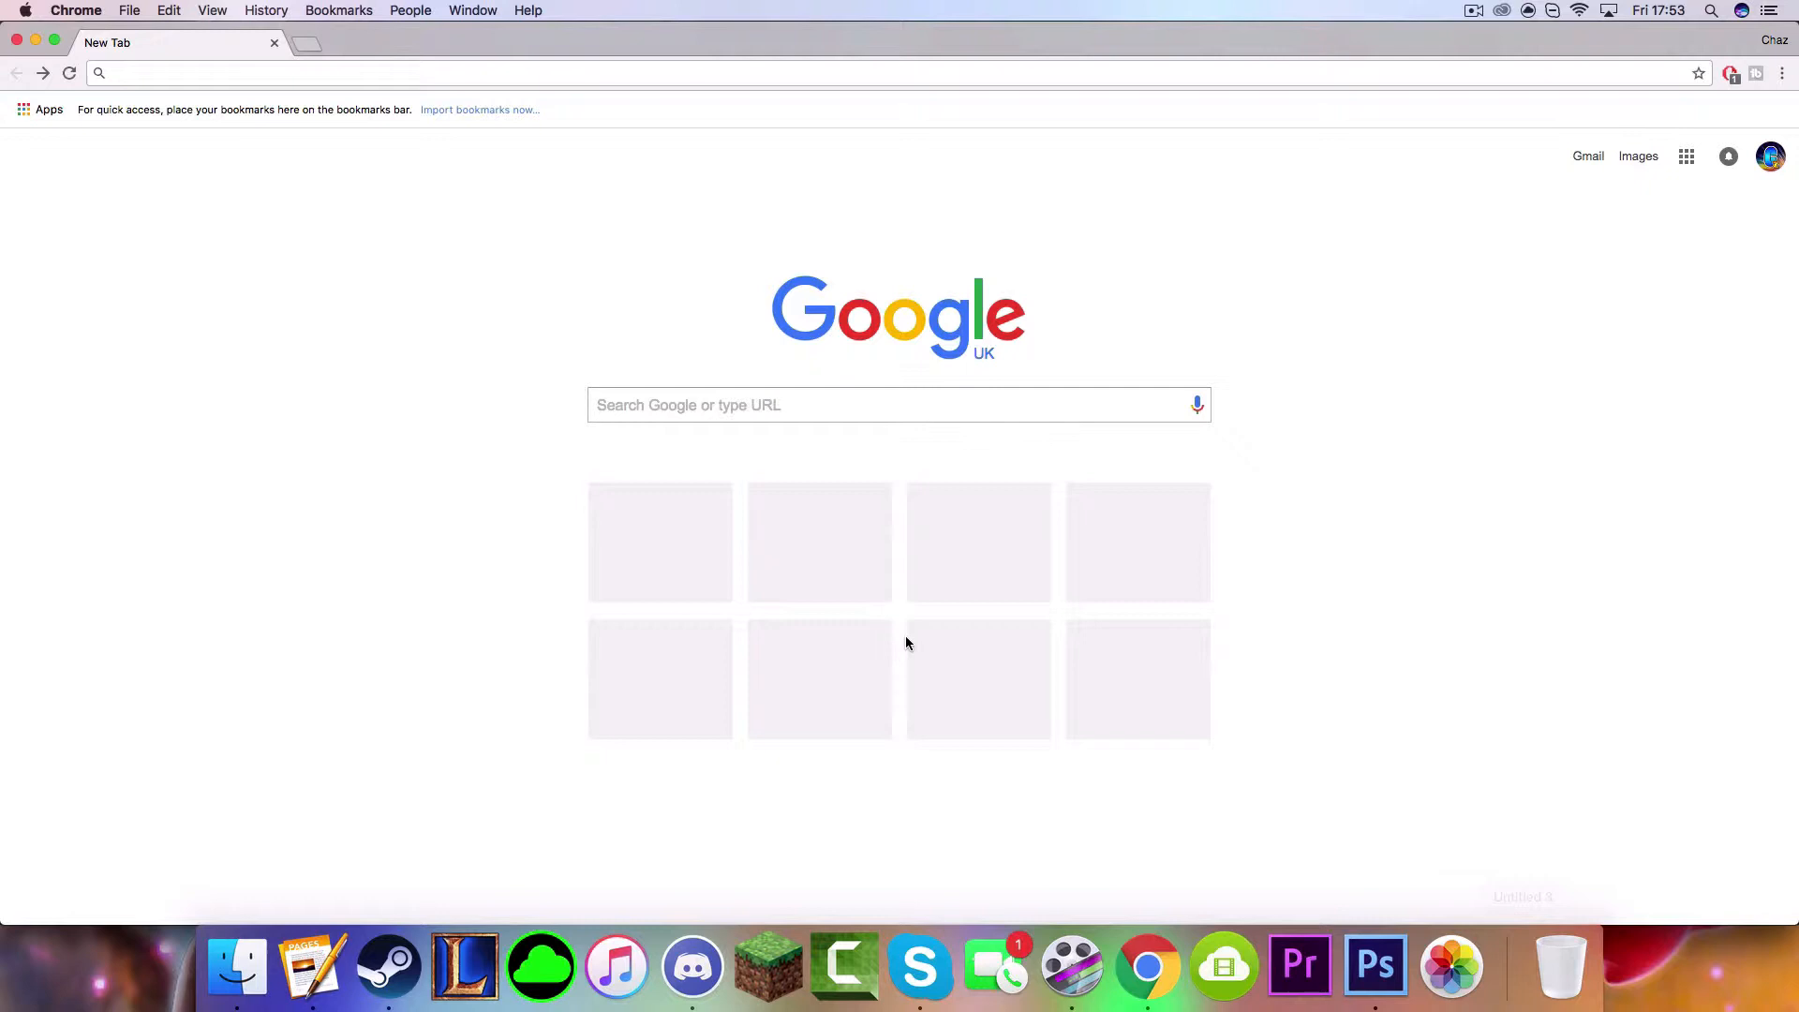
{"action": "mouse_move", "coordinate": [909, 646]}
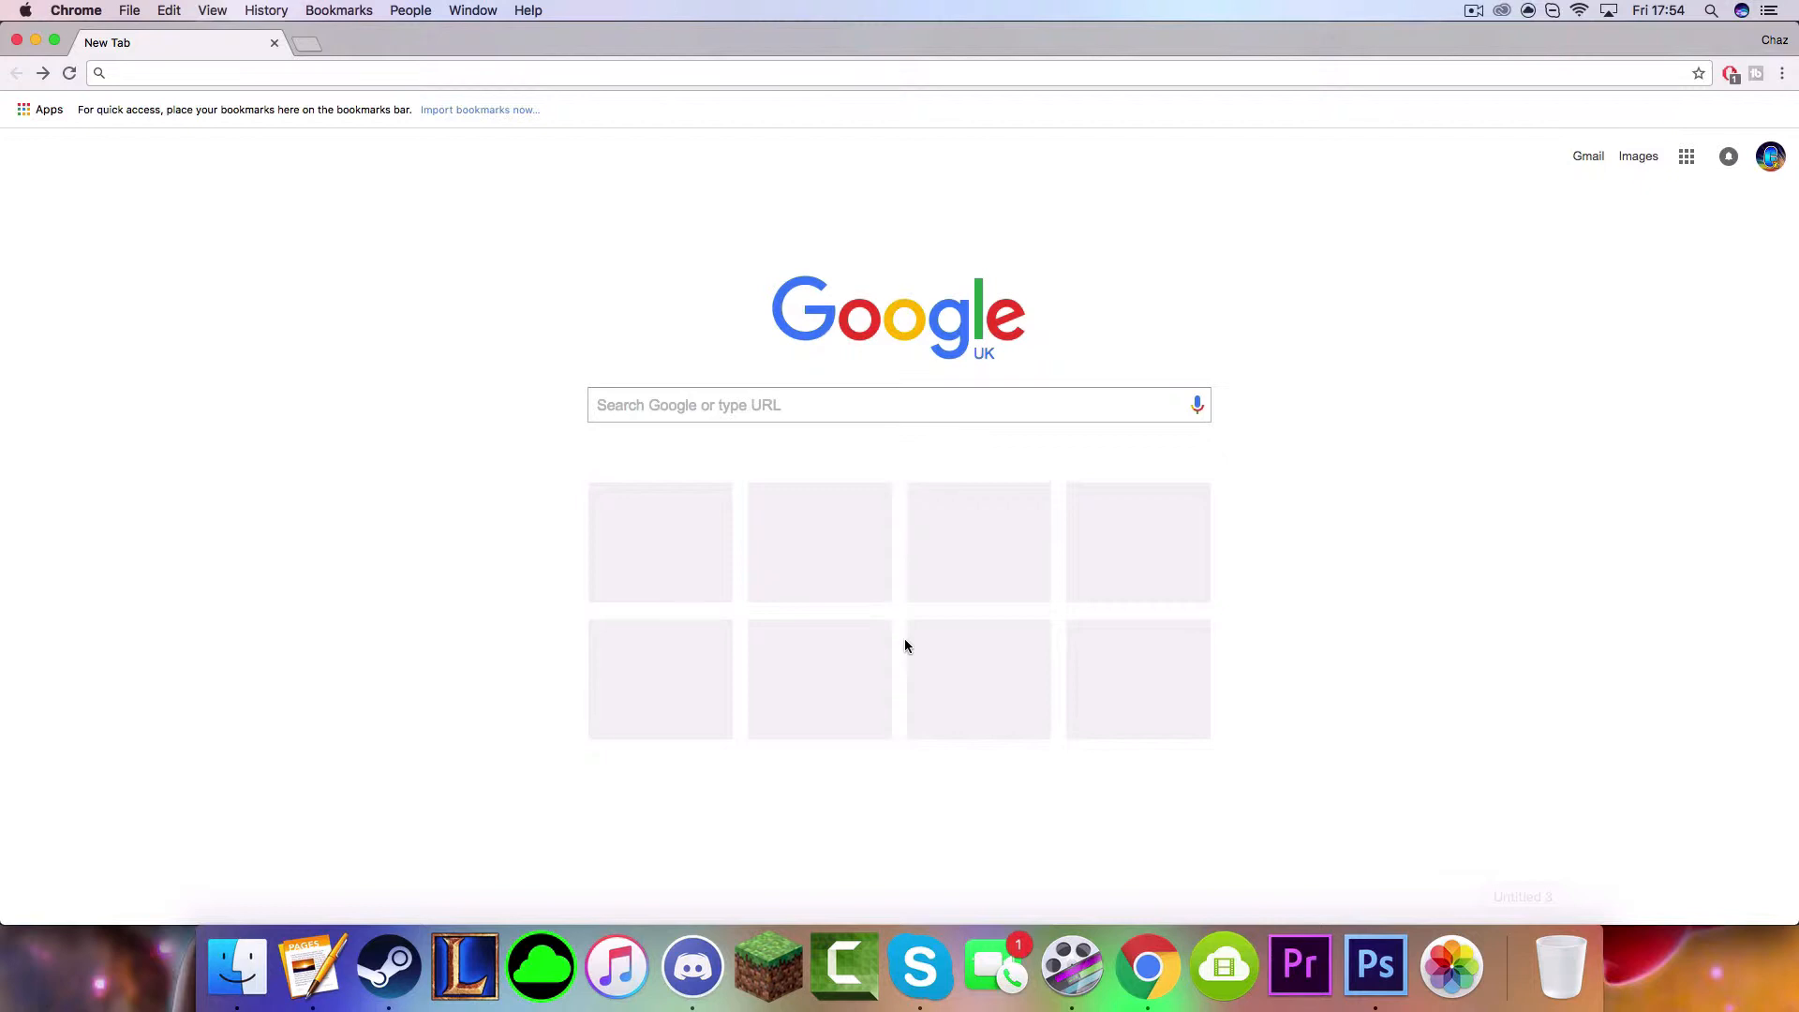
{"action": "mouse_move", "coordinate": [982, 611]}
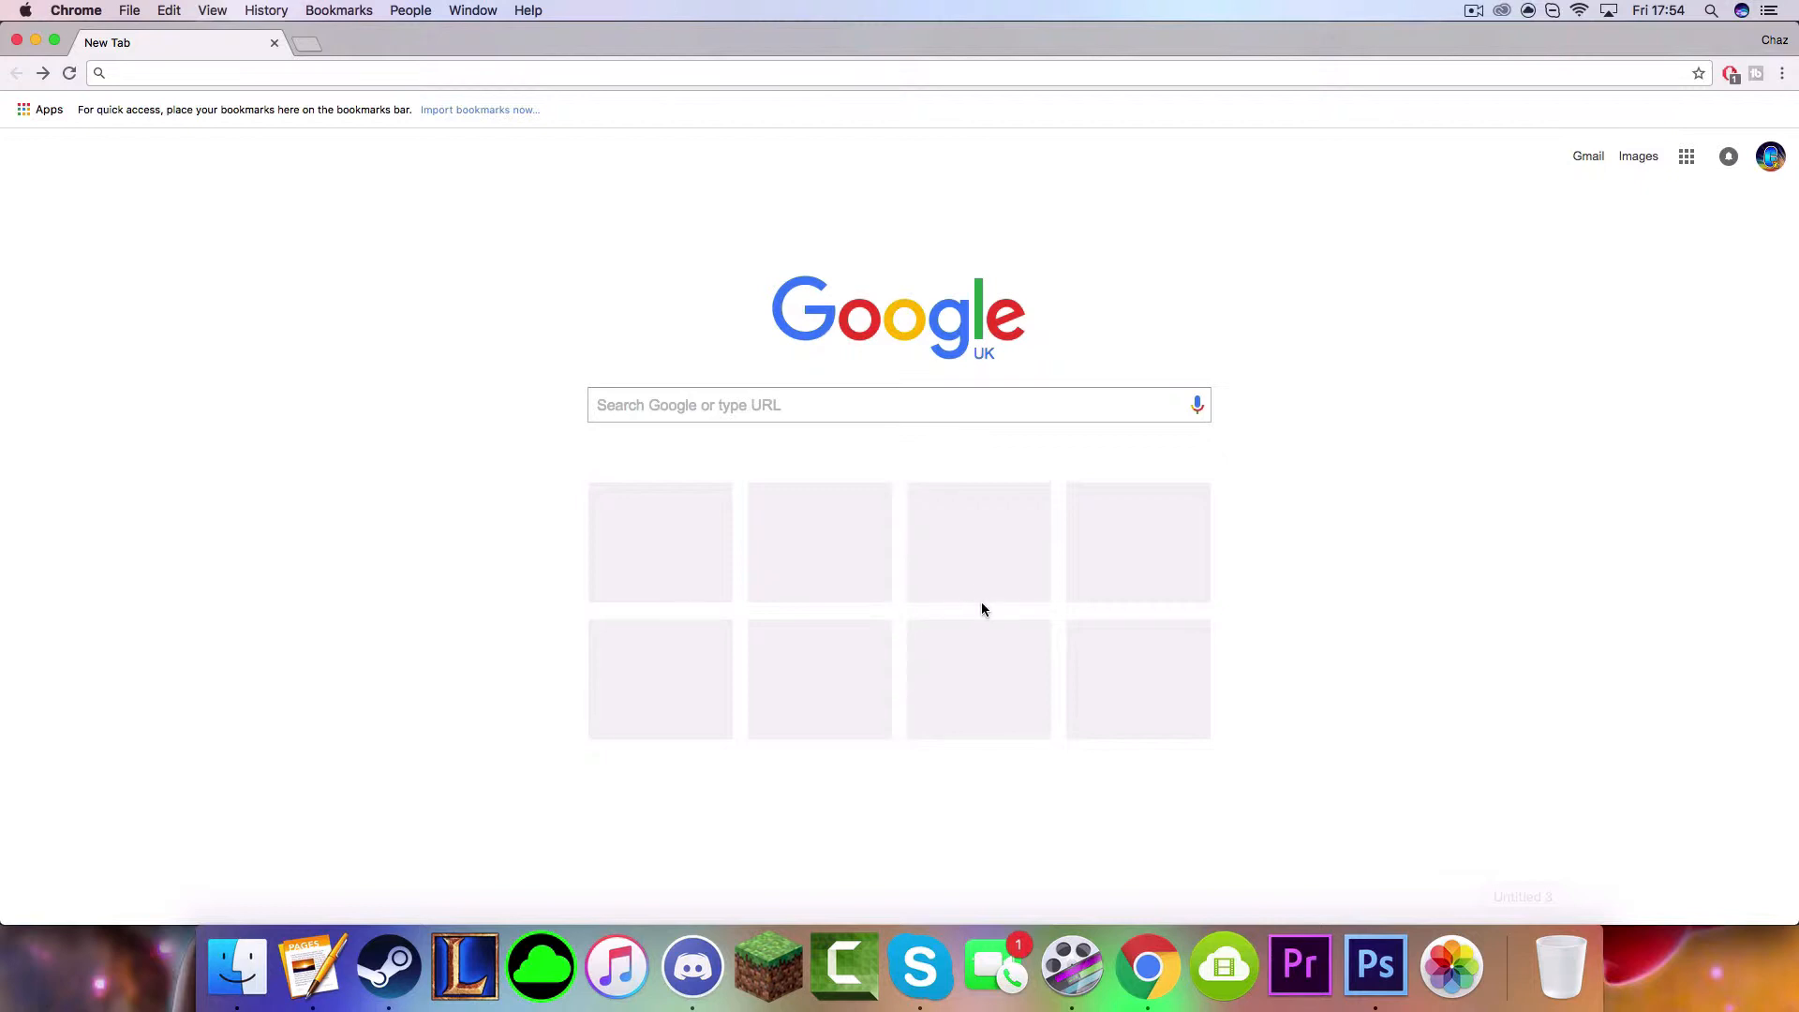
Enter the Google Drive file URL (drive.google.com/file/d/0ByPhWos.../view) in the address bar.
{"action": "type", "text": "https://drive.google.com/file/d/0ByPhWosTsMXeYUlFUlVSaENkV0k/view"}
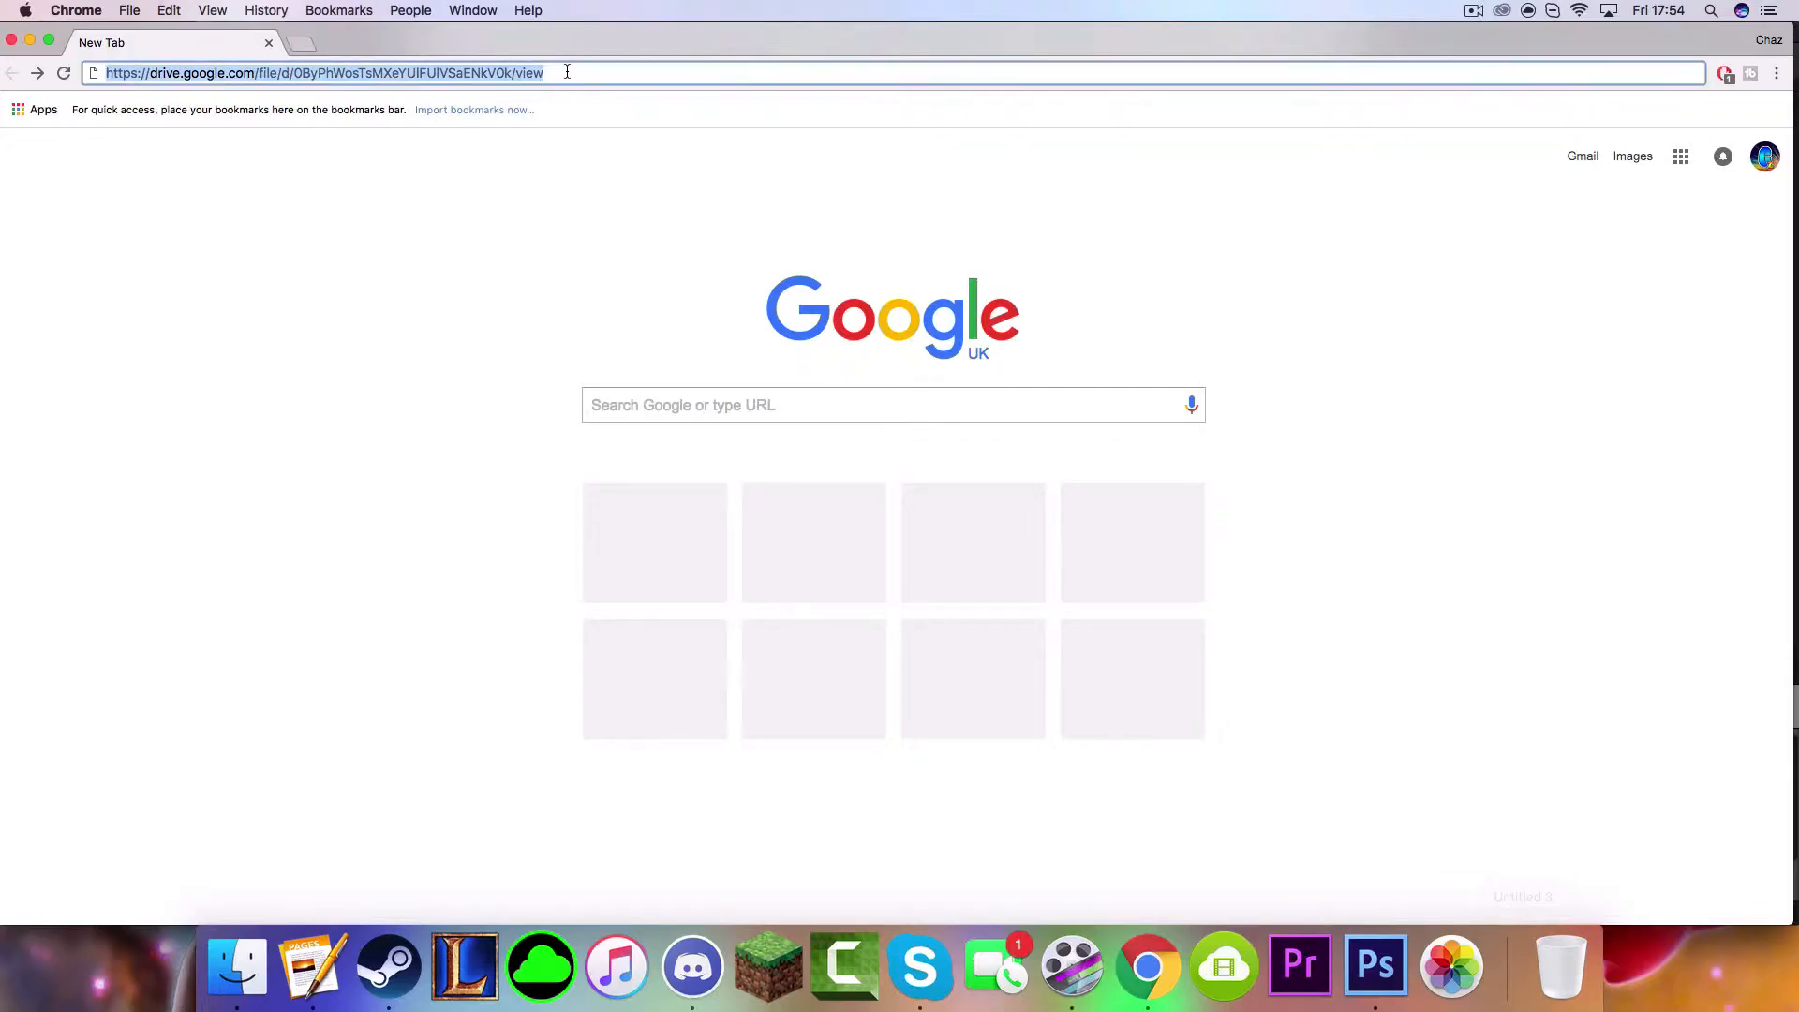
Load the Drive file page and download the ScreenFlow_7.0_[TNT].dmg disk image.
{"action": "key", "text": "Enter"}
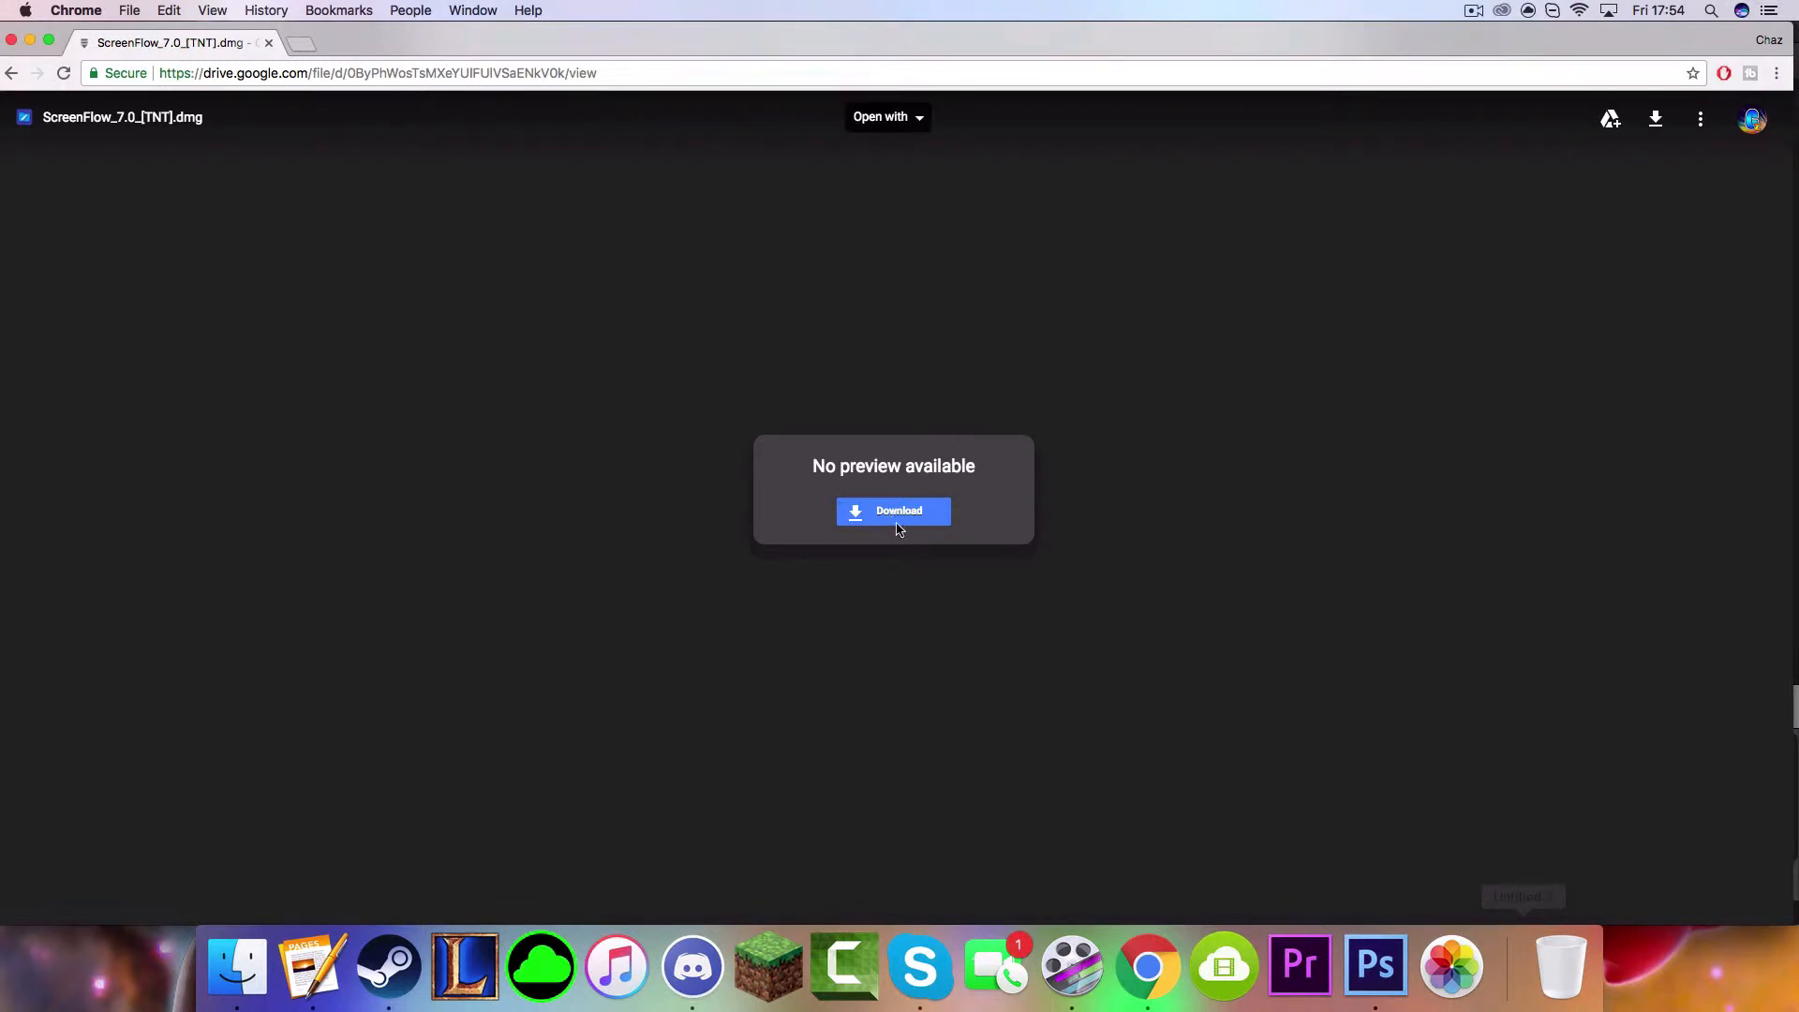
{"action": "mouse_move", "coordinate": [746, 365]}
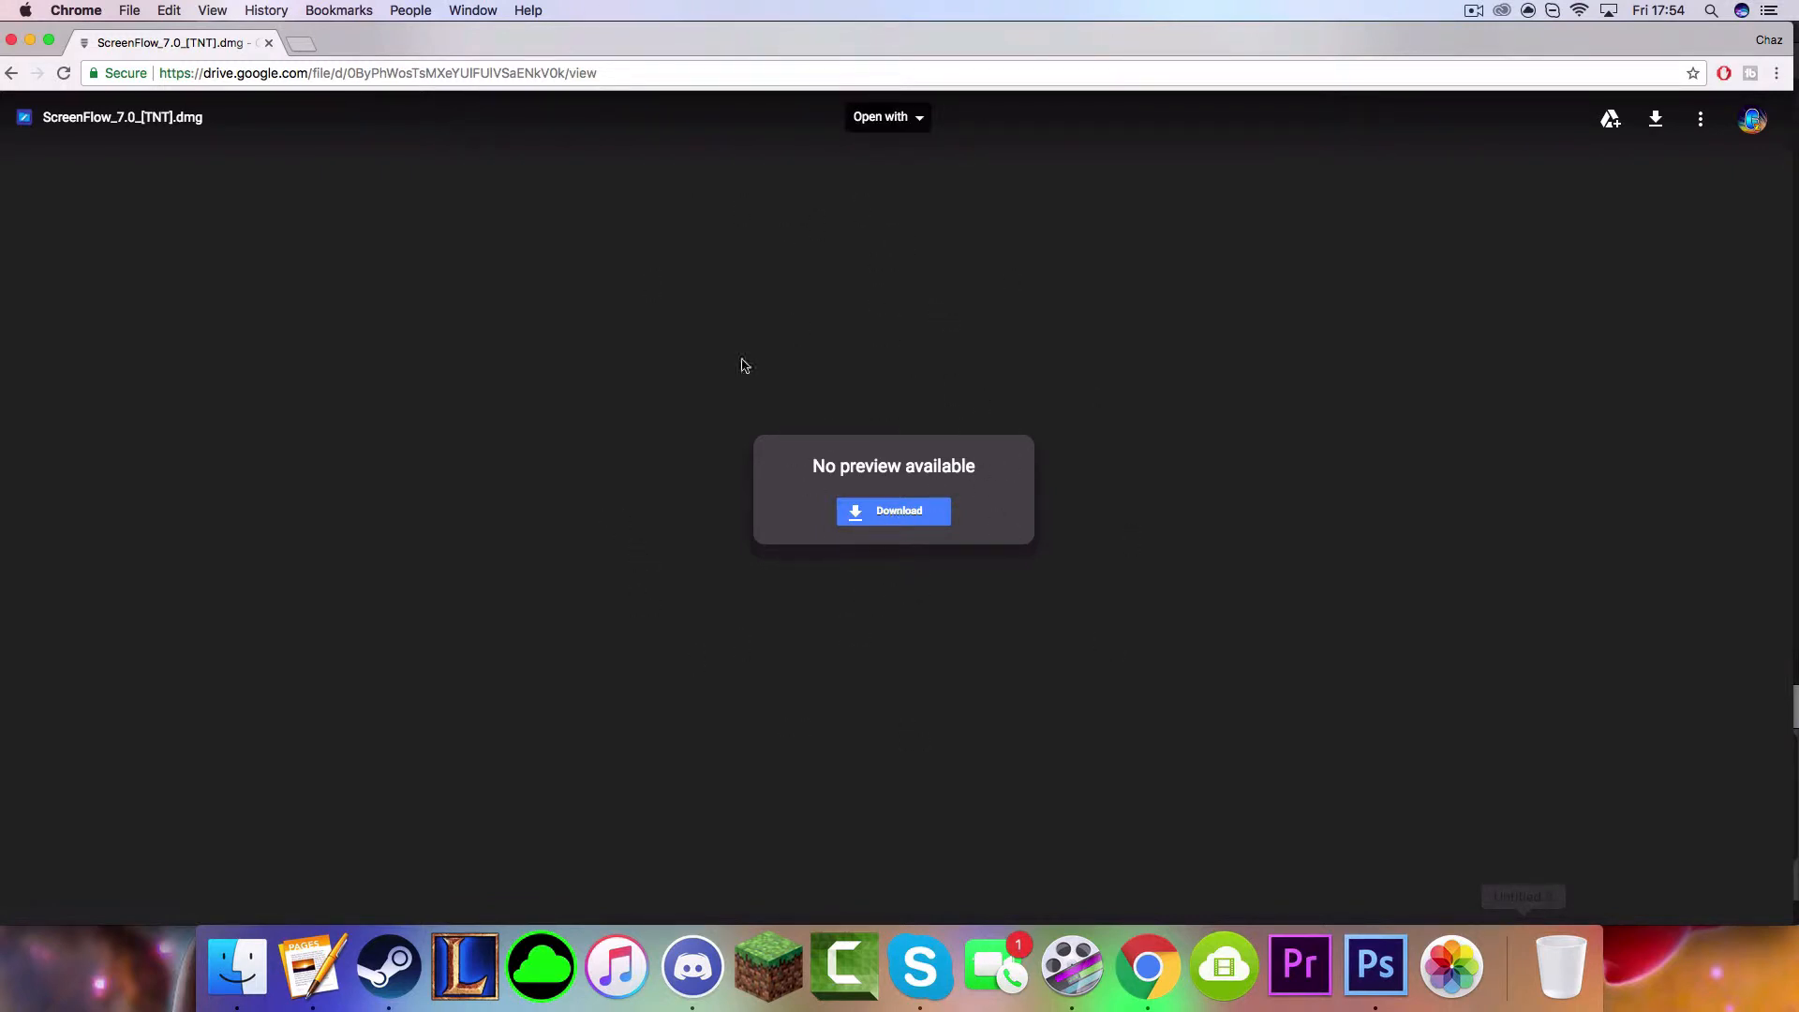
{"action": "left_click", "coordinate": [894, 510]}
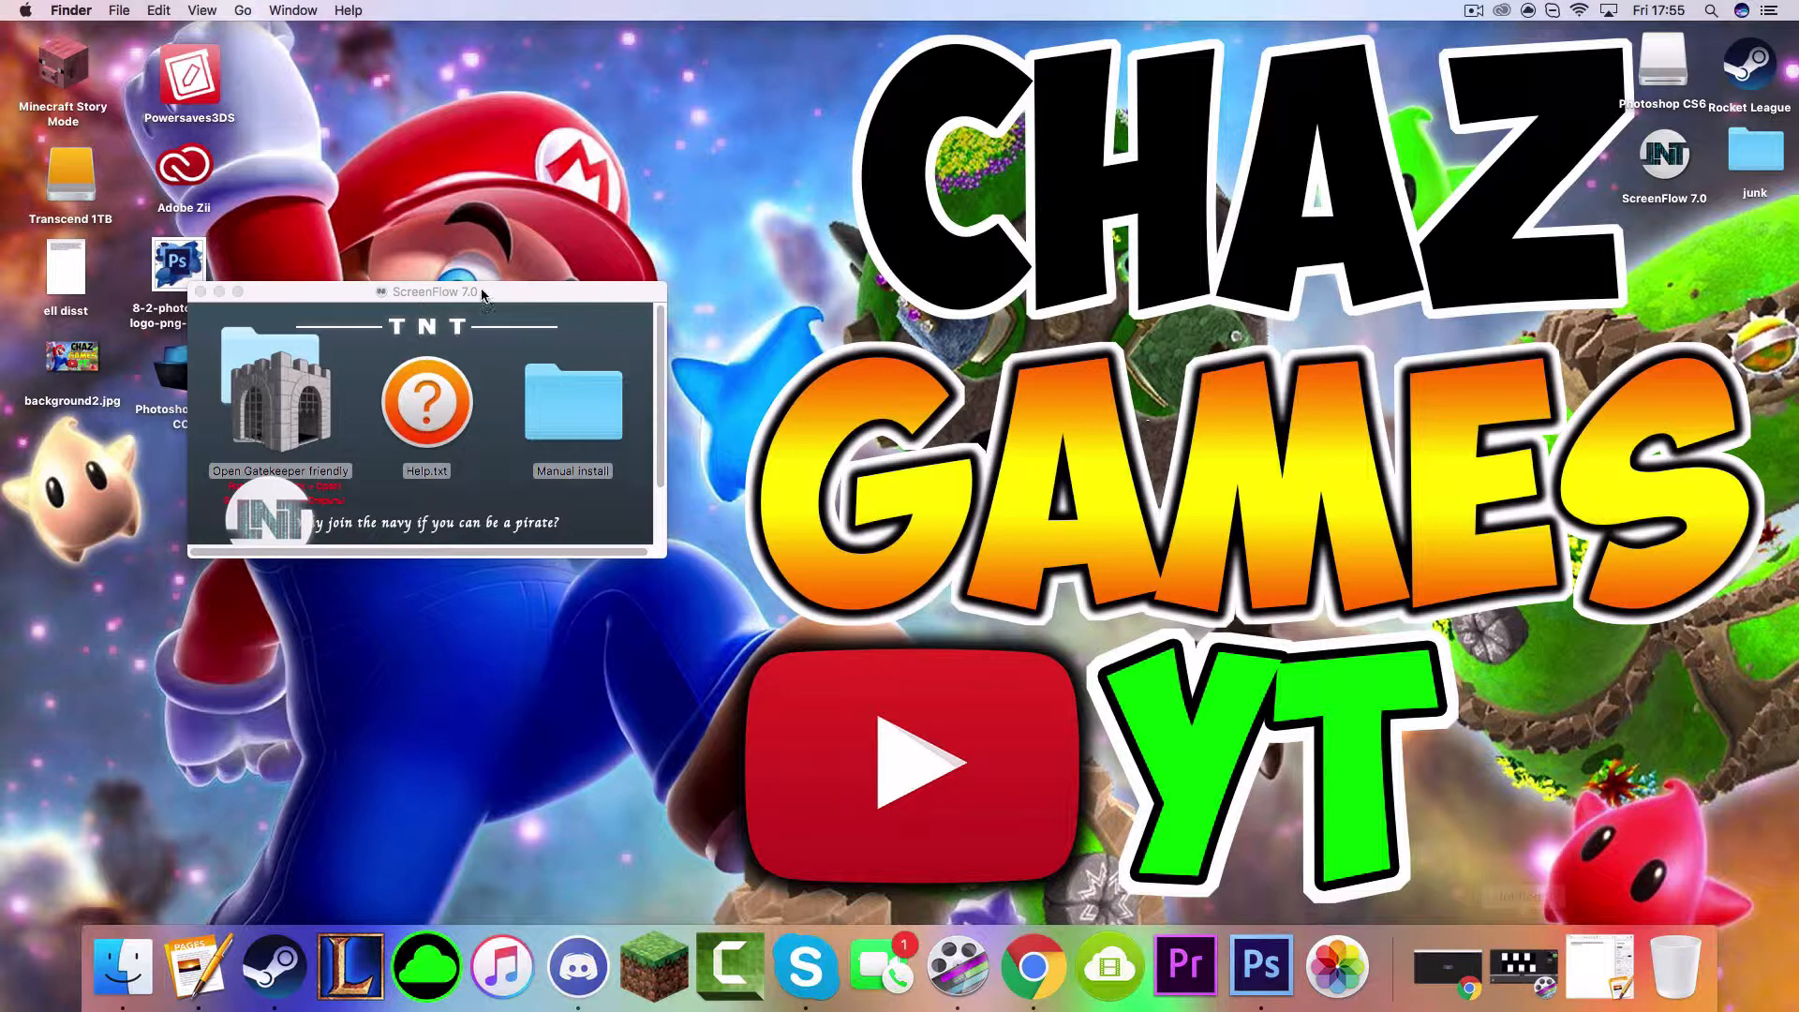
Position the TNT window, enter Manual install and mount the inner ScreenFlow 7.0 [TNT].dmg.
{"action": "left_click_drag", "start_coordinate": [441, 293], "coordinate": [913, 161]}
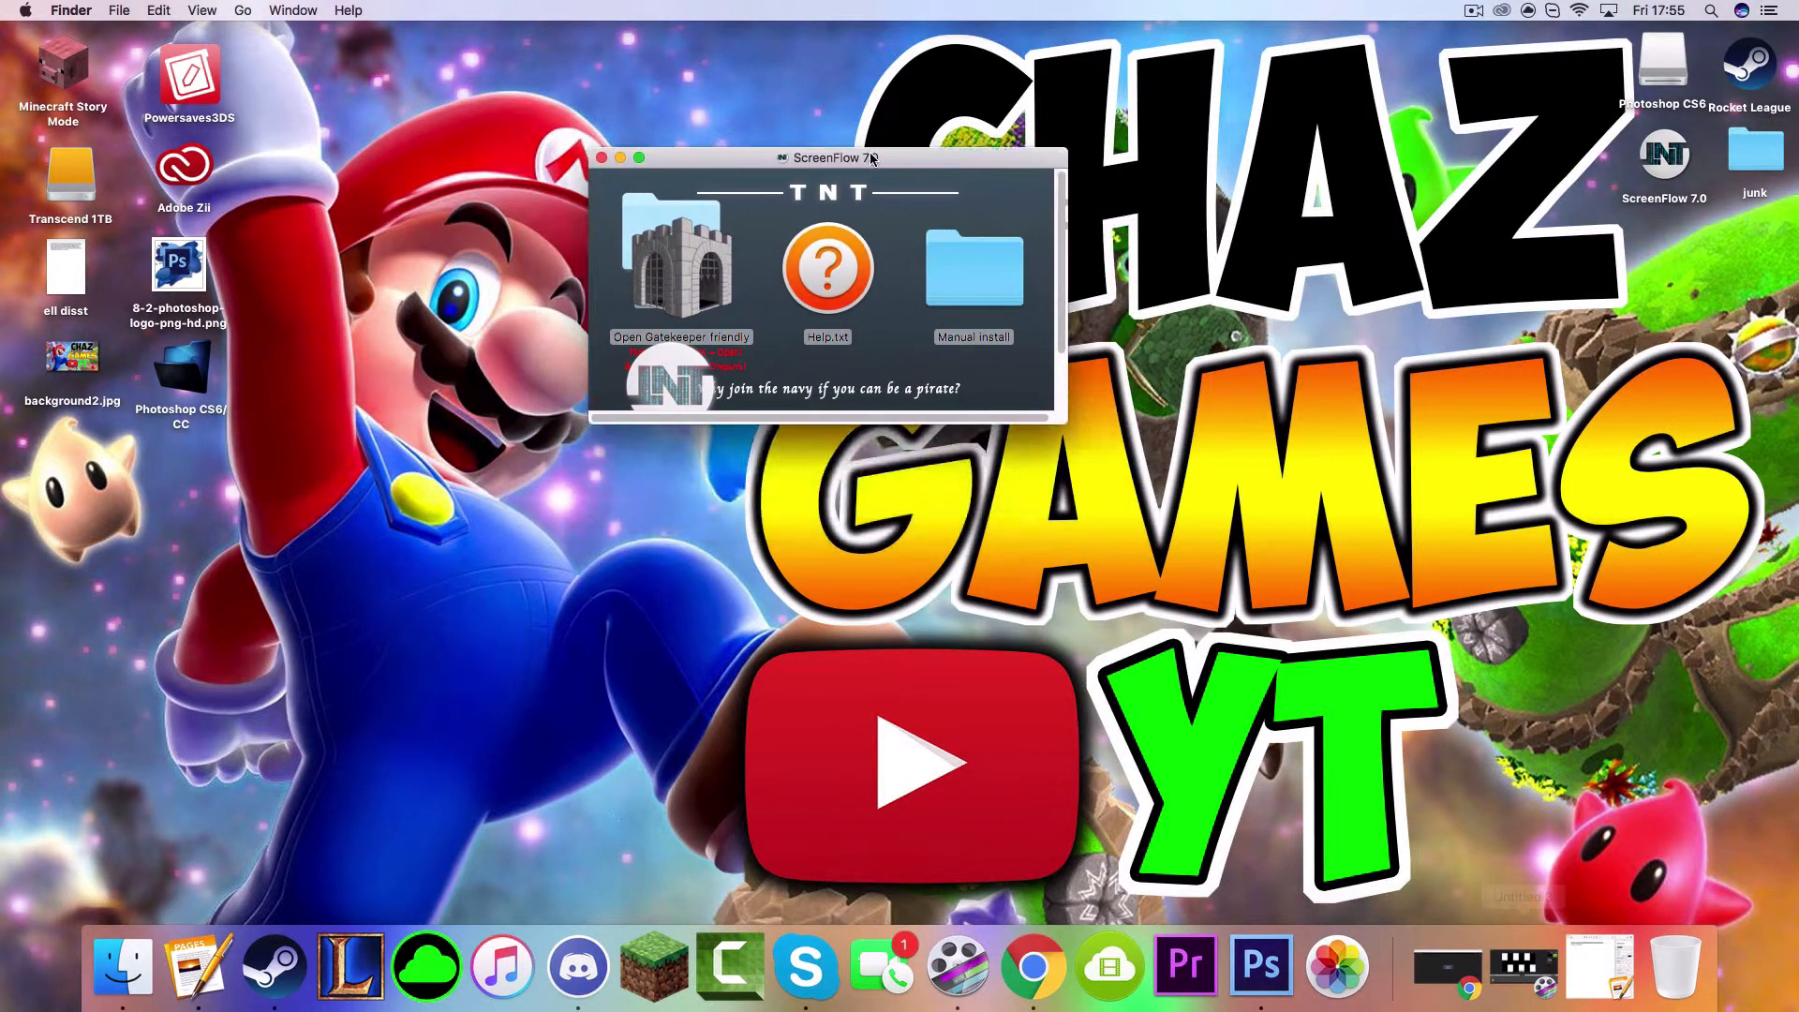
{"action": "left_click_drag", "start_coordinate": [827, 158], "coordinate": [885, 275]}
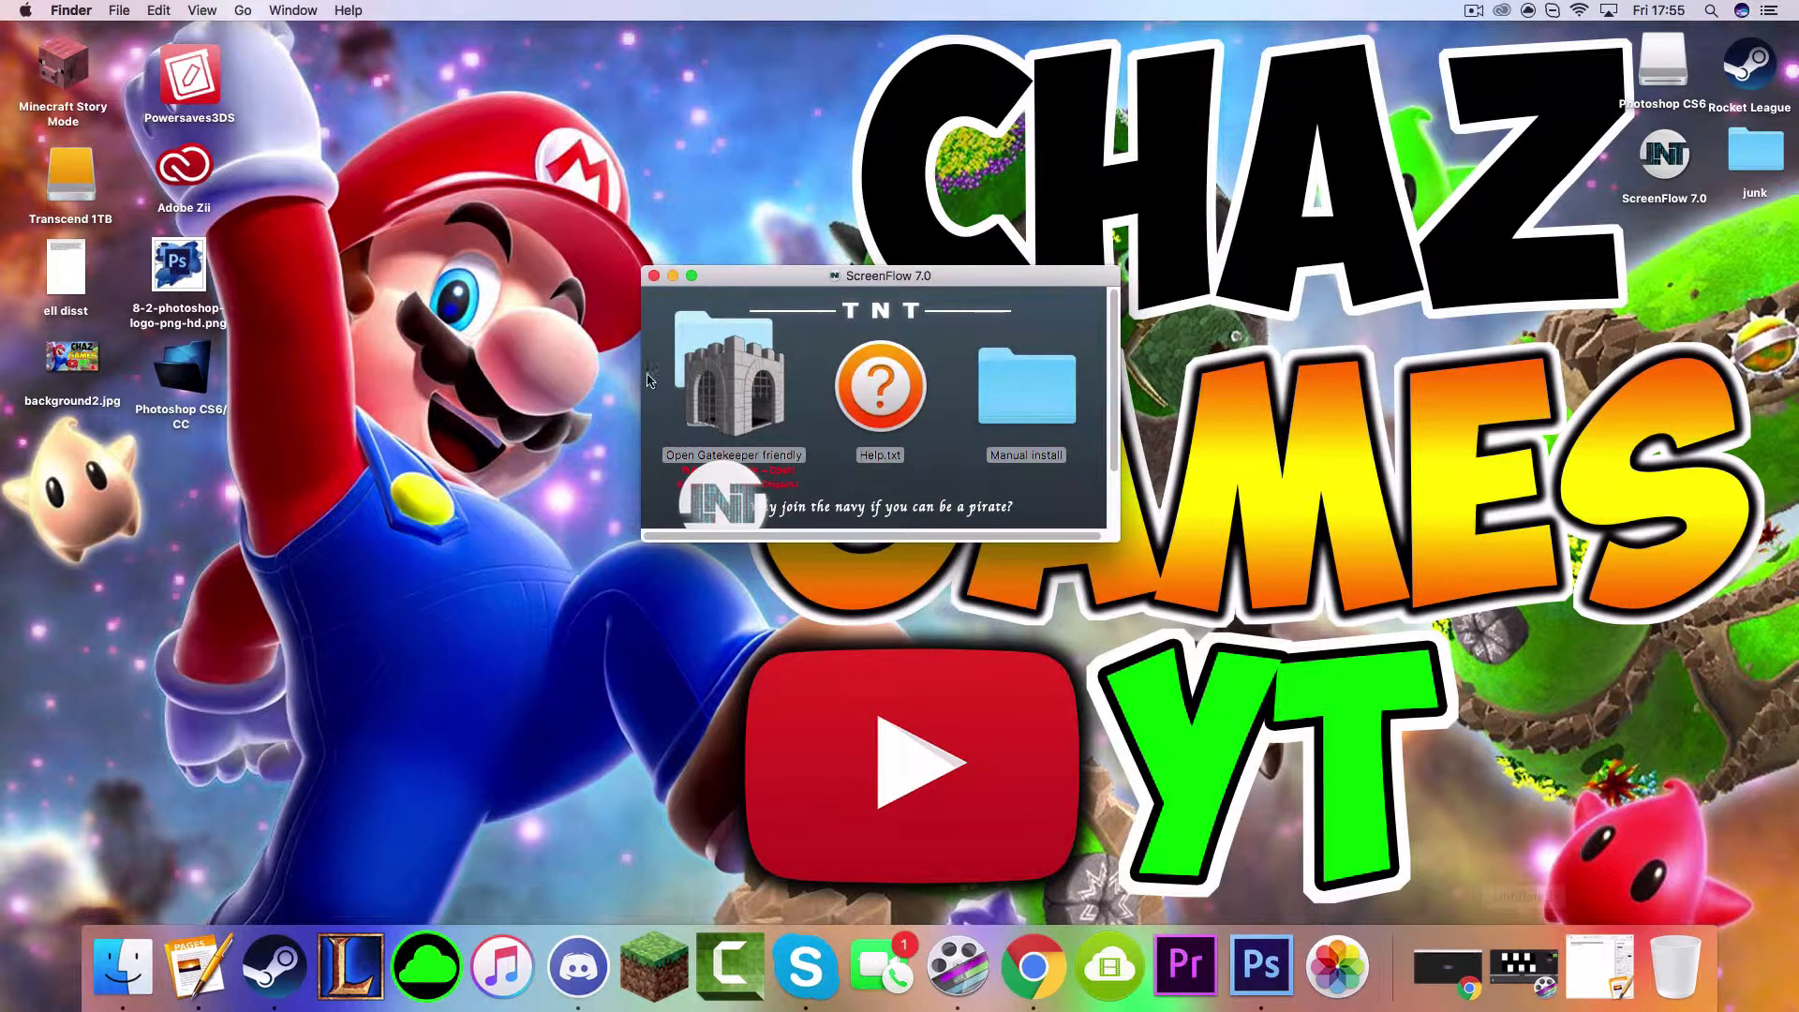
{"action": "mouse_move", "coordinate": [770, 368]}
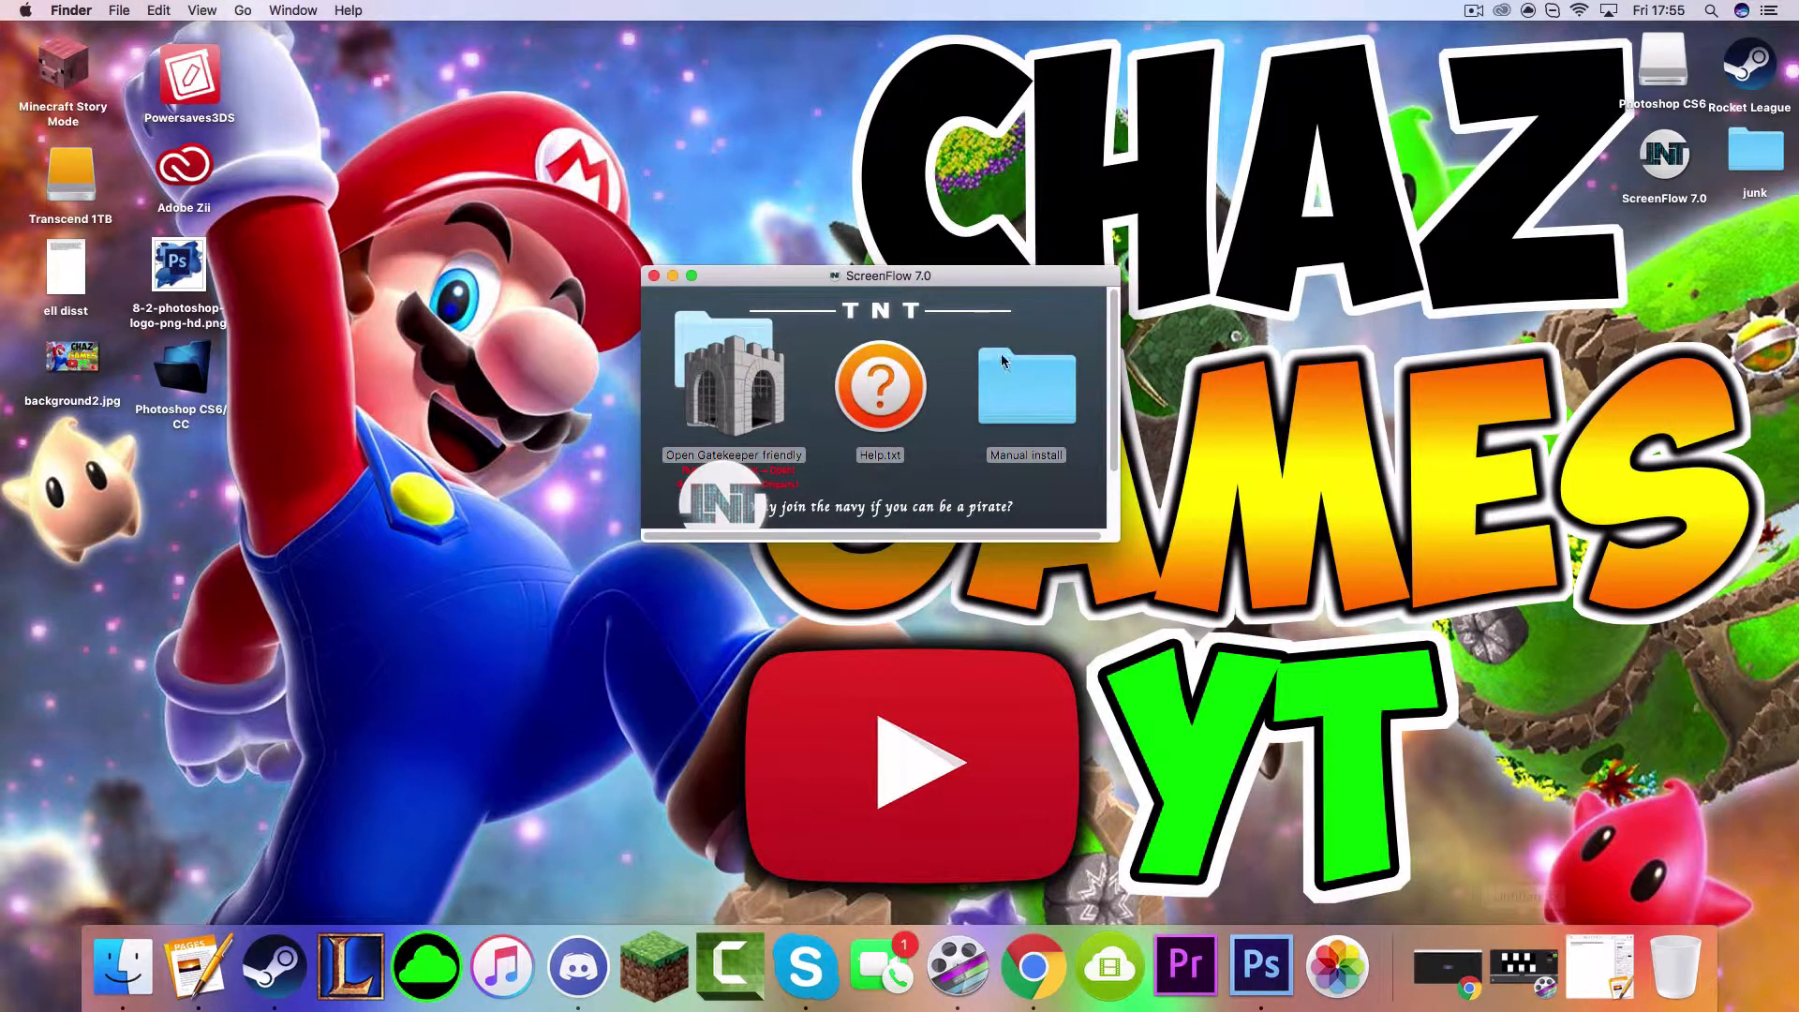
{"action": "left_click", "coordinate": [1027, 390]}
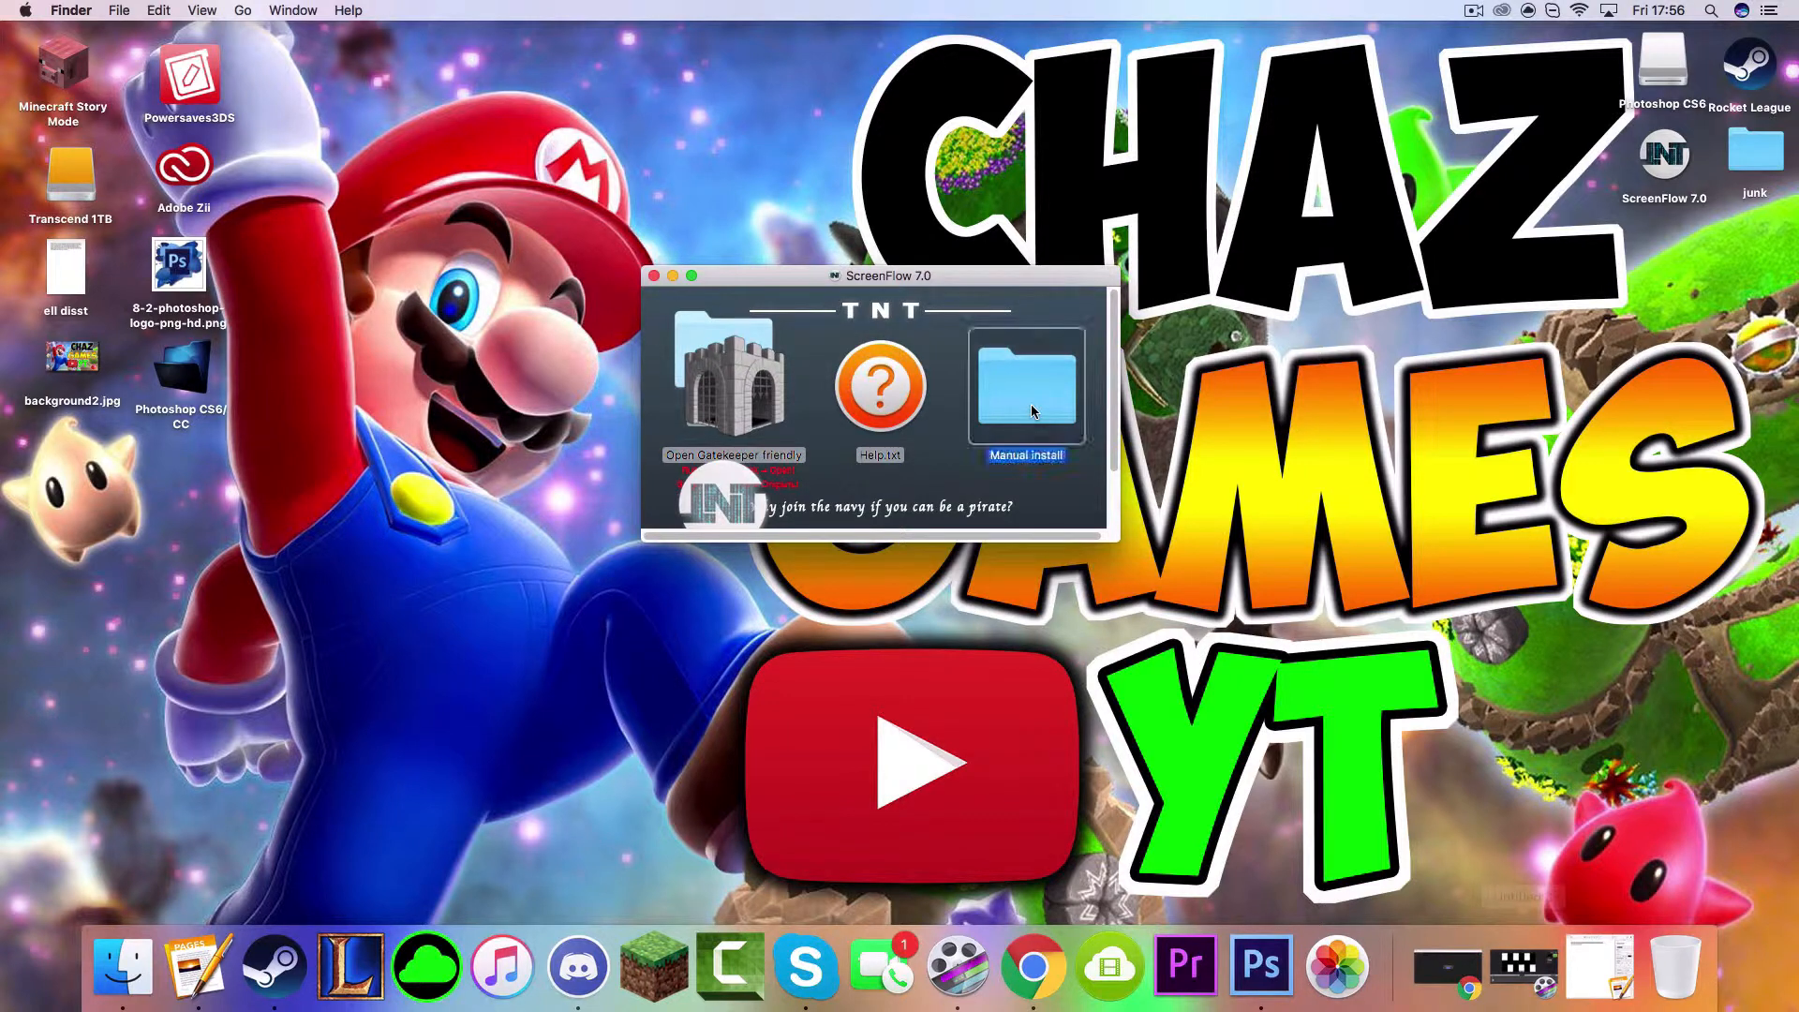
{"action": "double_click", "coordinate": [1023, 385]}
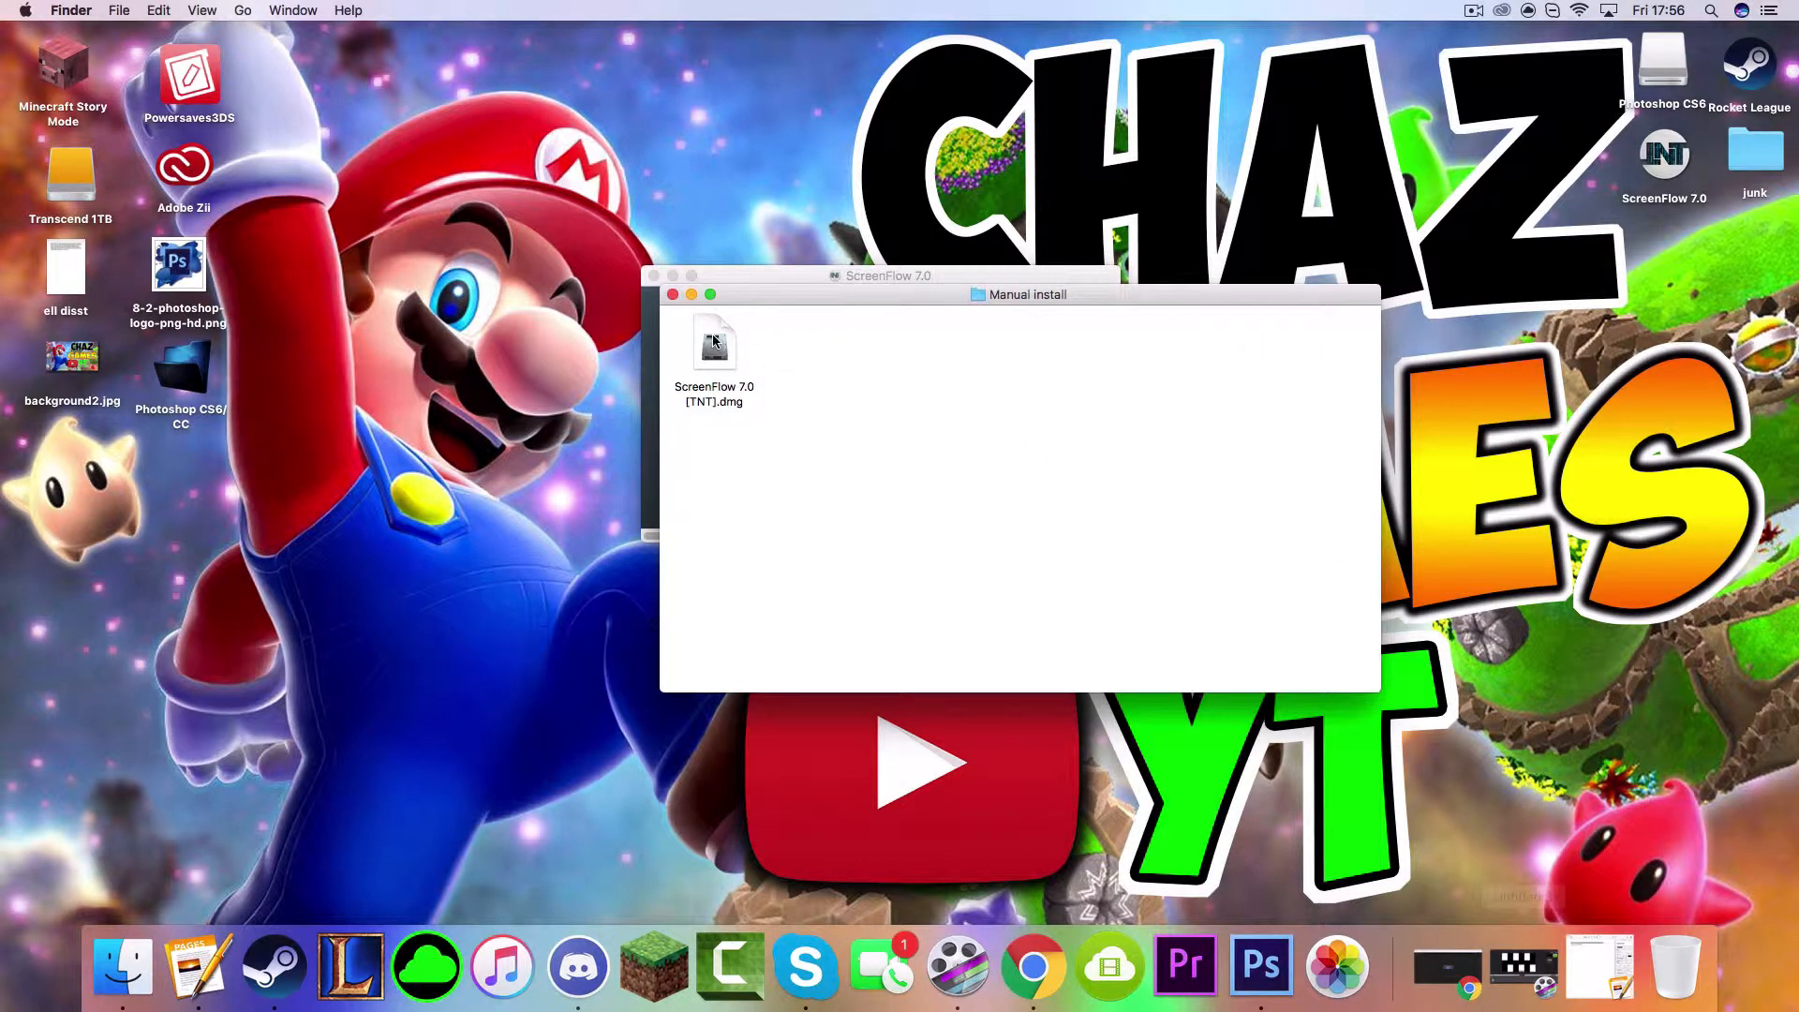
{"action": "left_click", "coordinate": [716, 344]}
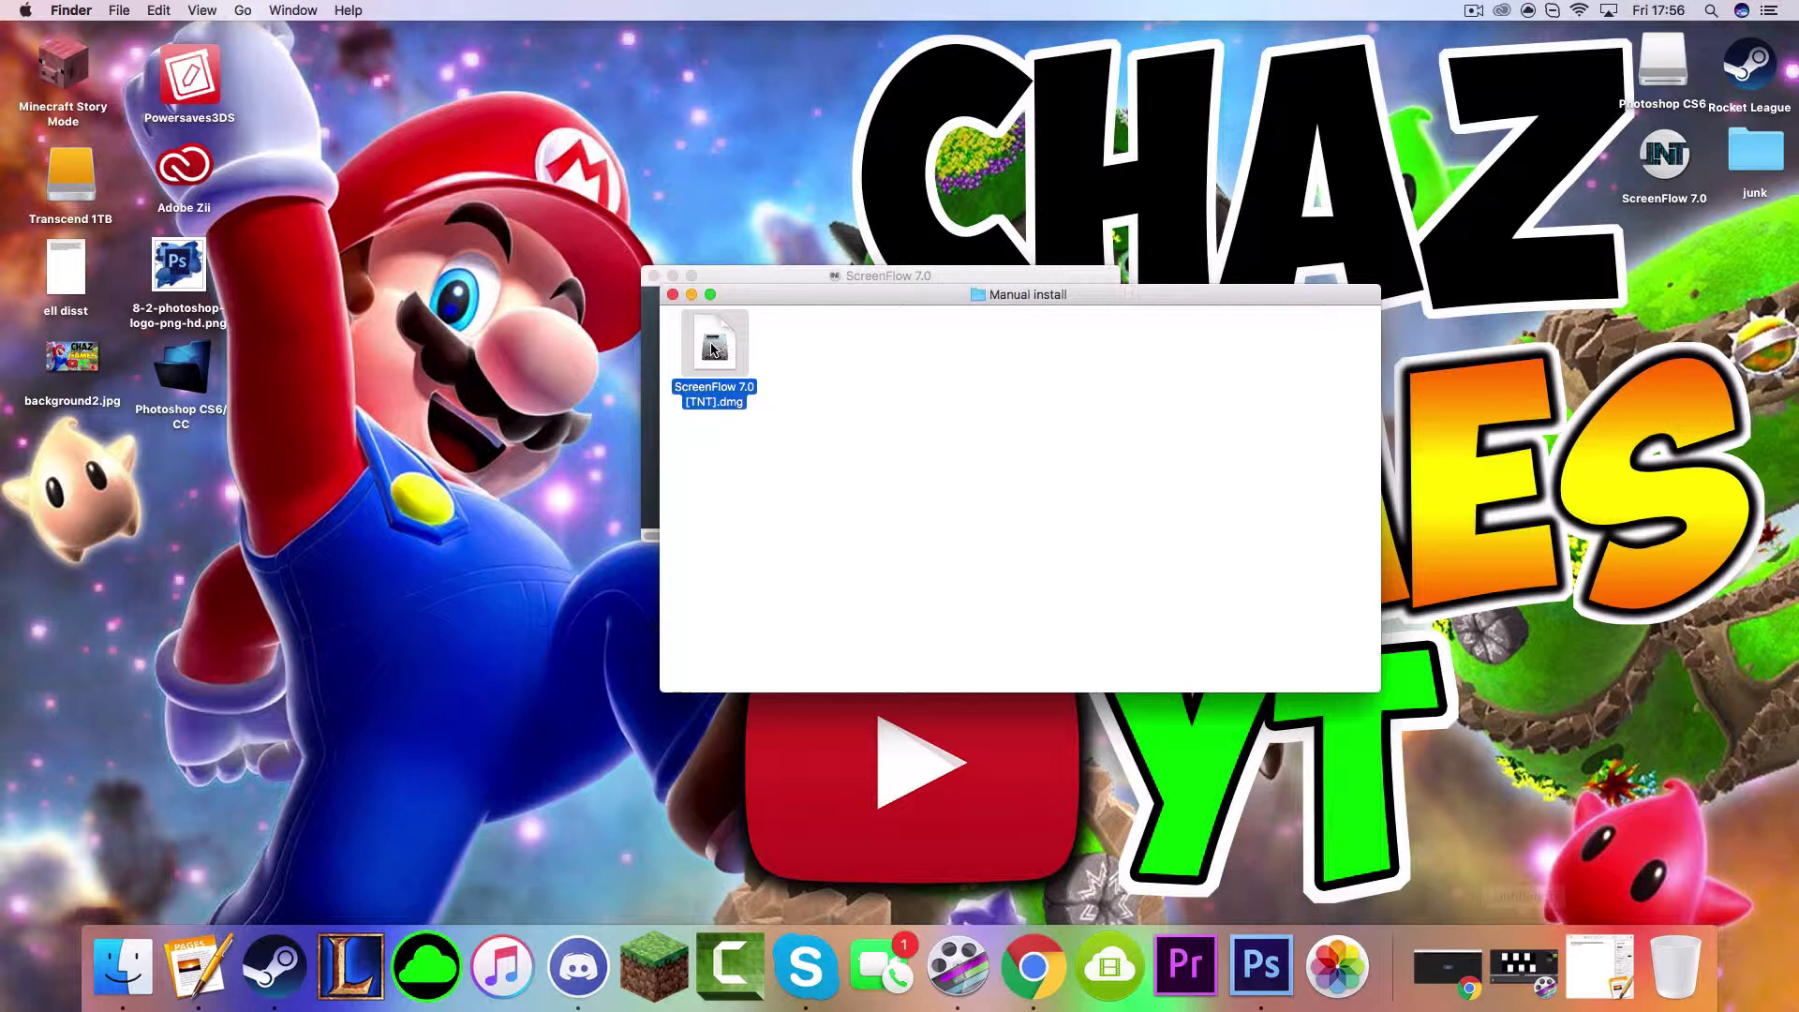
{"action": "double_click", "coordinate": [712, 345]}
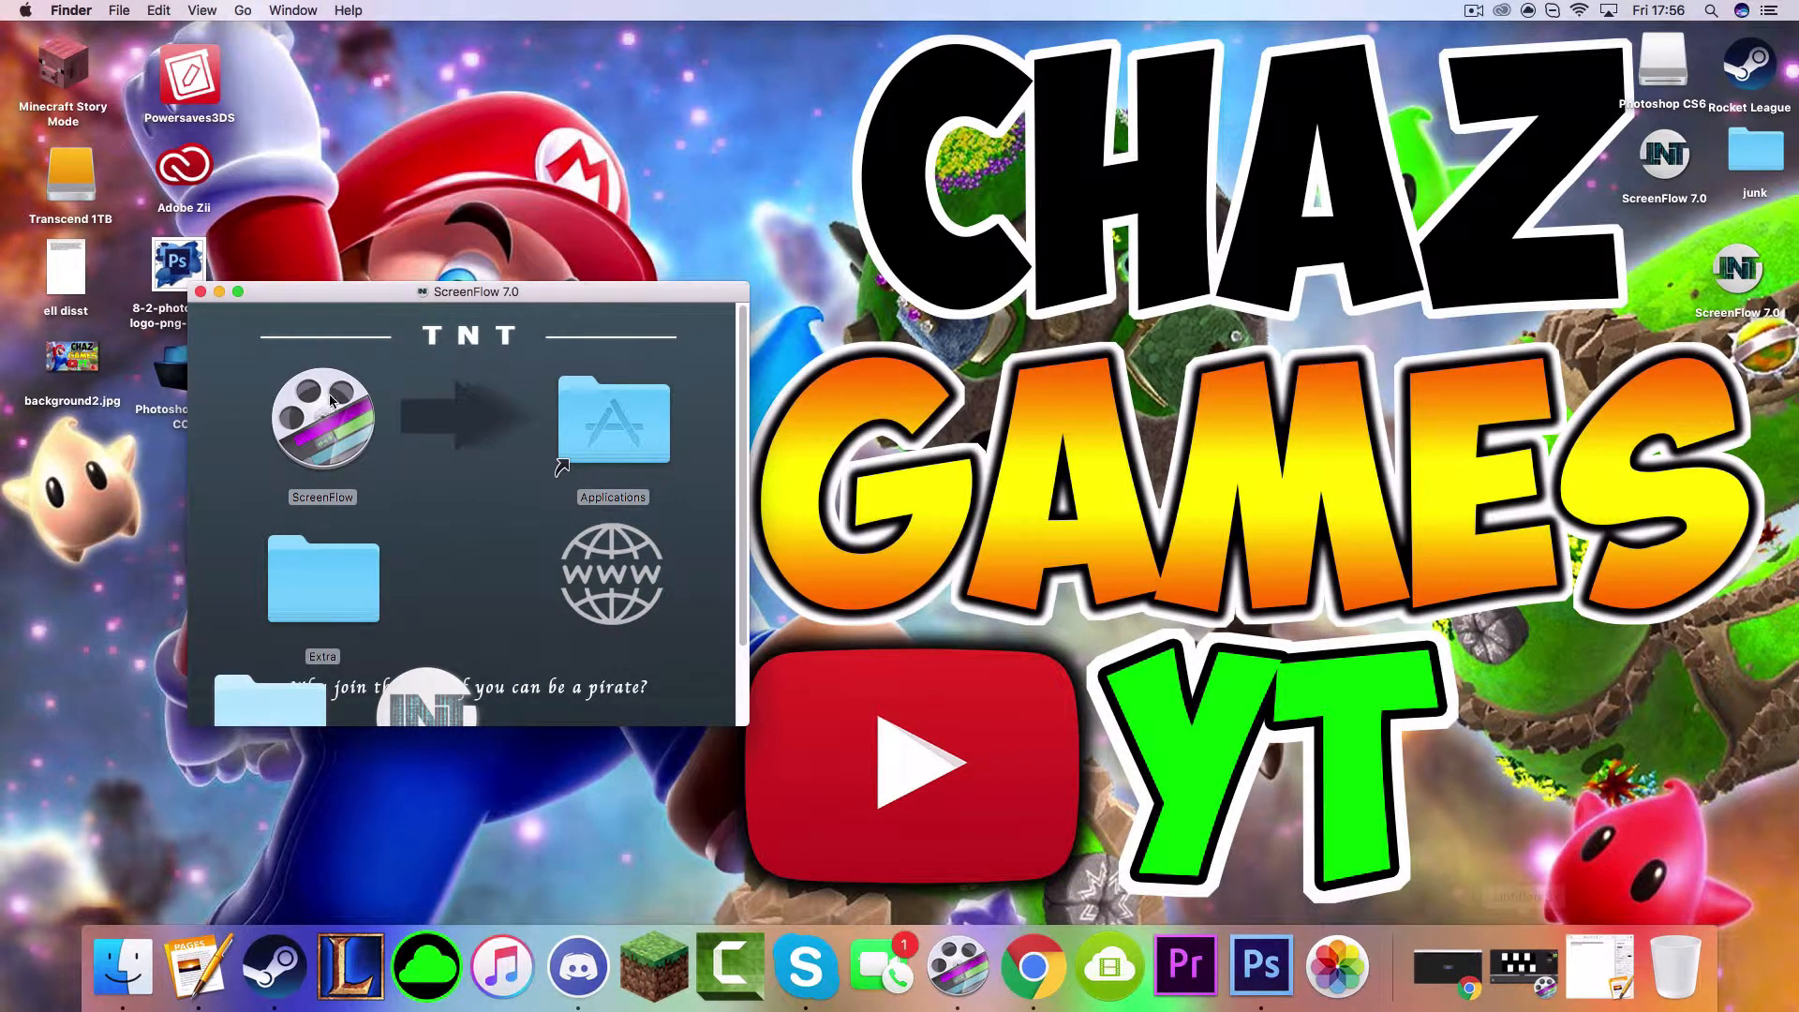
{"action": "left_click_drag", "start_coordinate": [468, 290], "coordinate": [1027, 114]}
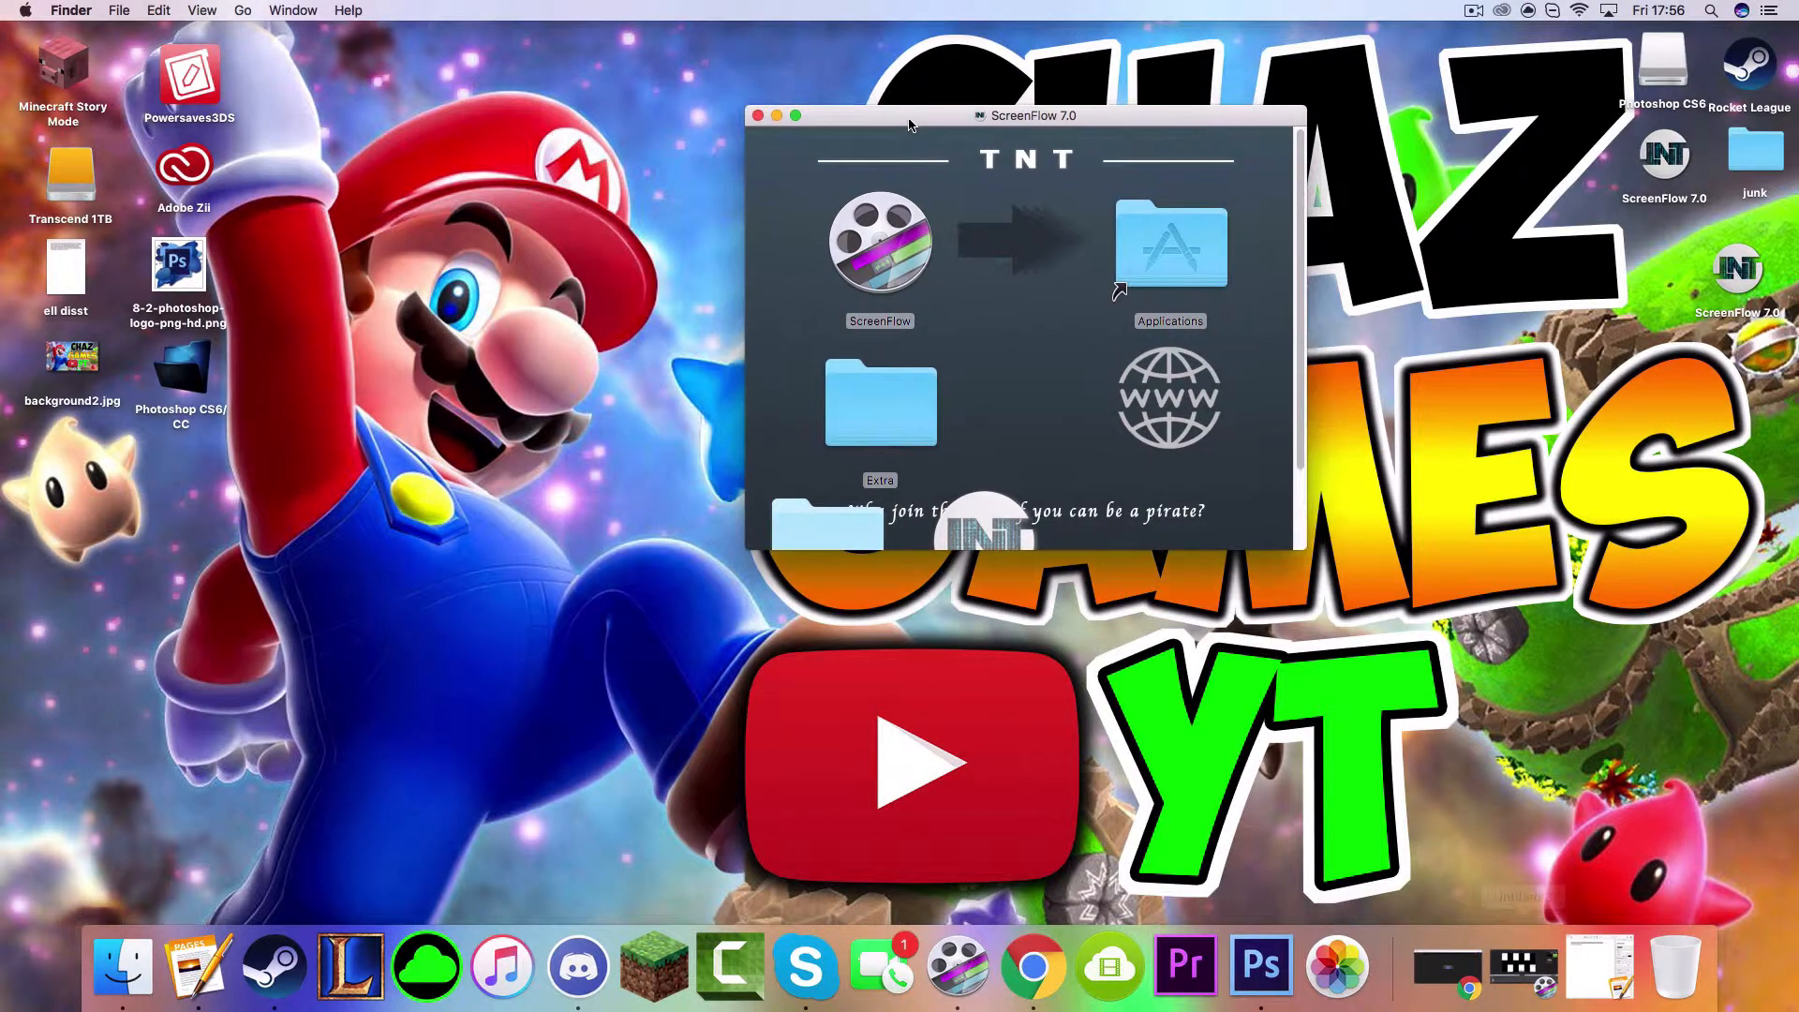
{"action": "mouse_move", "coordinate": [991, 15]}
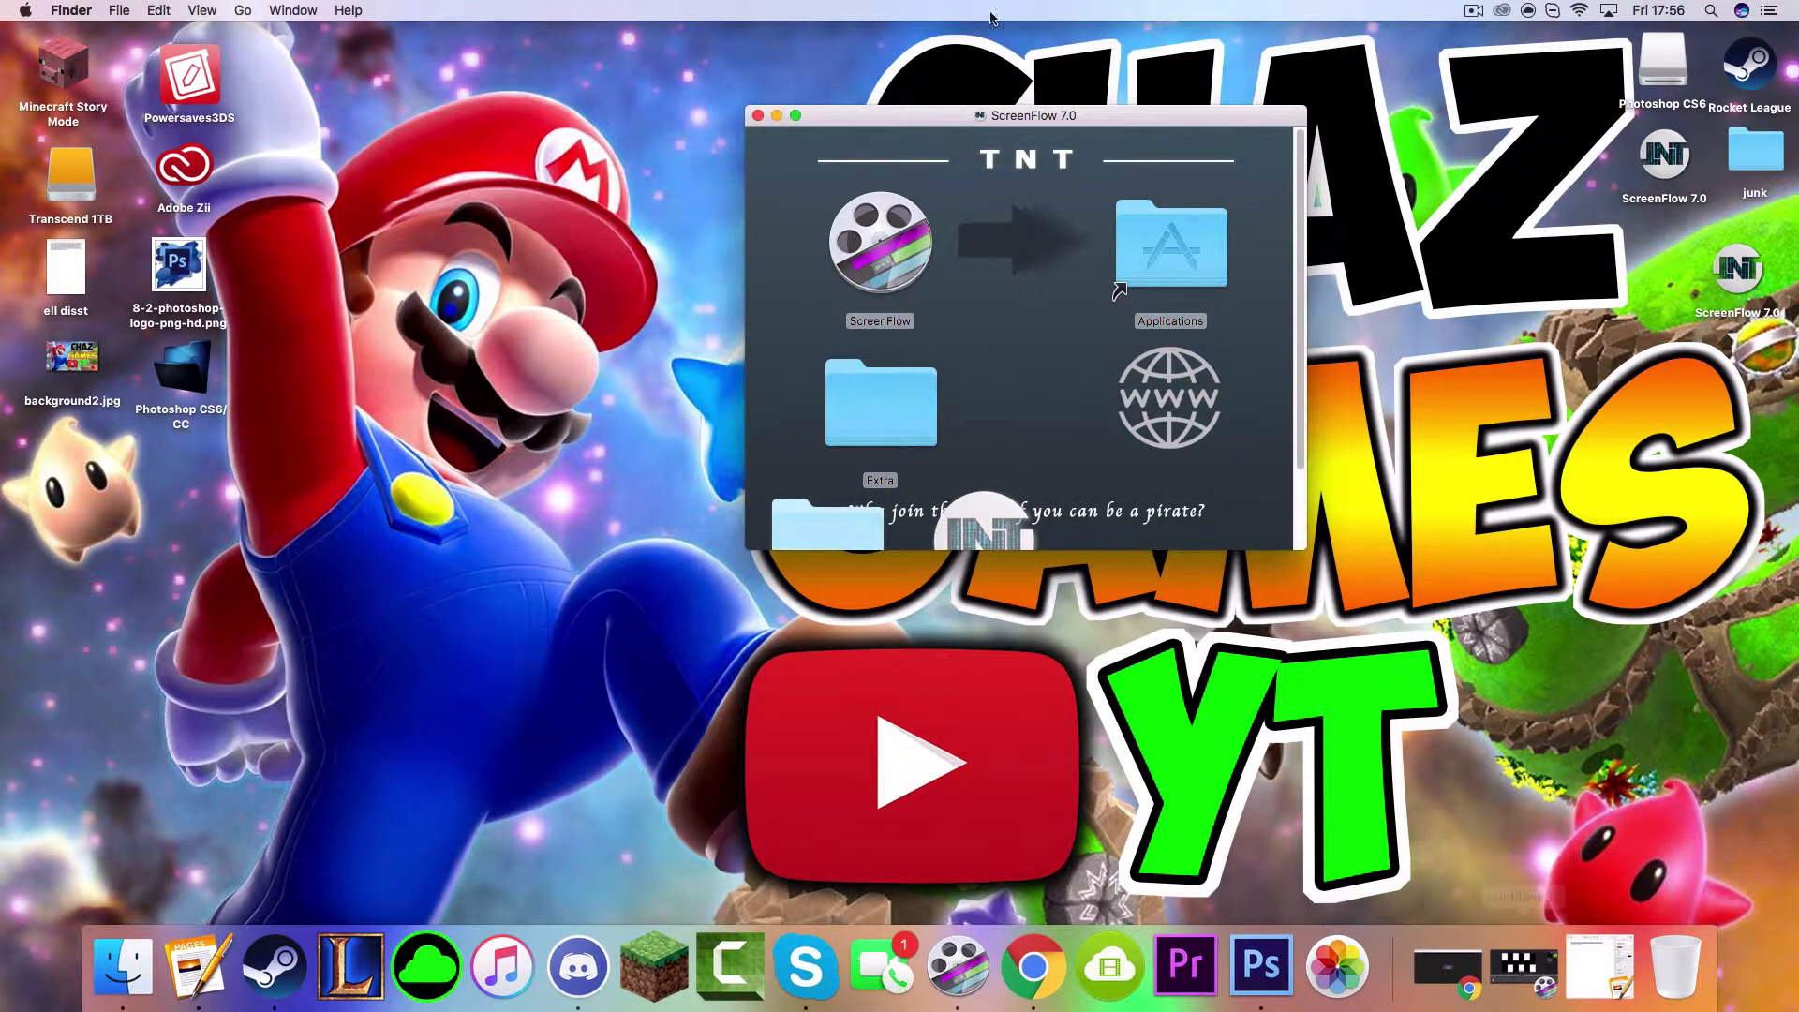
{"action": "mouse_move", "coordinate": [757, 877]}
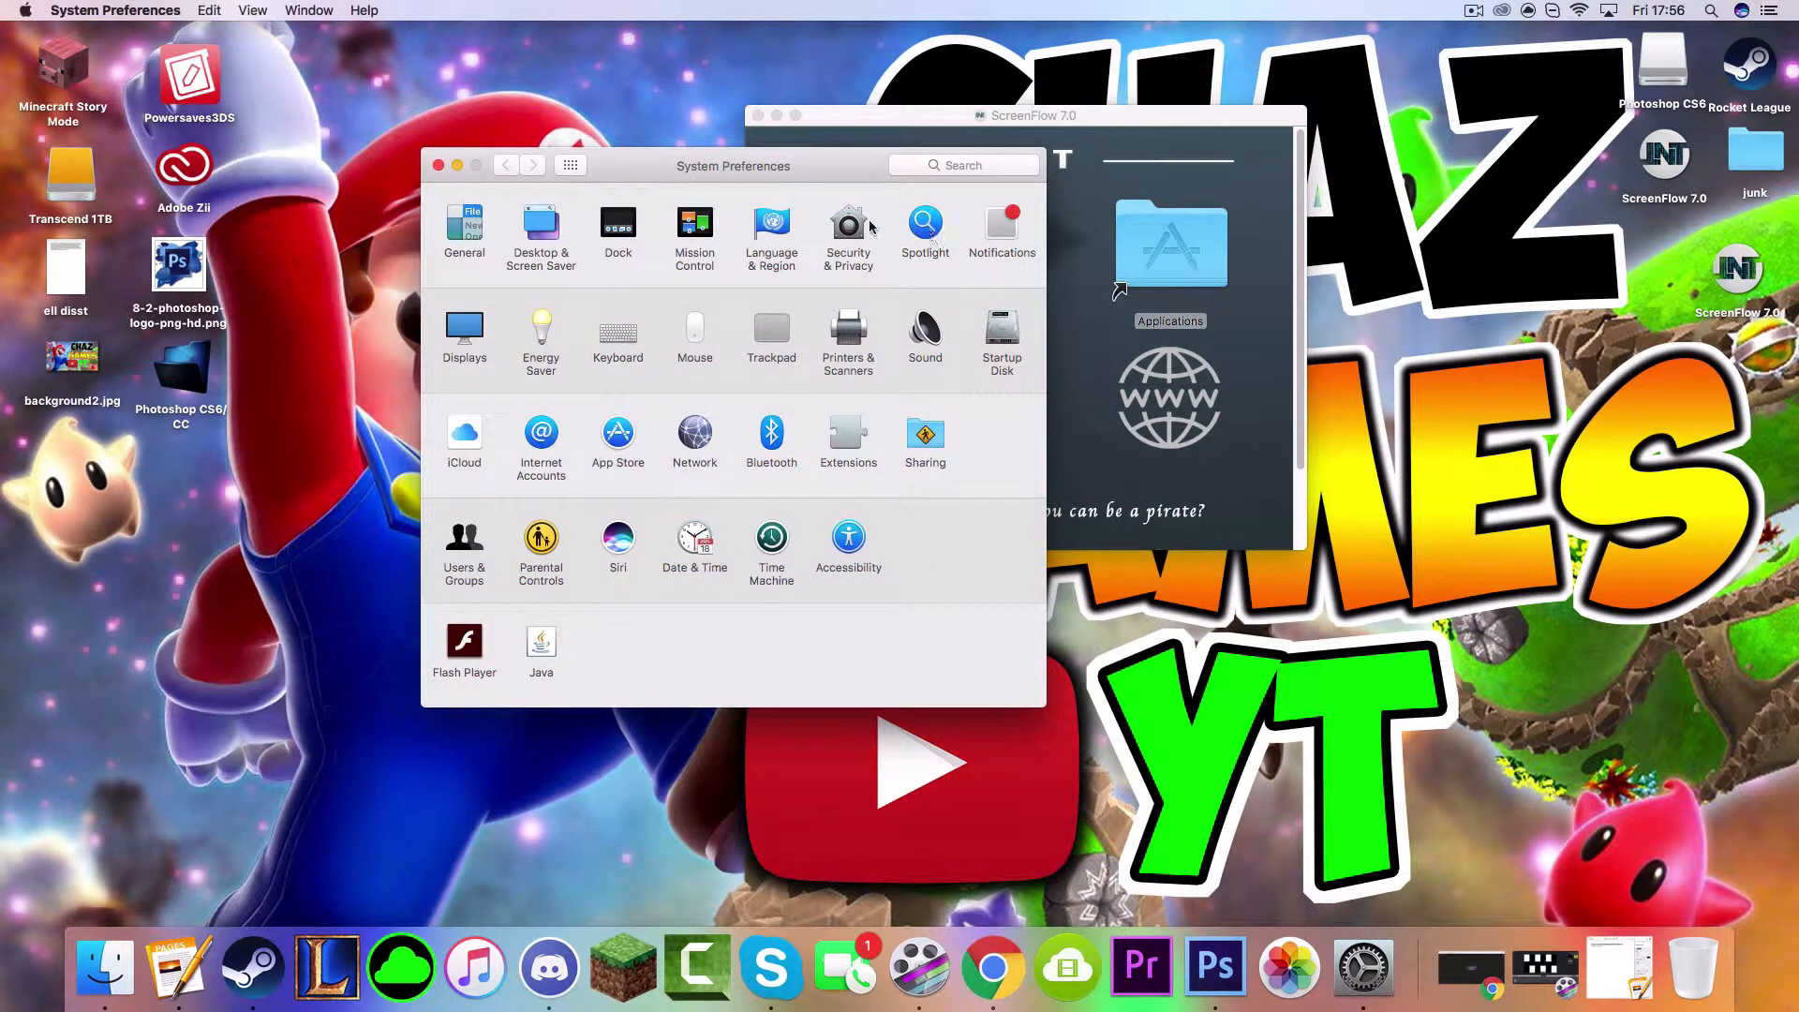
In Security & Privacy, attempt the Anywhere option and cancel the unlock password prompt.
{"action": "left_click", "coordinate": [847, 221]}
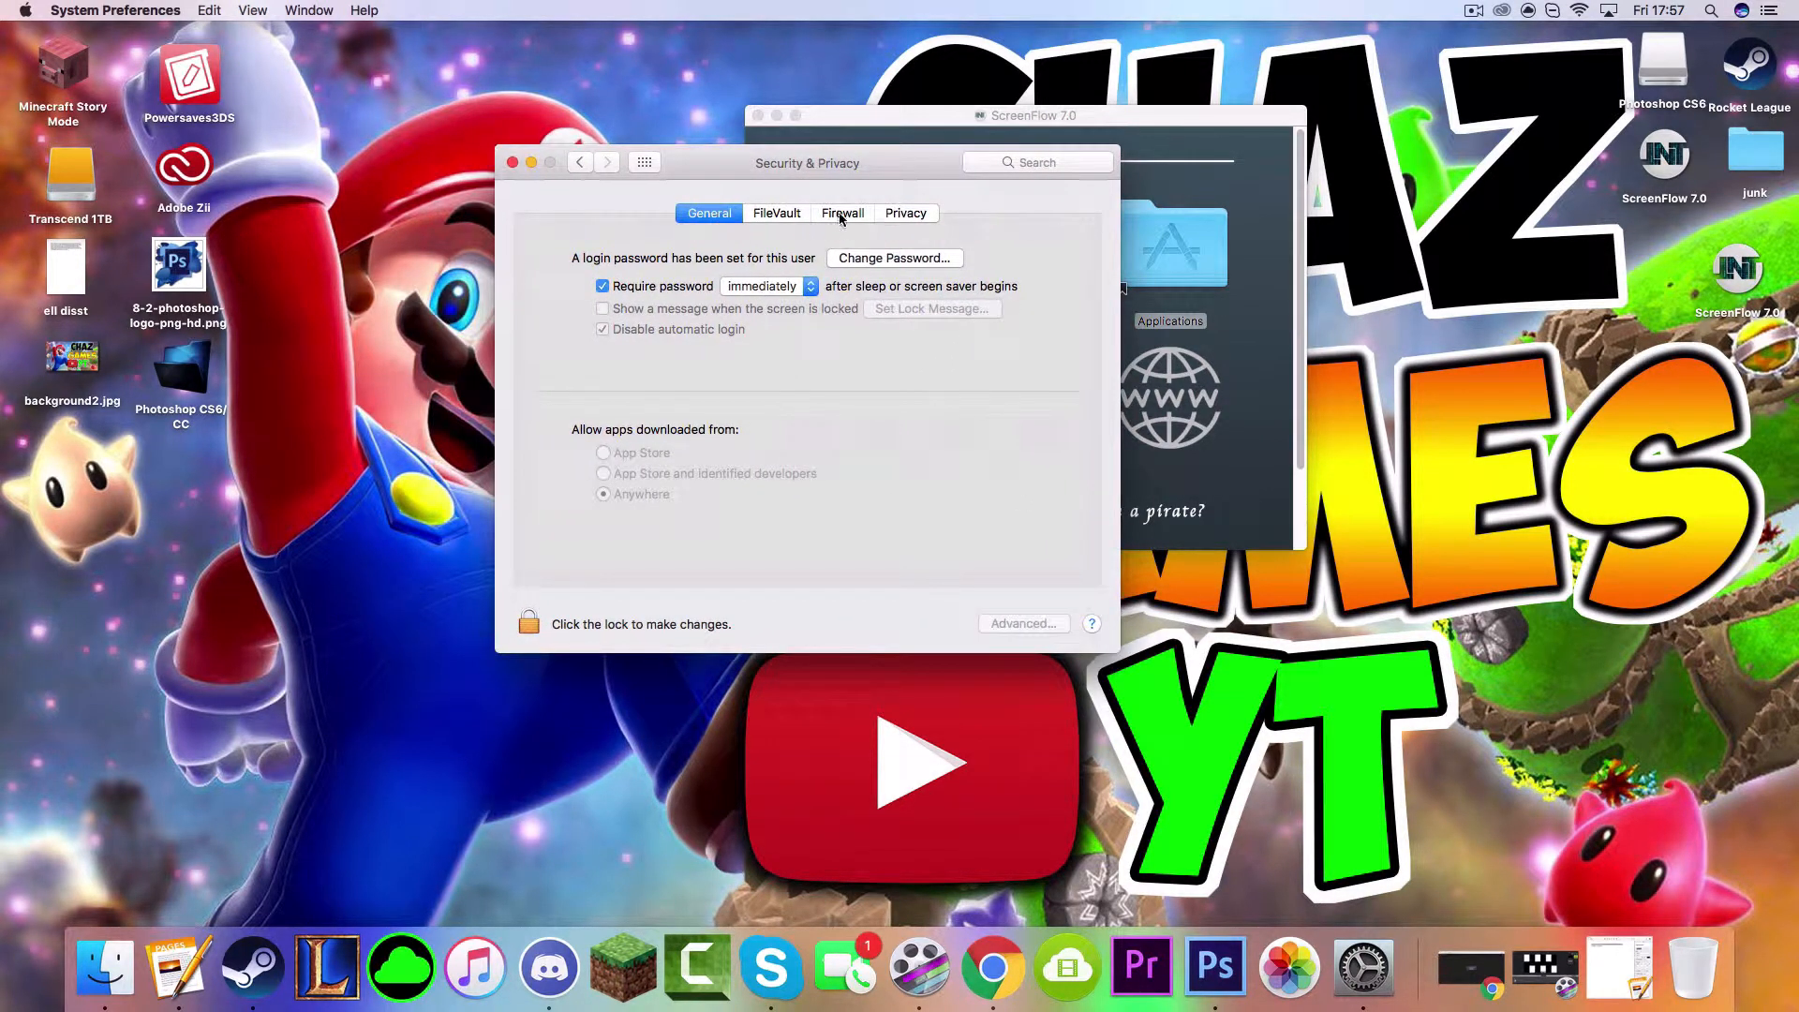
{"action": "mouse_move", "coordinate": [551, 380]}
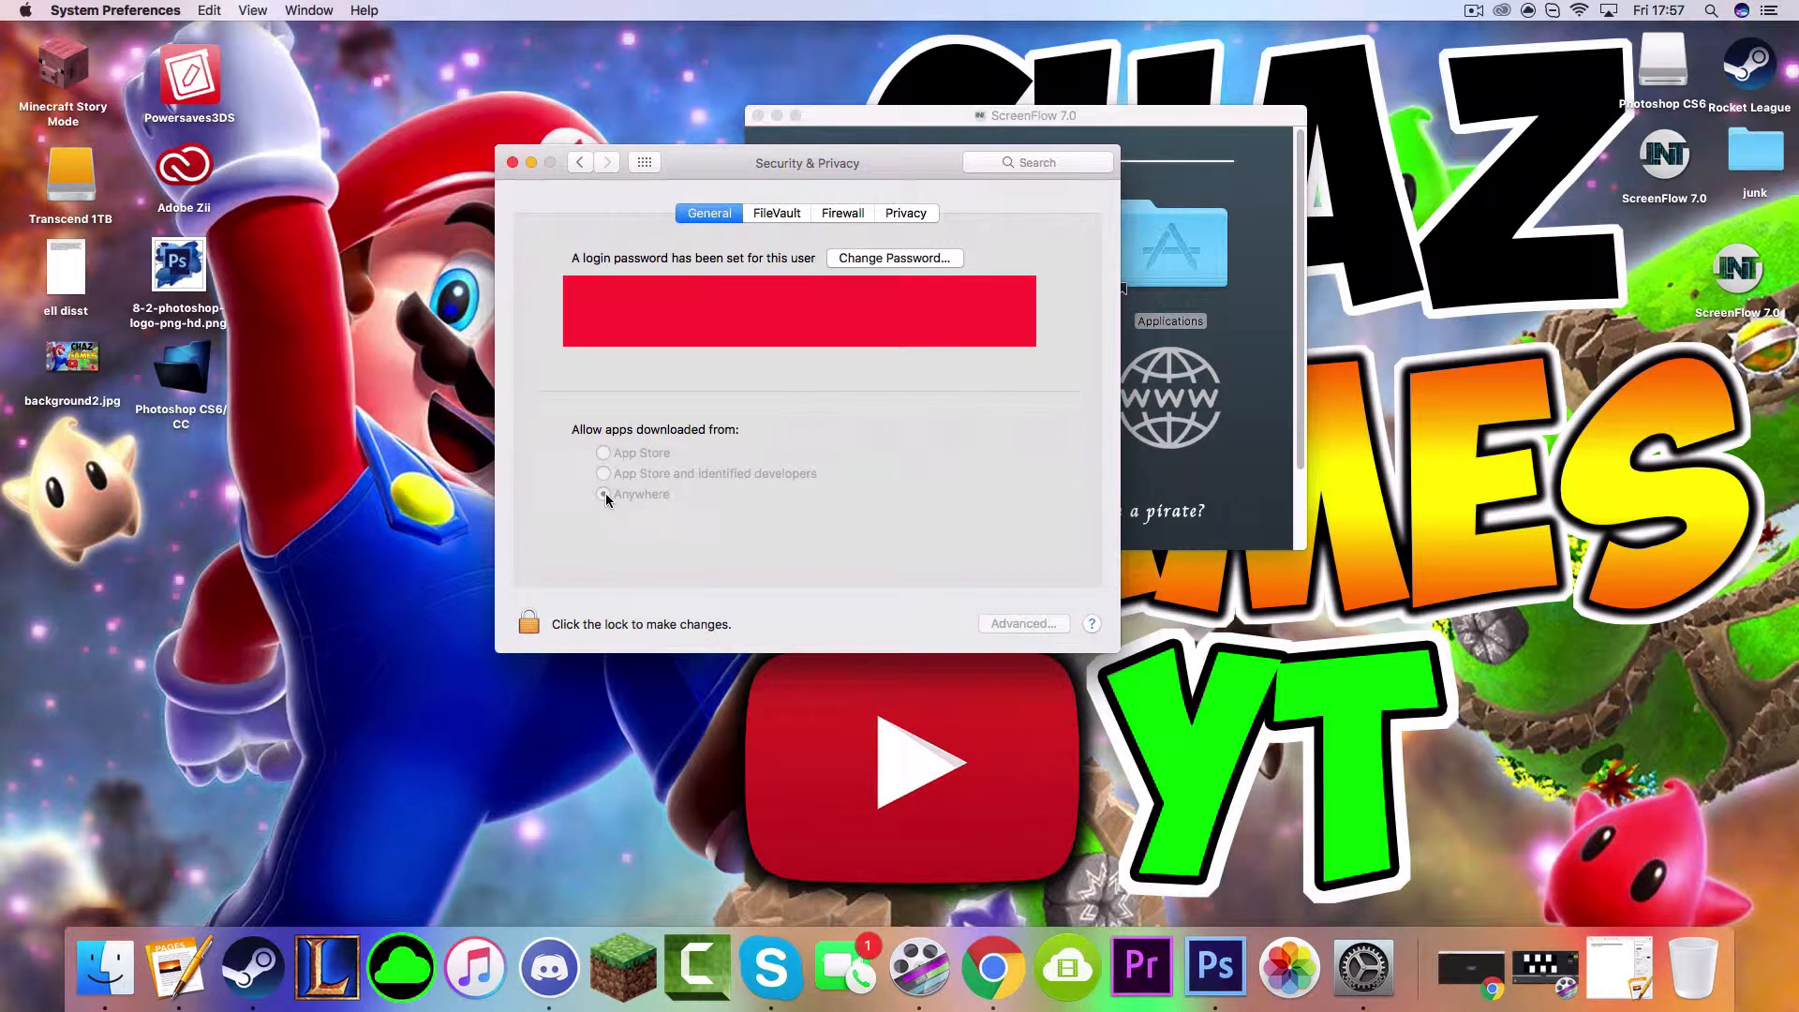
{"action": "left_click", "coordinate": [603, 494]}
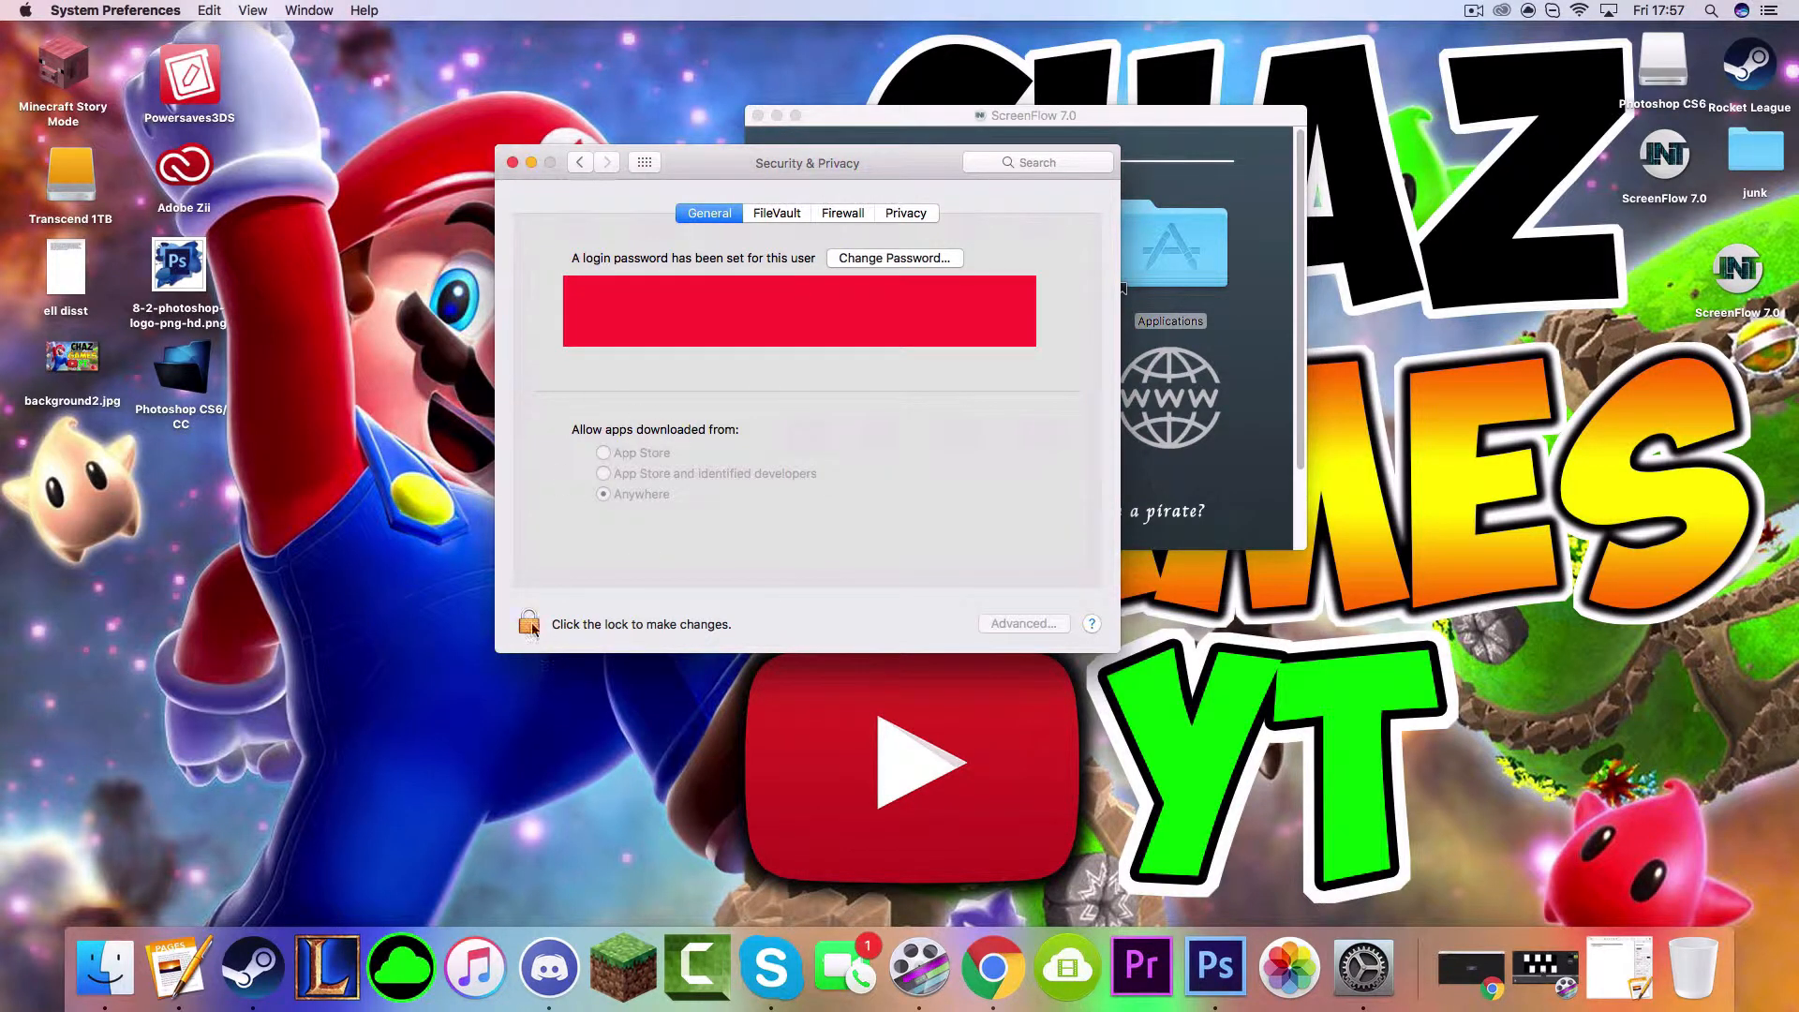
{"action": "left_click", "coordinate": [528, 624]}
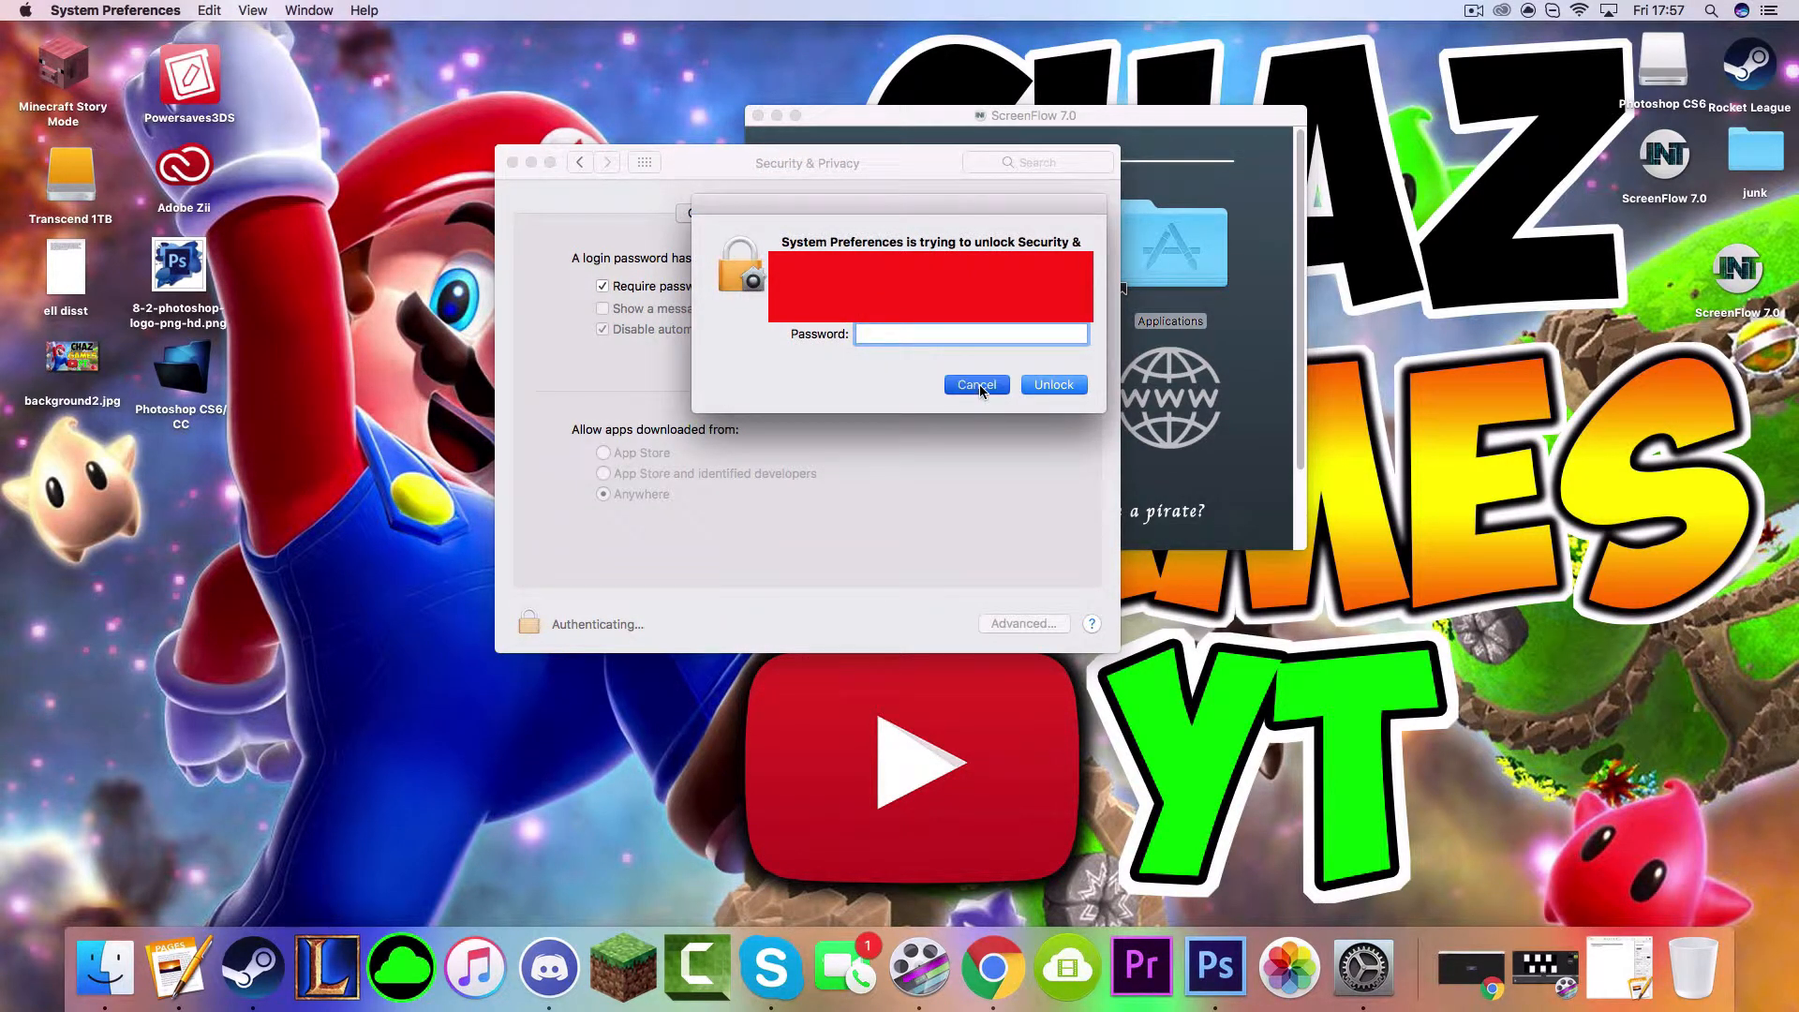
{"action": "left_click", "coordinate": [975, 384]}
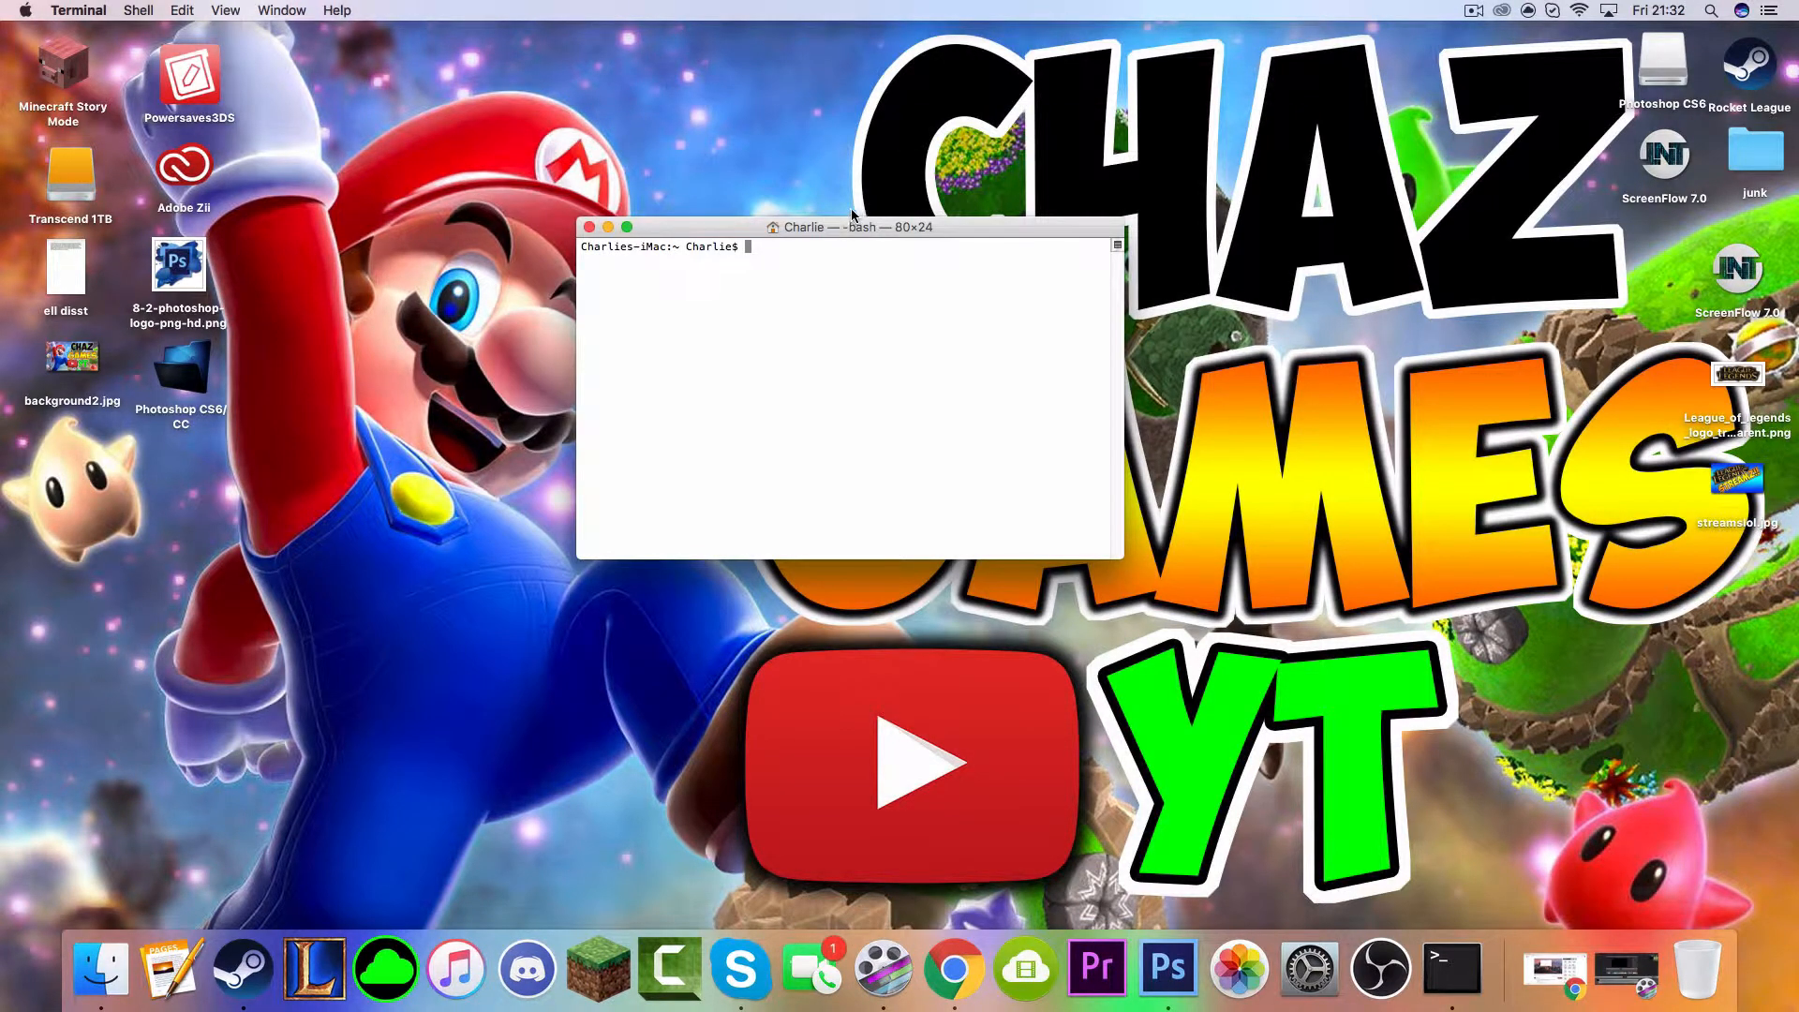
Position the Terminal window and paste 'sudo spctl --master-disable' at the prompt.
{"action": "left_click_drag", "start_coordinate": [850, 227], "coordinate": [850, 204]}
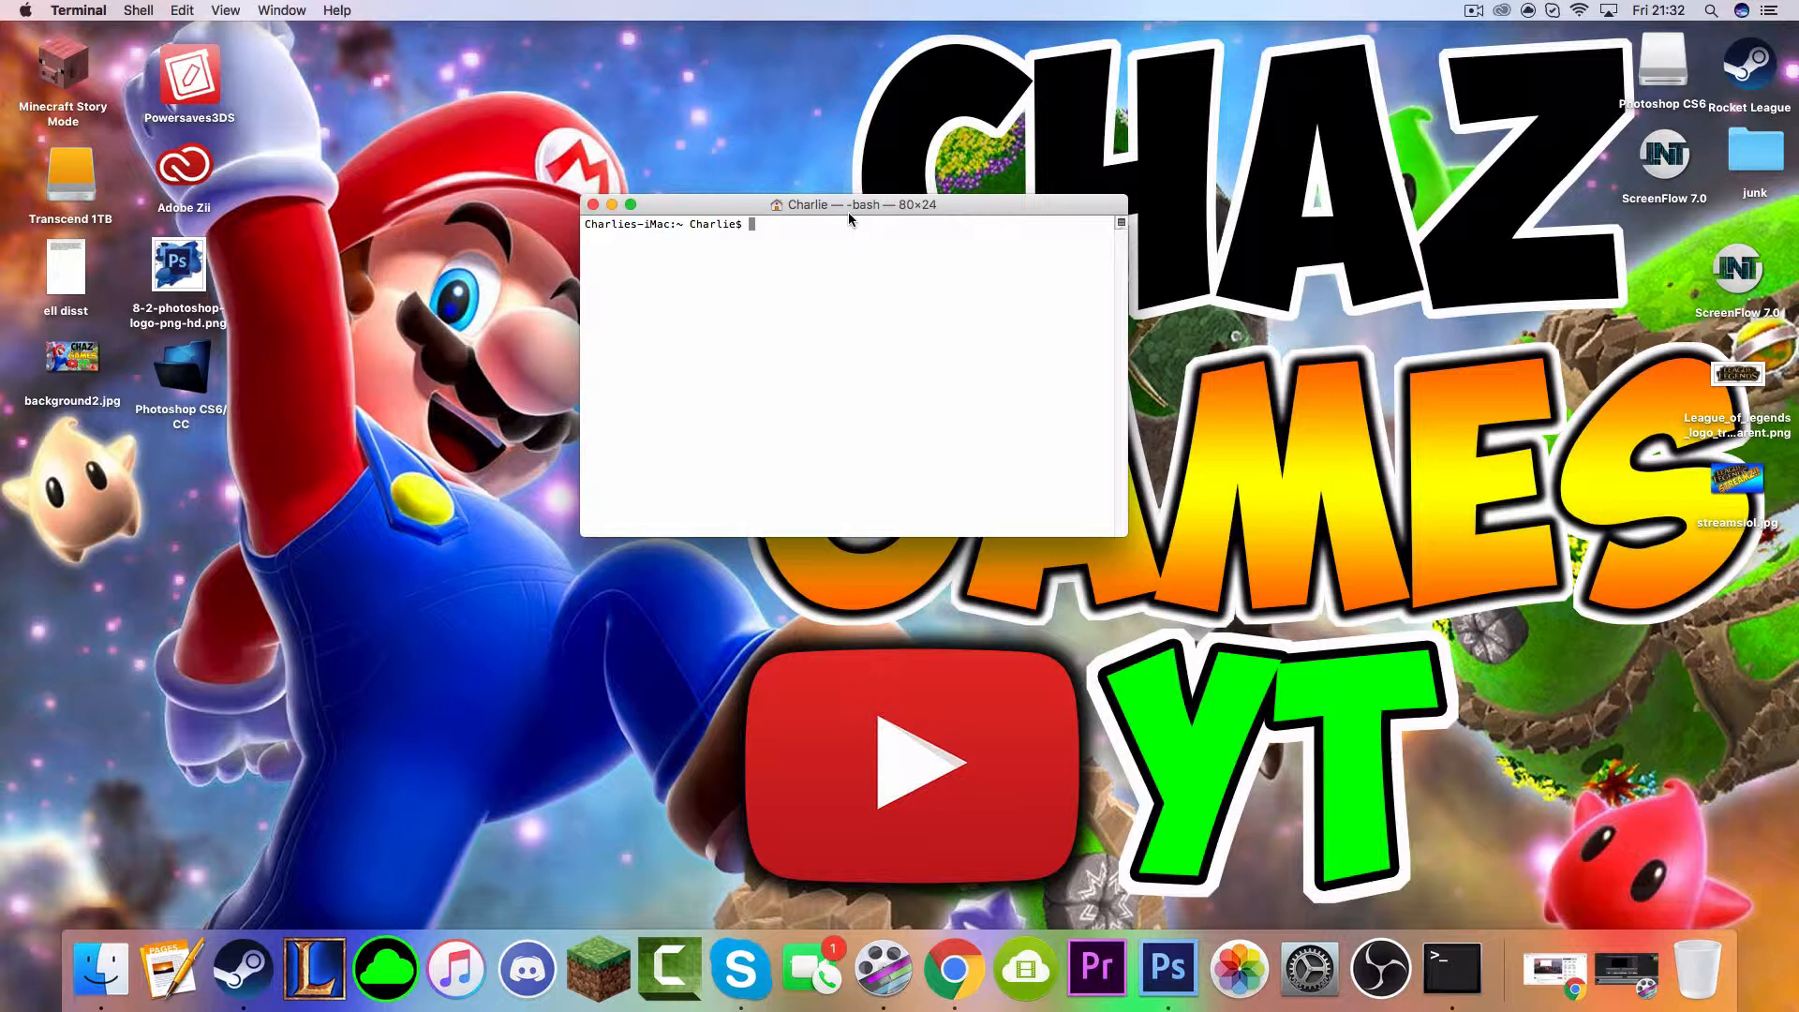
{"action": "left_click_drag", "start_coordinate": [851, 205], "coordinate": [839, 236]}
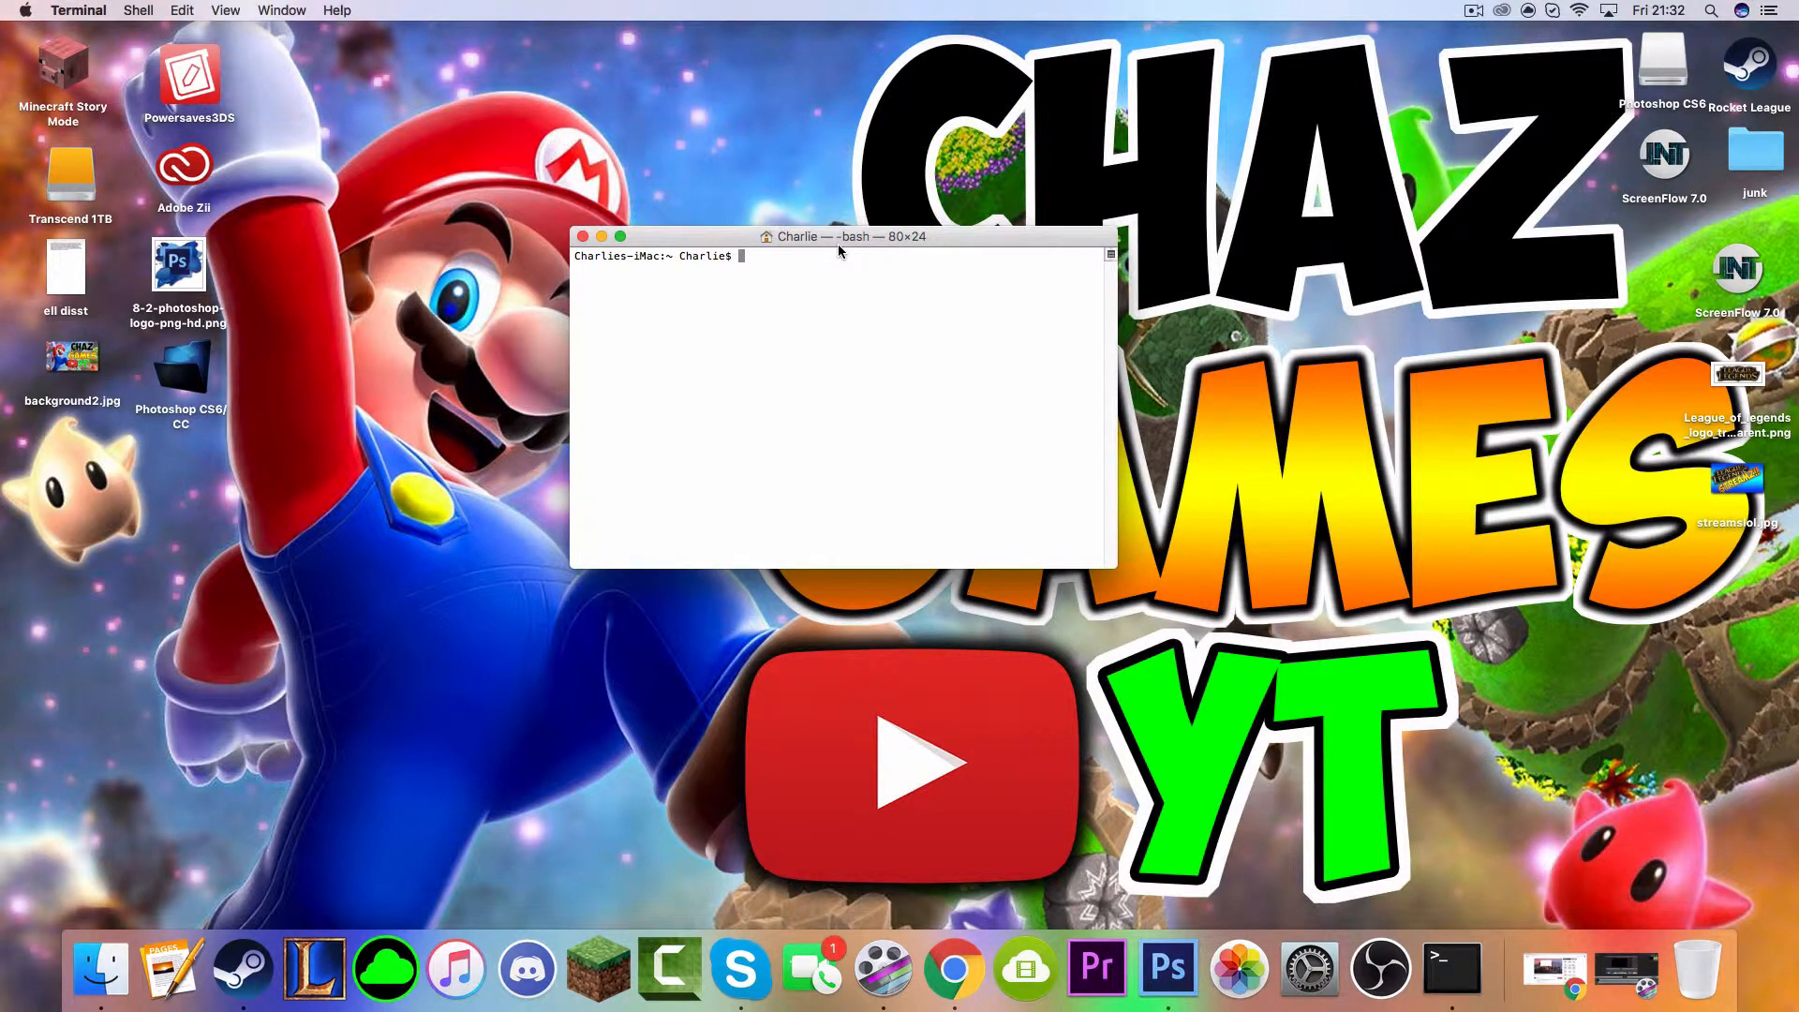
{"action": "right_click", "coordinate": [798, 289]}
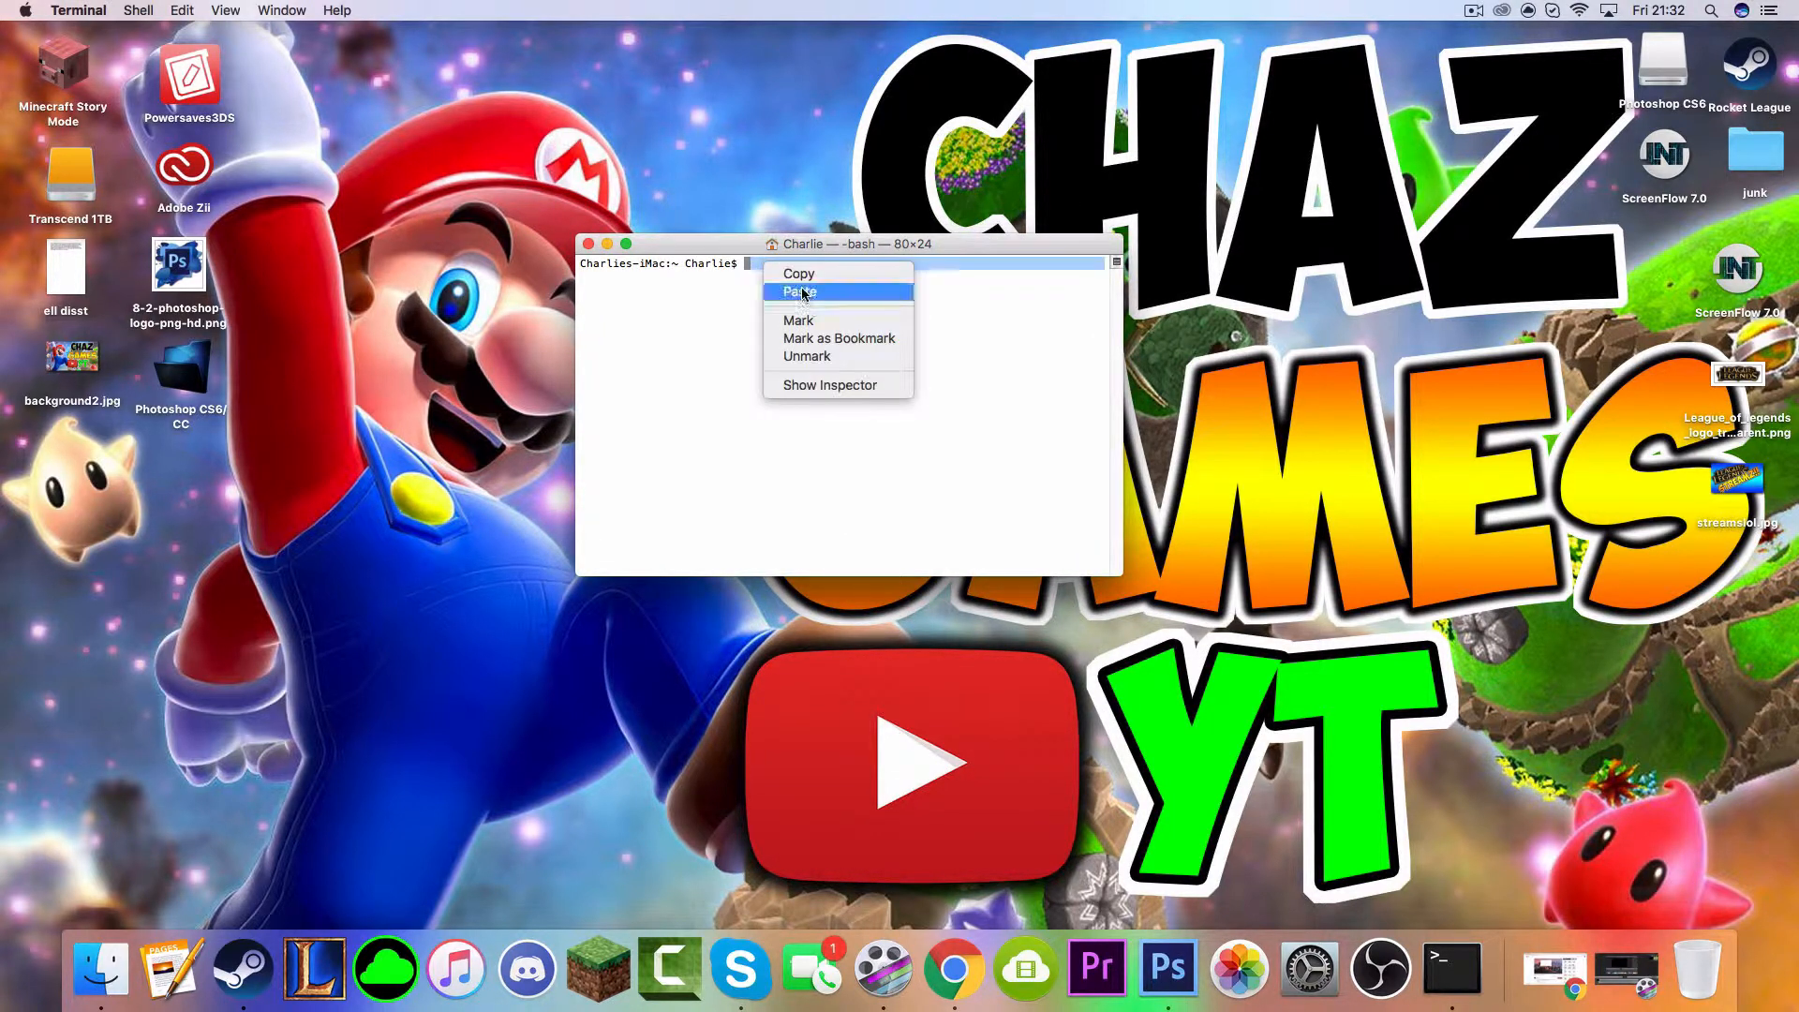
{"action": "left_click", "coordinate": [800, 291]}
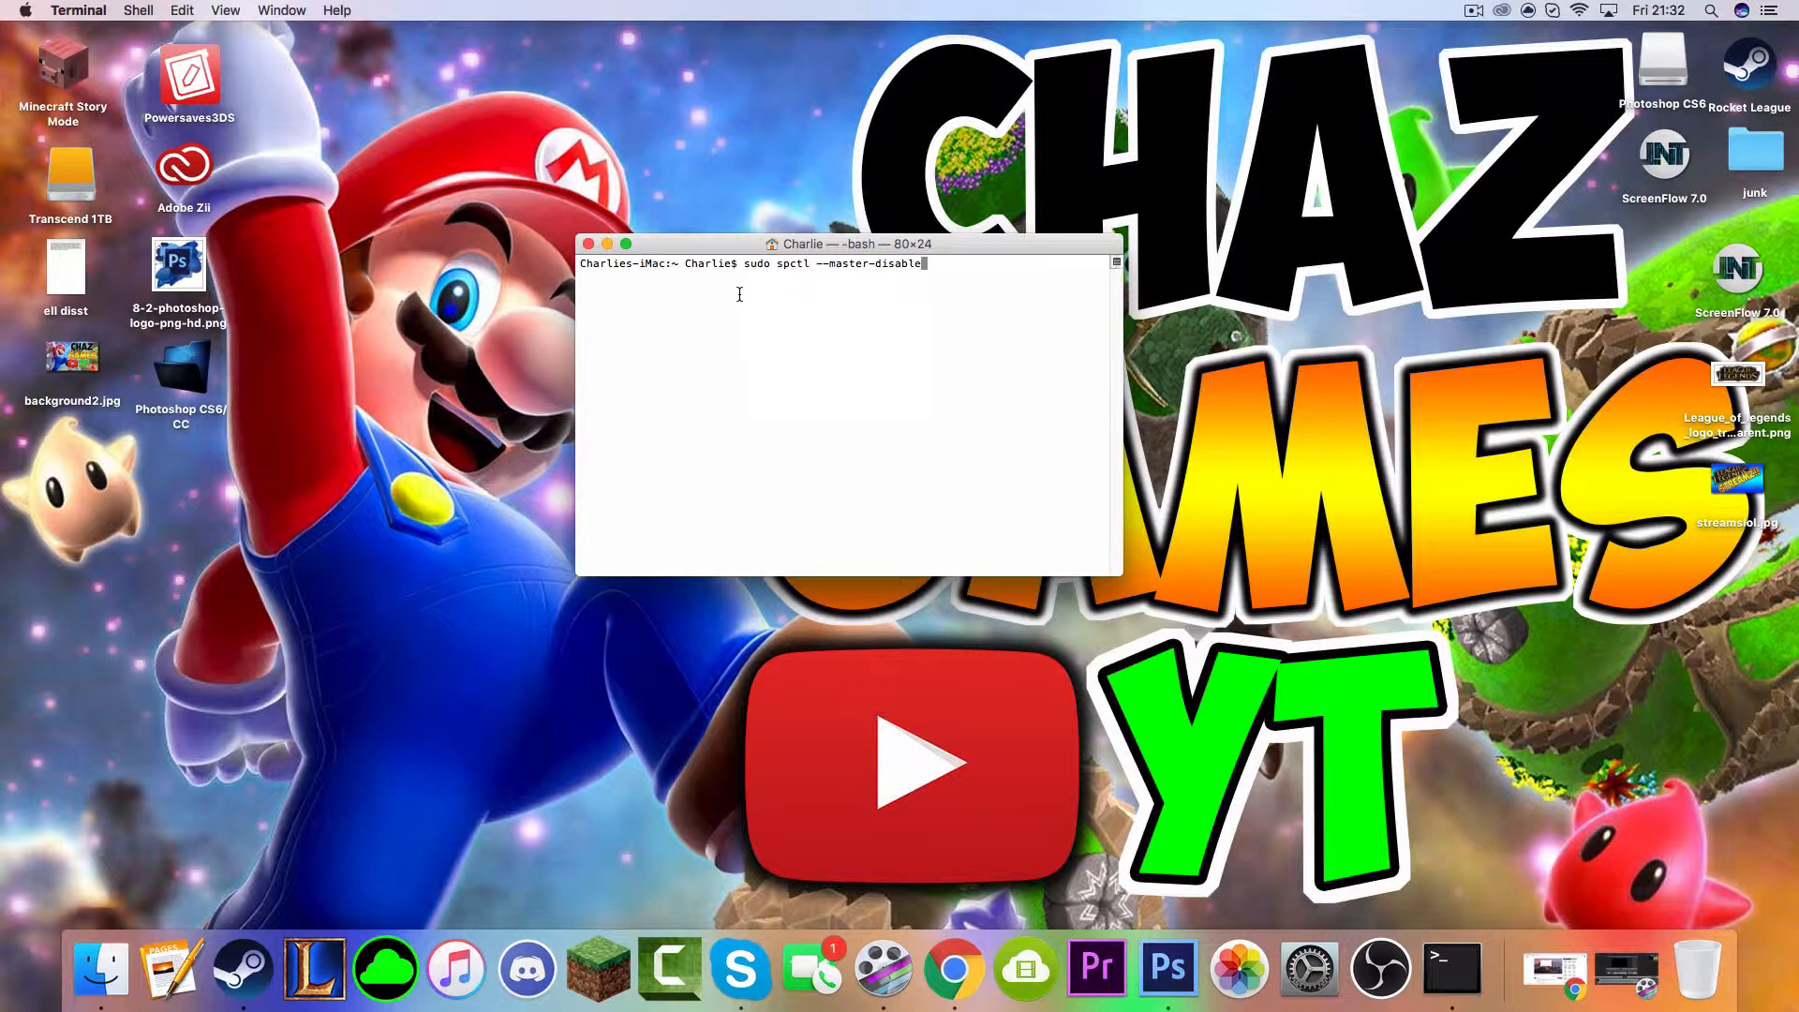
{"action": "mouse_move", "coordinate": [949, 262]}
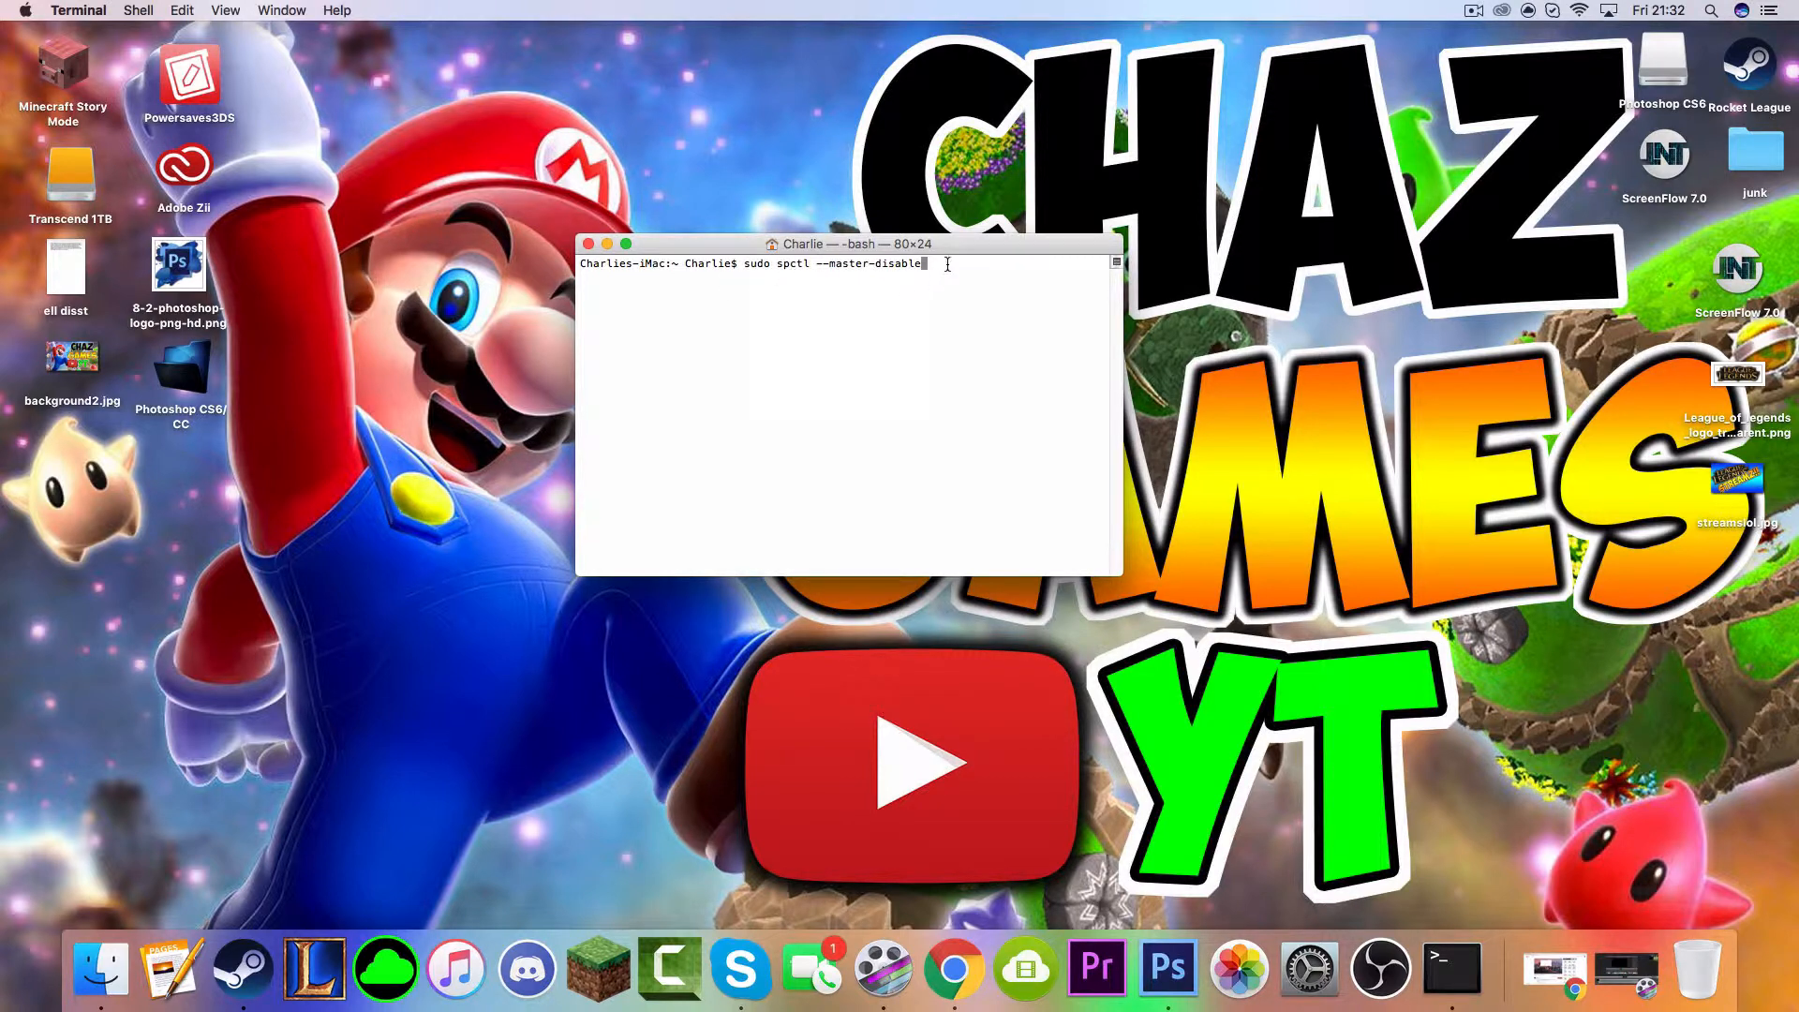
{"action": "mouse_move", "coordinate": [768, 126]}
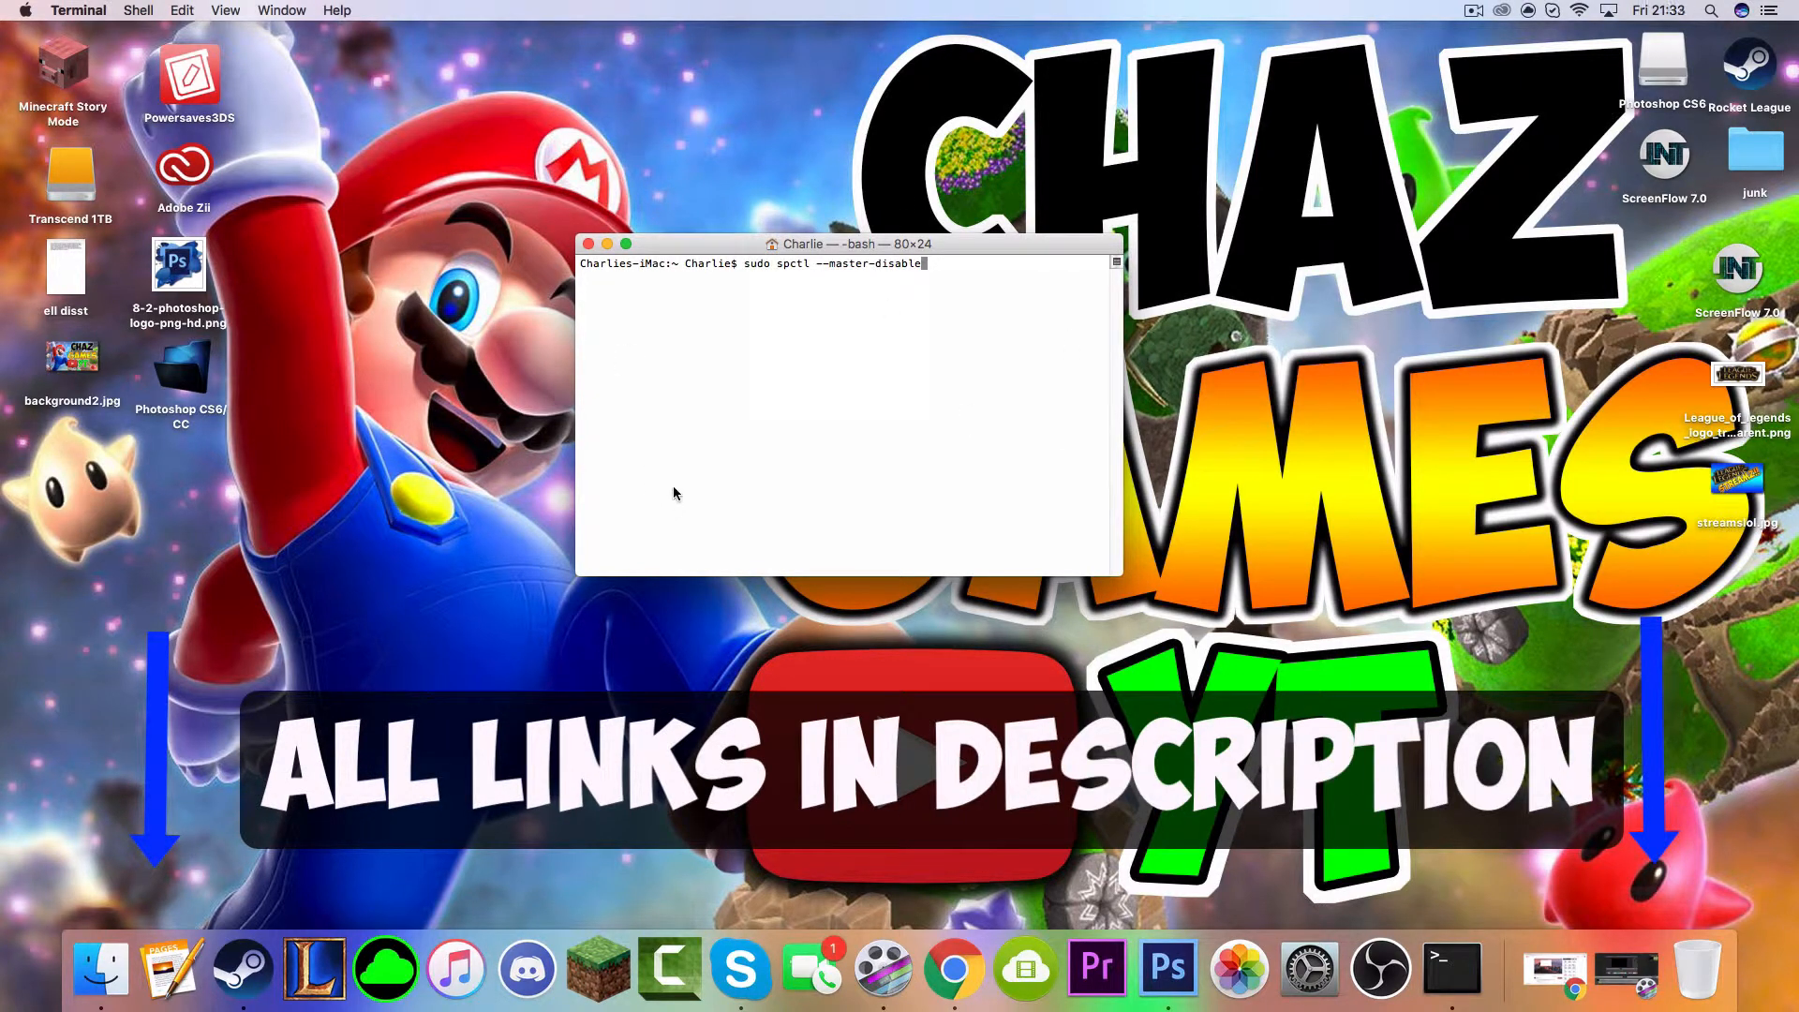
{"action": "mouse_move", "coordinate": [678, 483]}
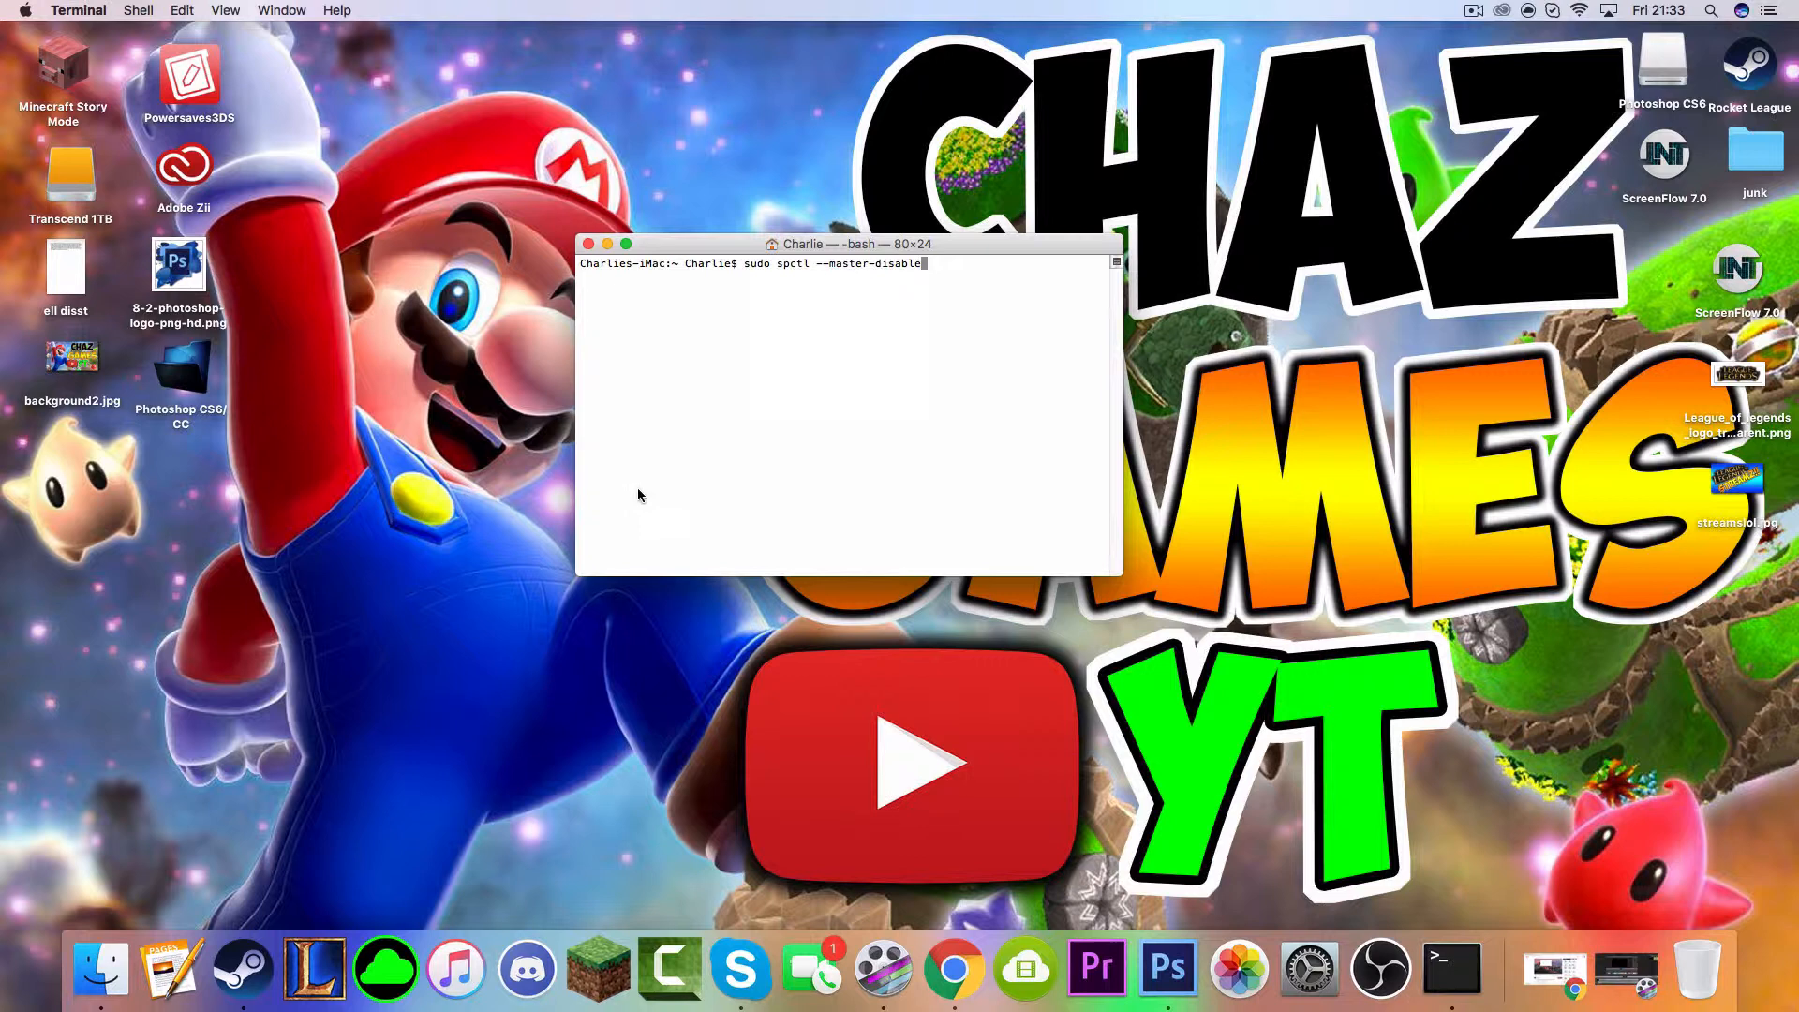
{"action": "mouse_move", "coordinate": [576, 532]}
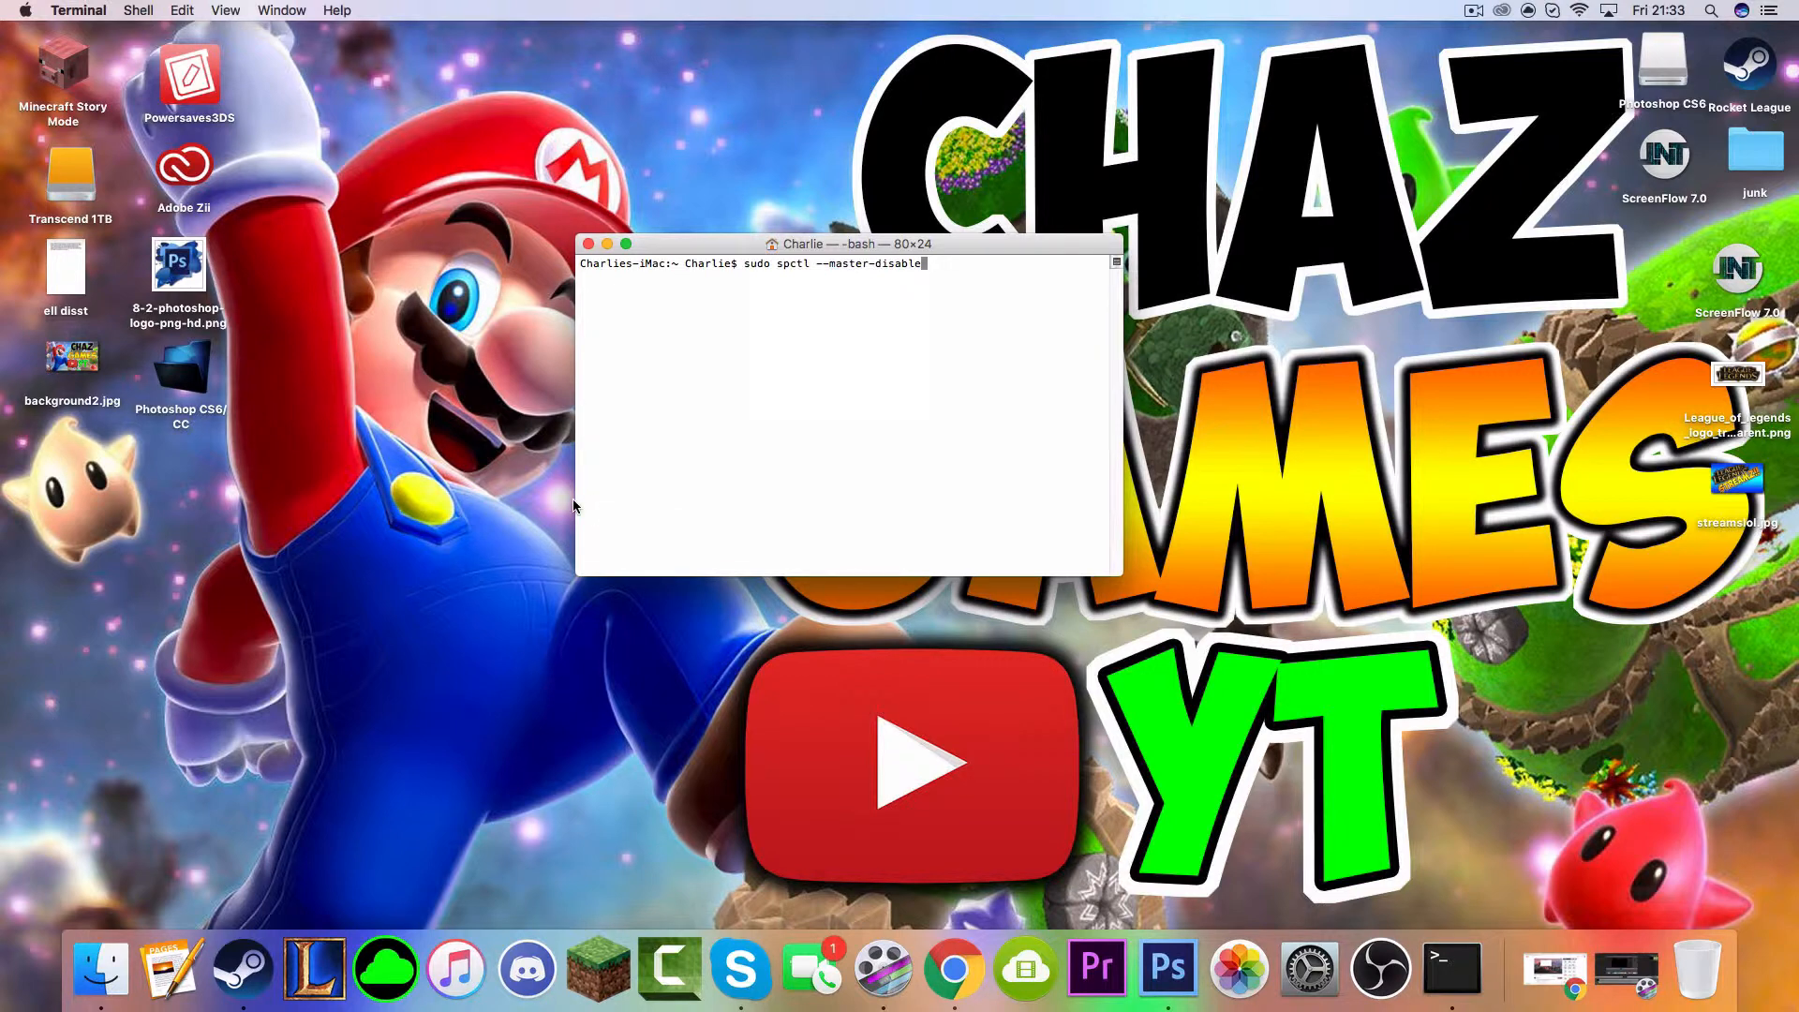
{"action": "mouse_move", "coordinate": [577, 315]}
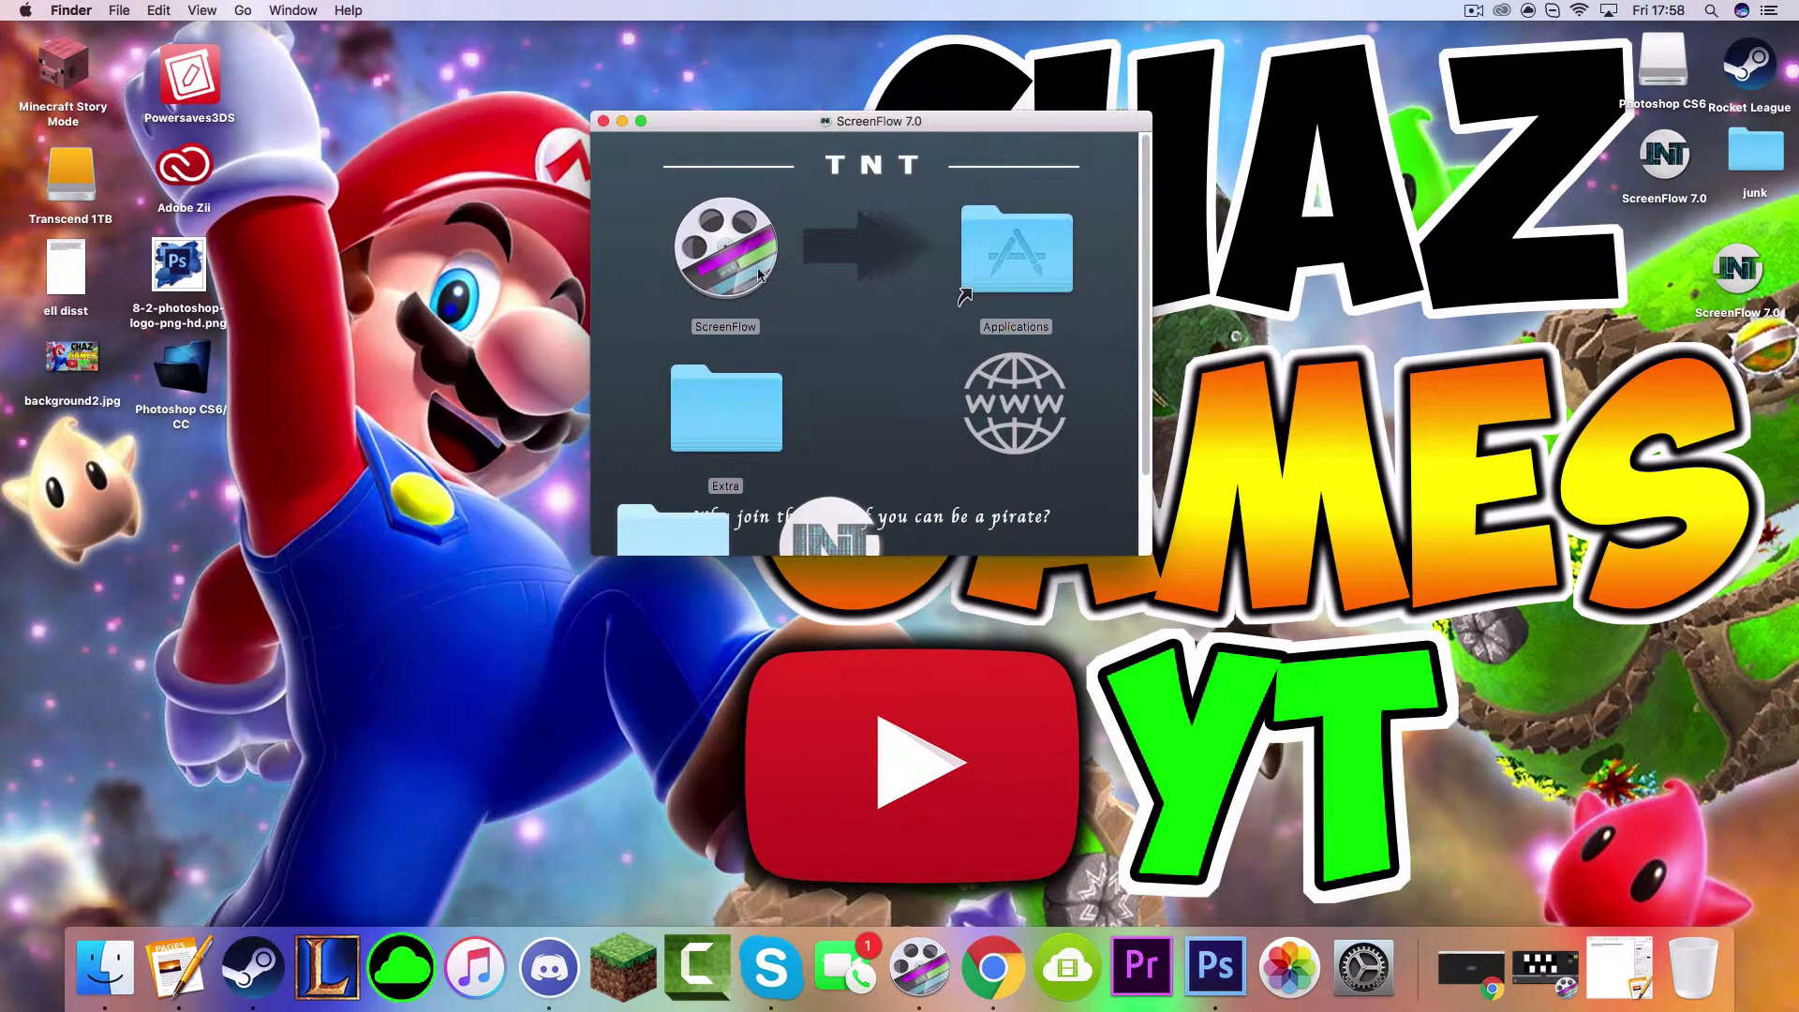
Drag ScreenFlow onto Applications, then open Applications and bring up ScreenFlow's context menu.
{"action": "left_click", "coordinate": [725, 247]}
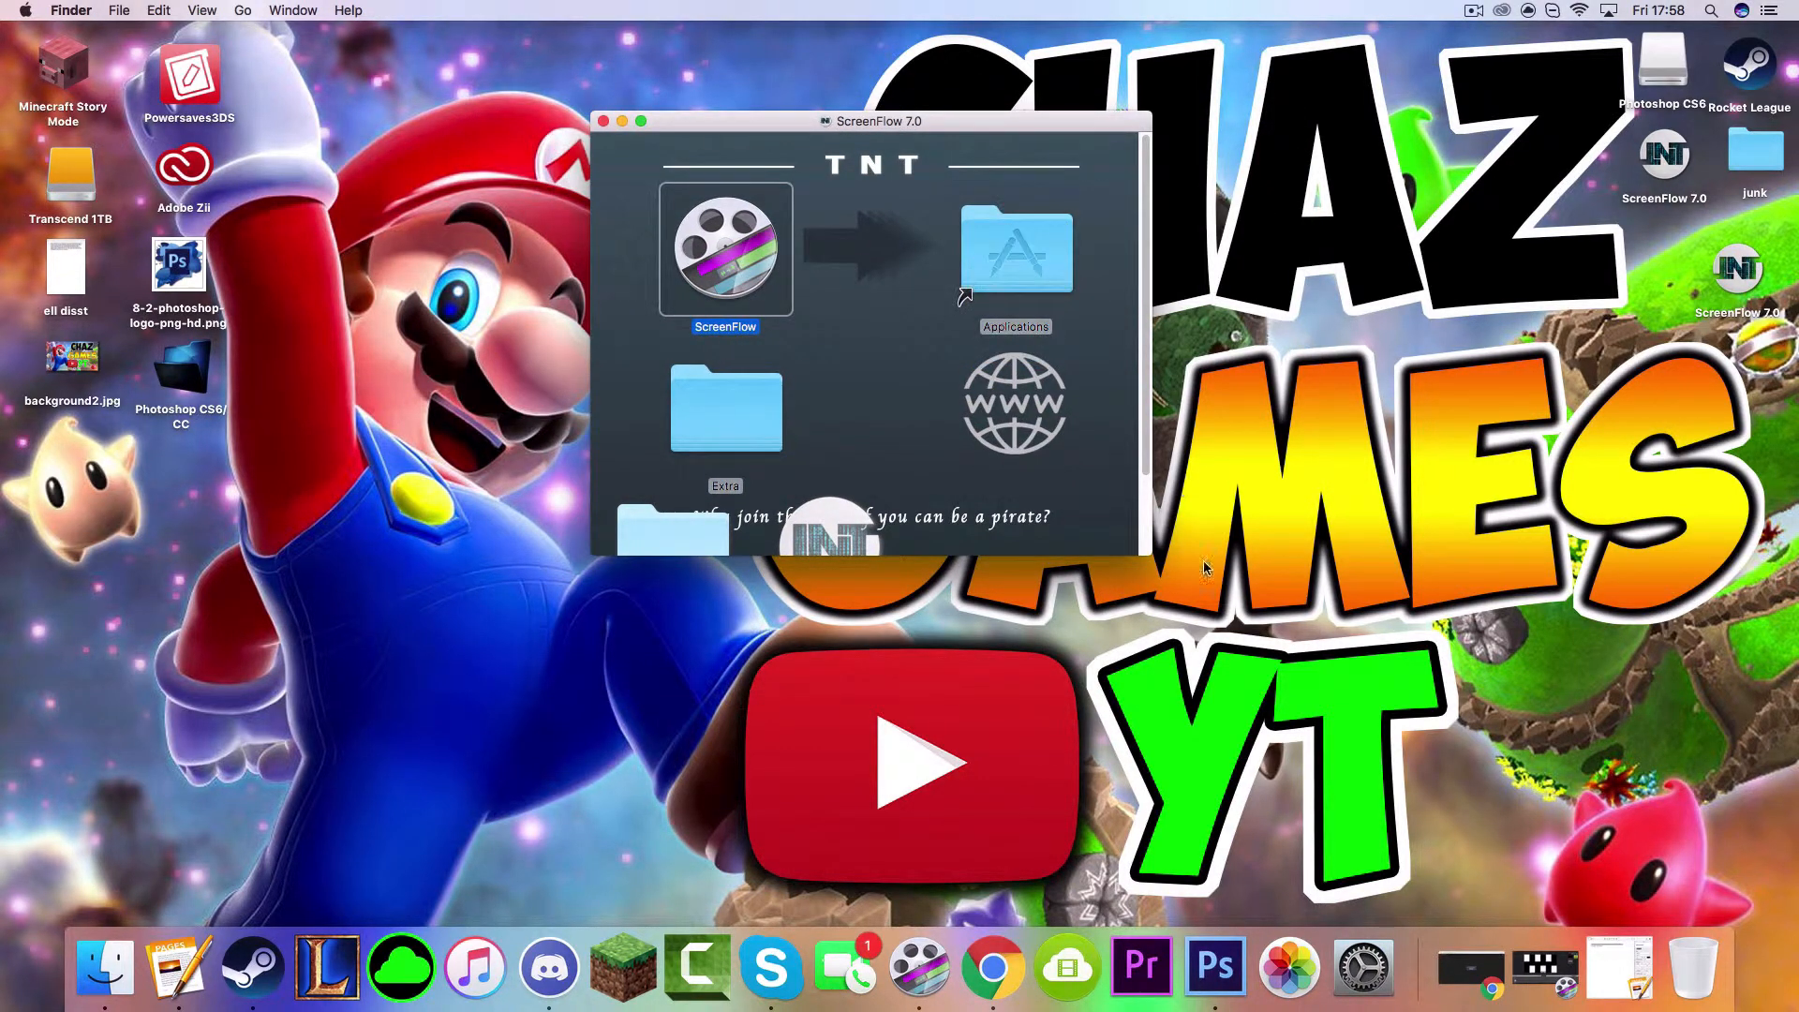
{"action": "left_click_drag", "start_coordinate": [725, 249], "coordinate": [1016, 249]}
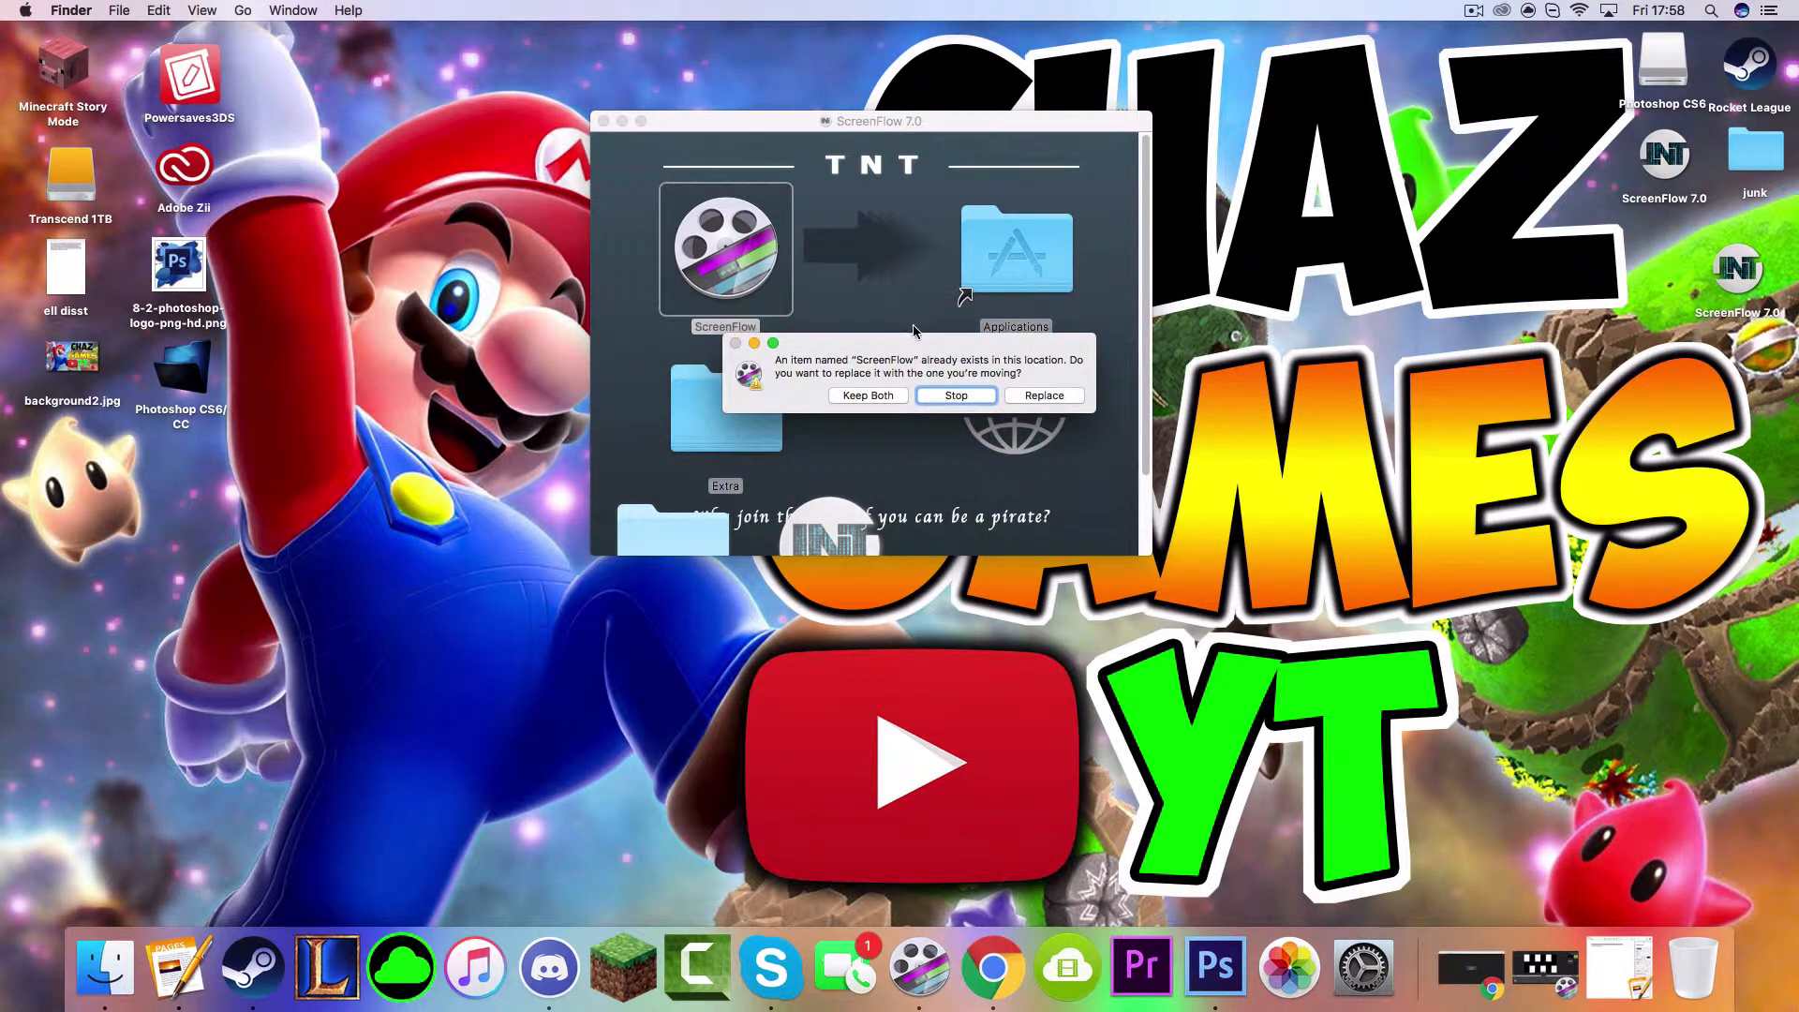
{"action": "mouse_move", "coordinate": [1130, 328]}
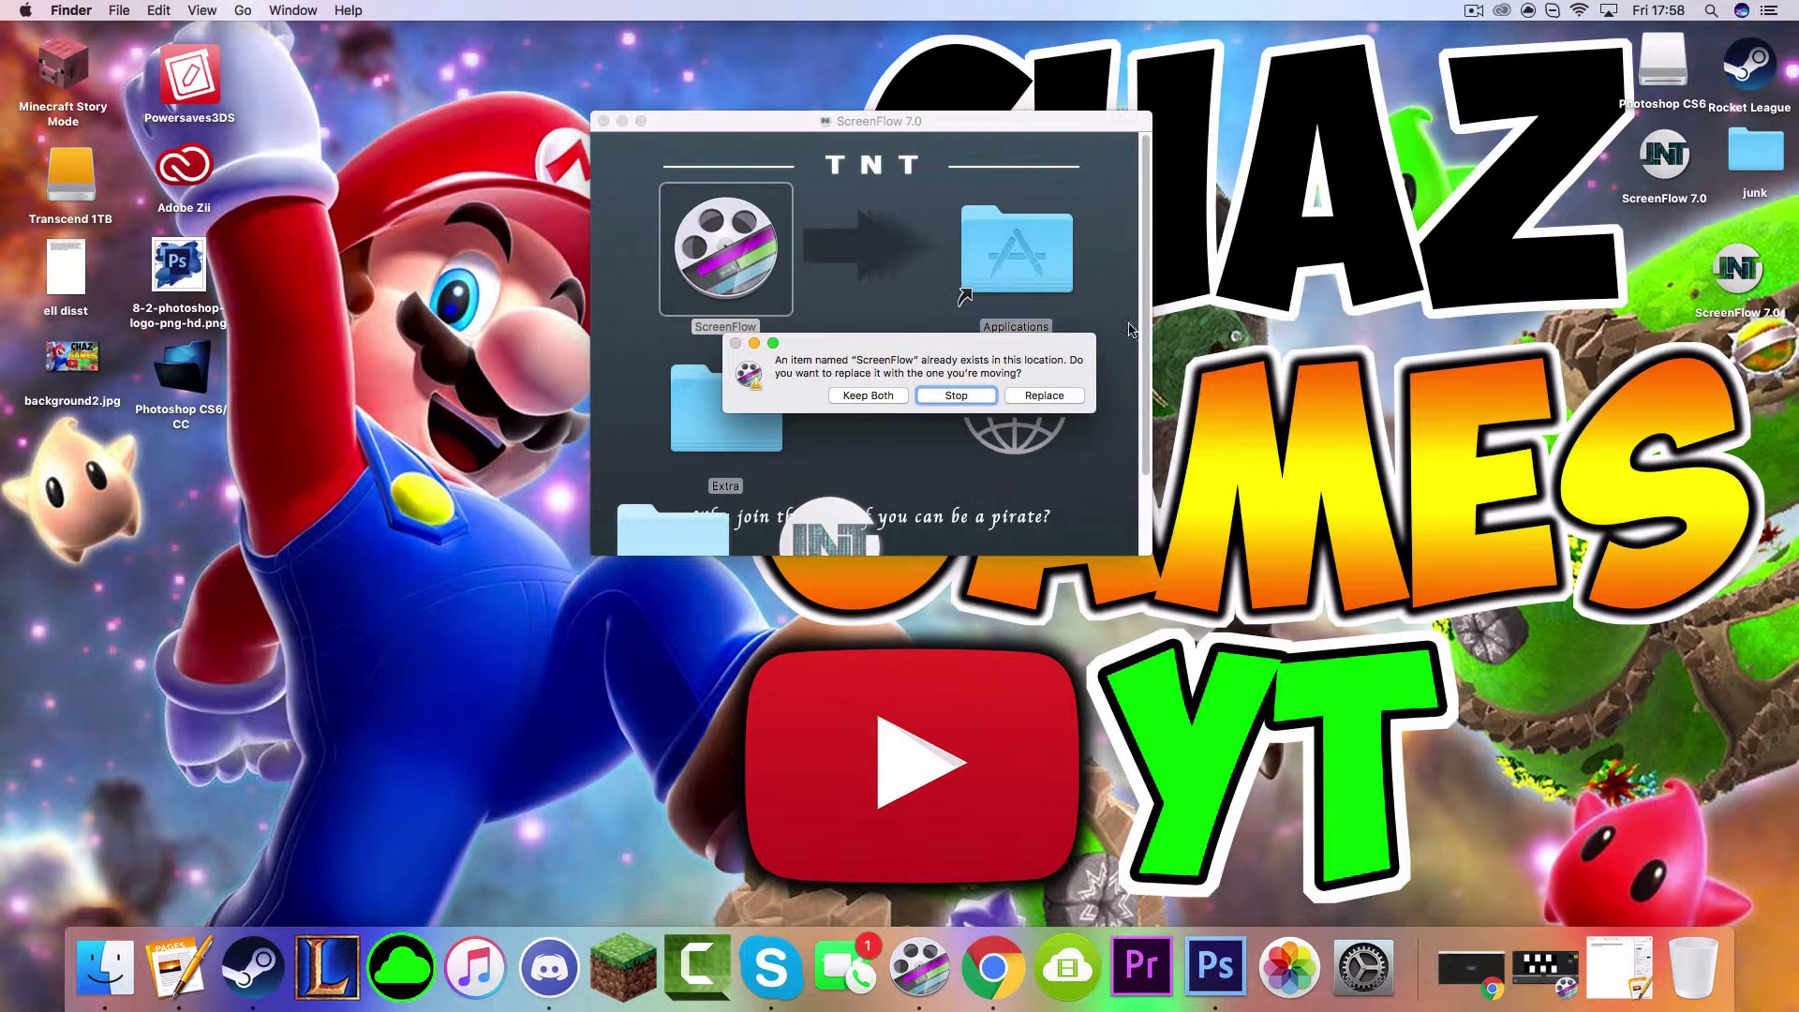
{"action": "mouse_move", "coordinate": [1005, 373]}
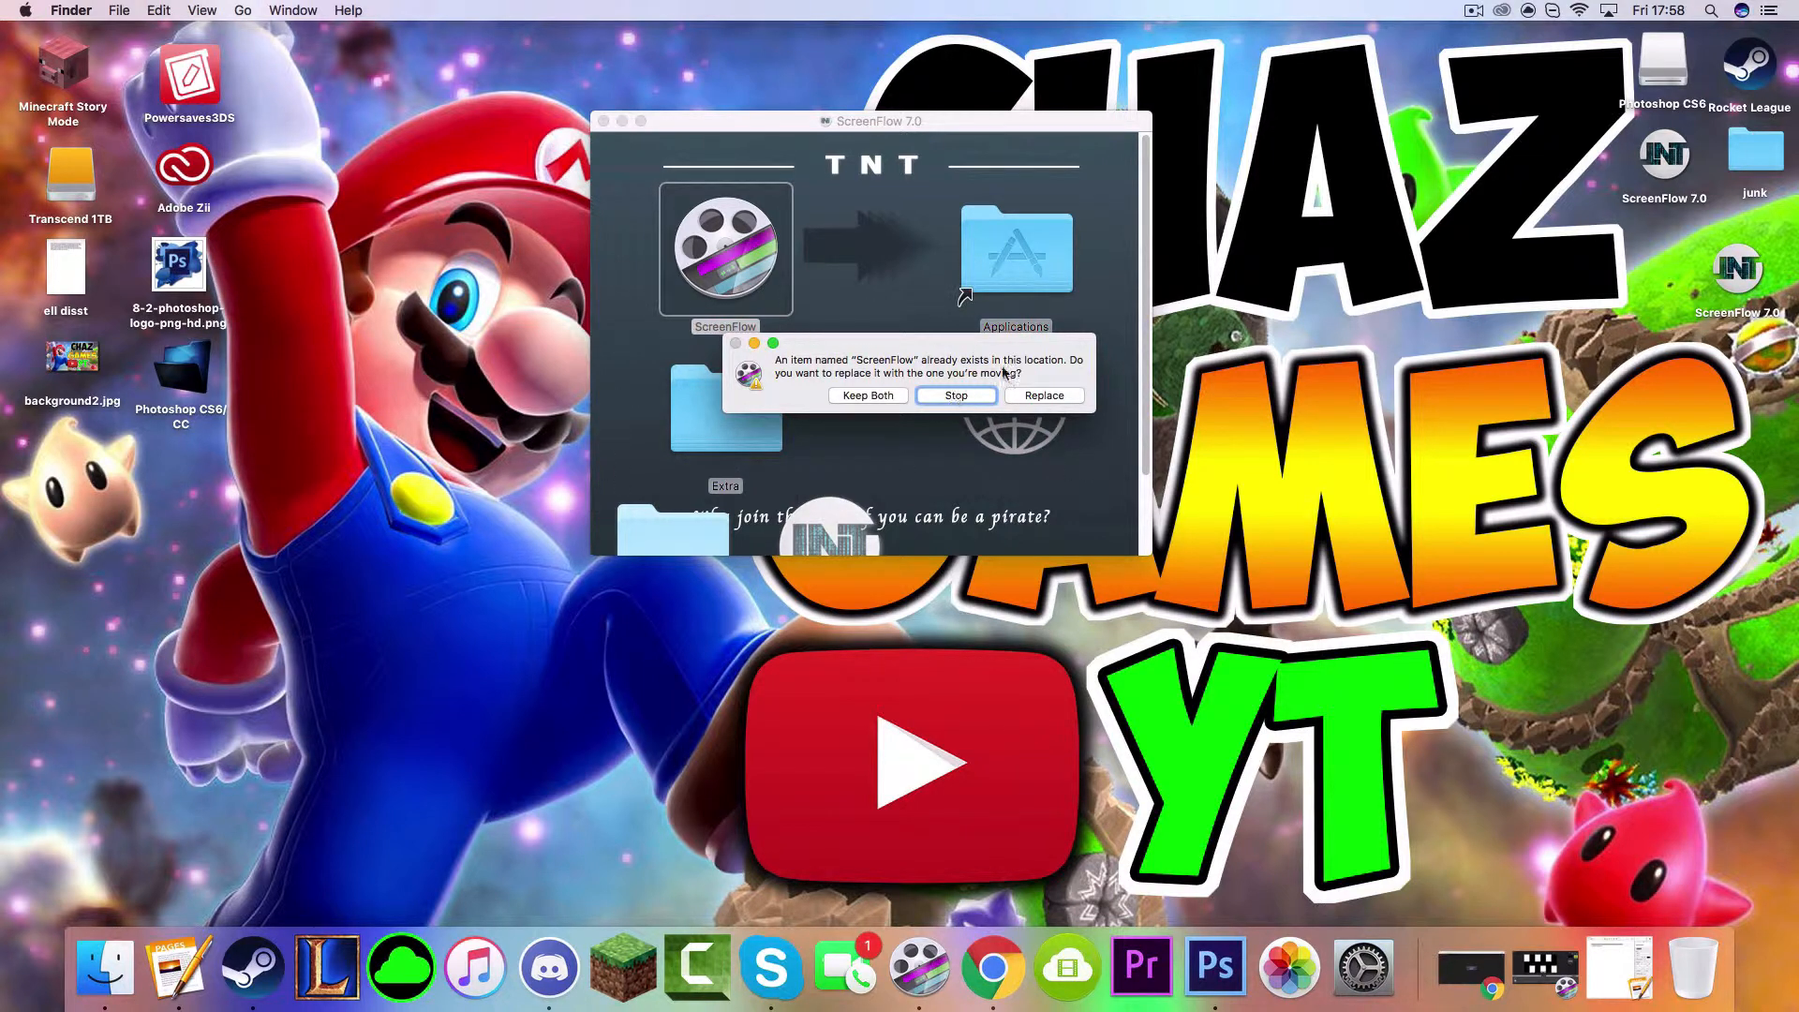
{"action": "mouse_move", "coordinate": [1262, 240]}
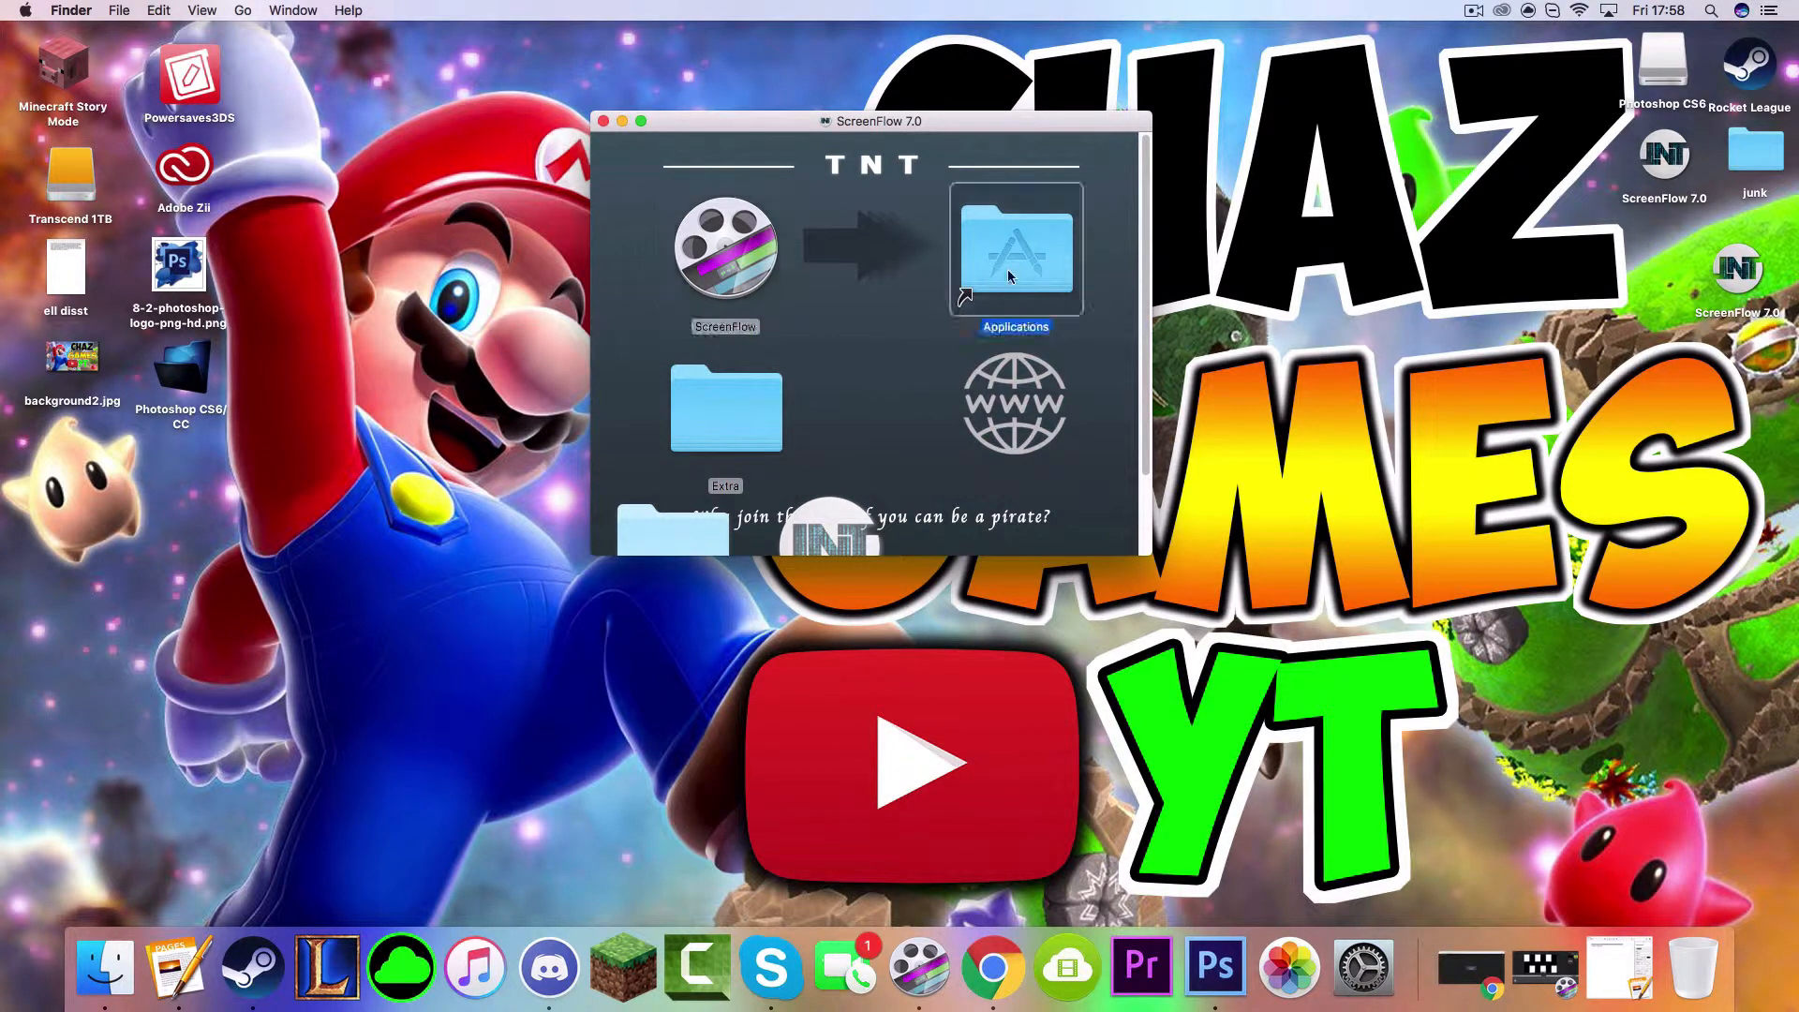
{"action": "double_click", "coordinate": [1014, 248]}
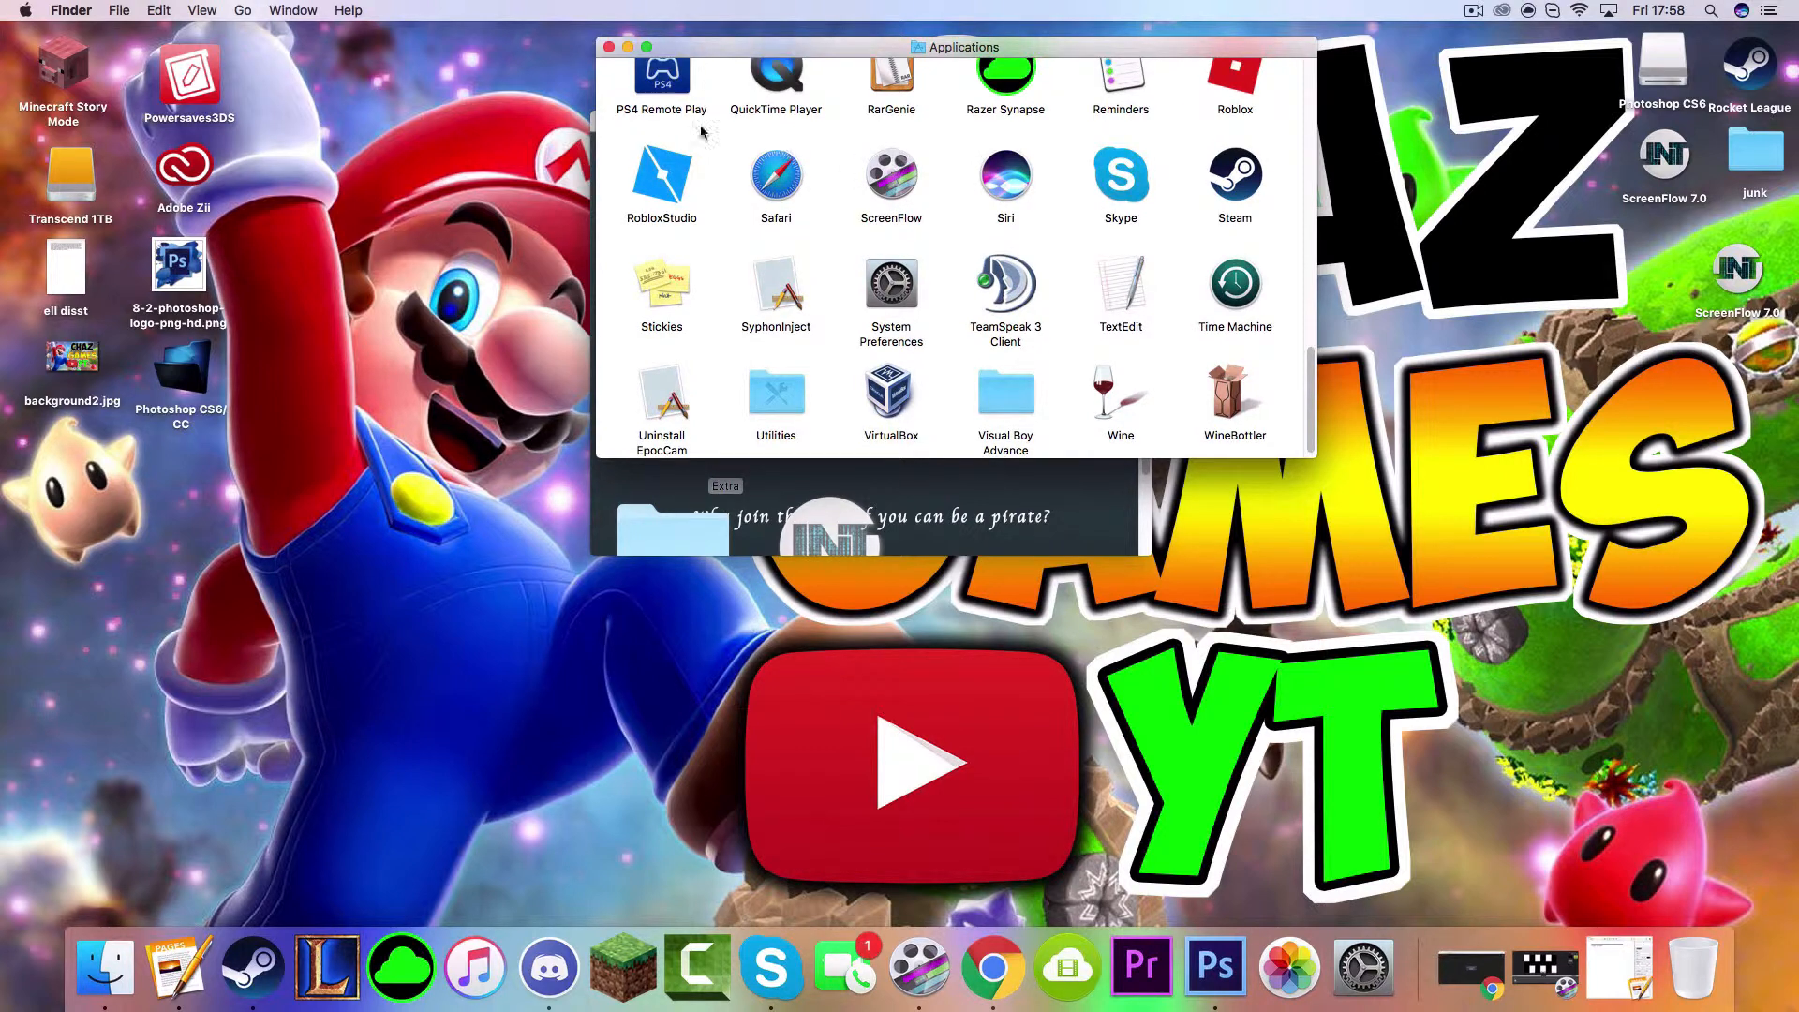
{"action": "right_click", "coordinate": [892, 174]}
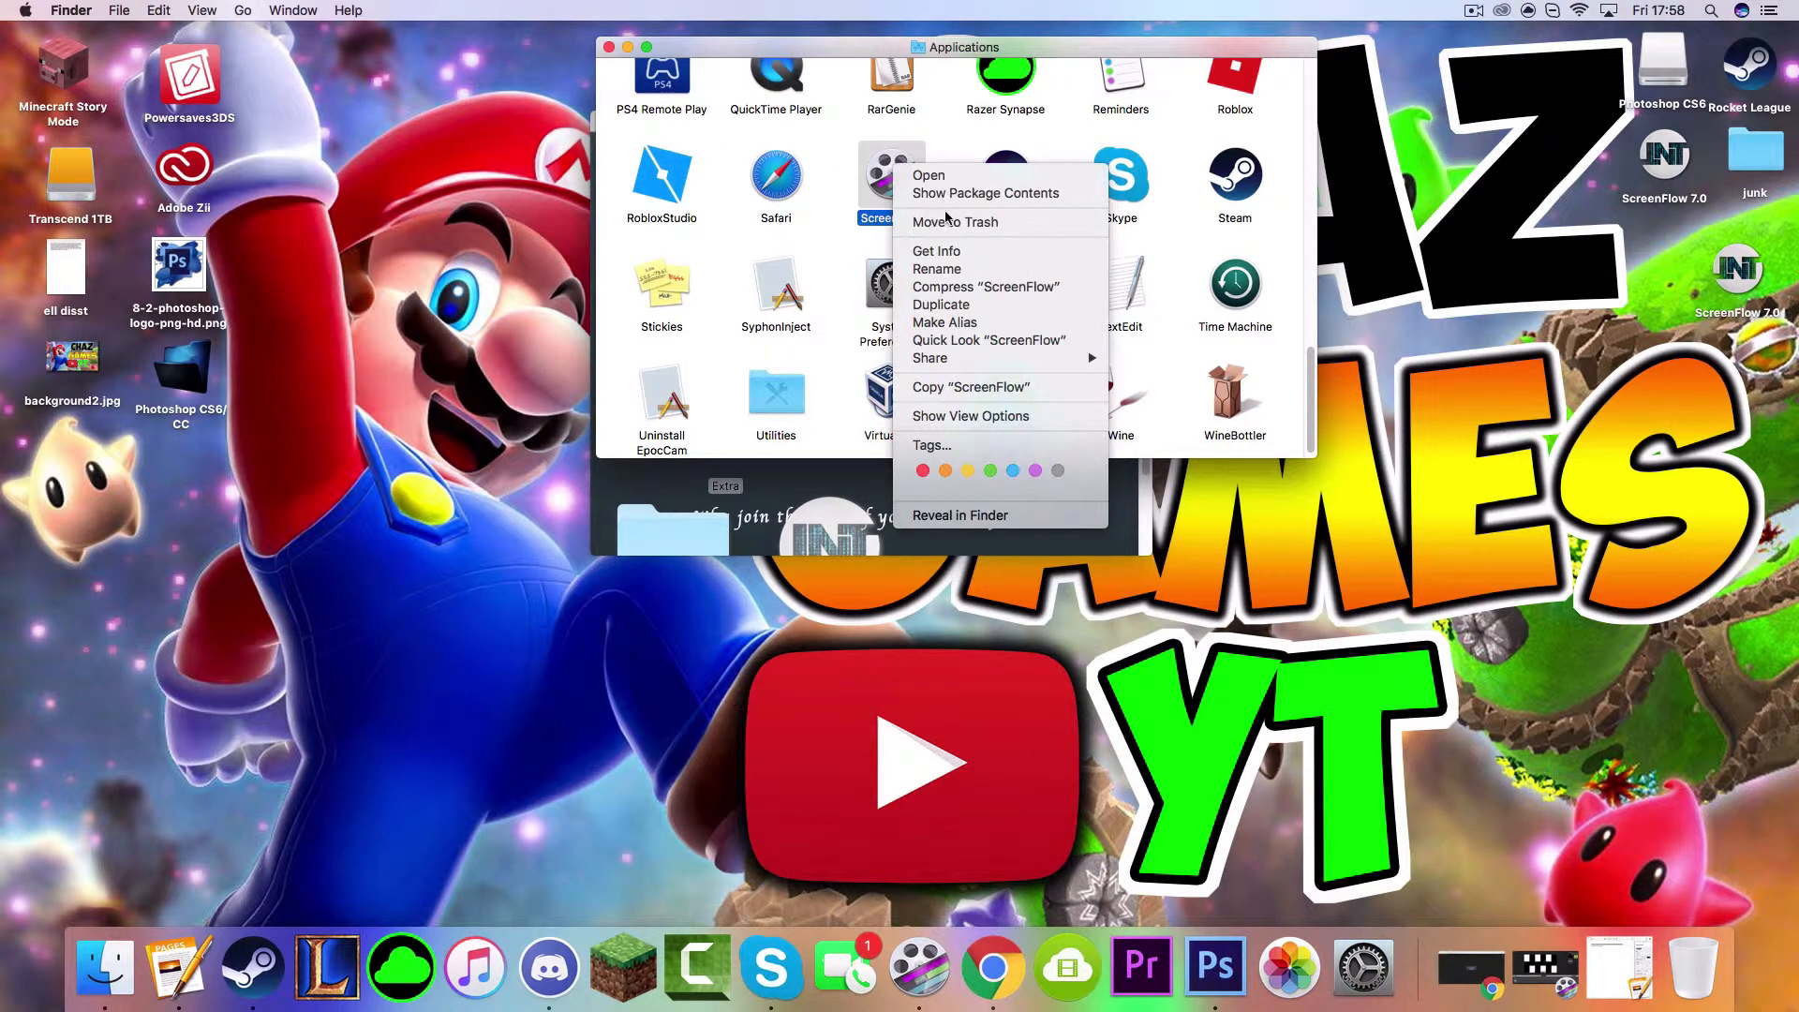
Launch ScreenFlow from the context menu and browse its File menu.
{"action": "left_click", "coordinate": [928, 175]}
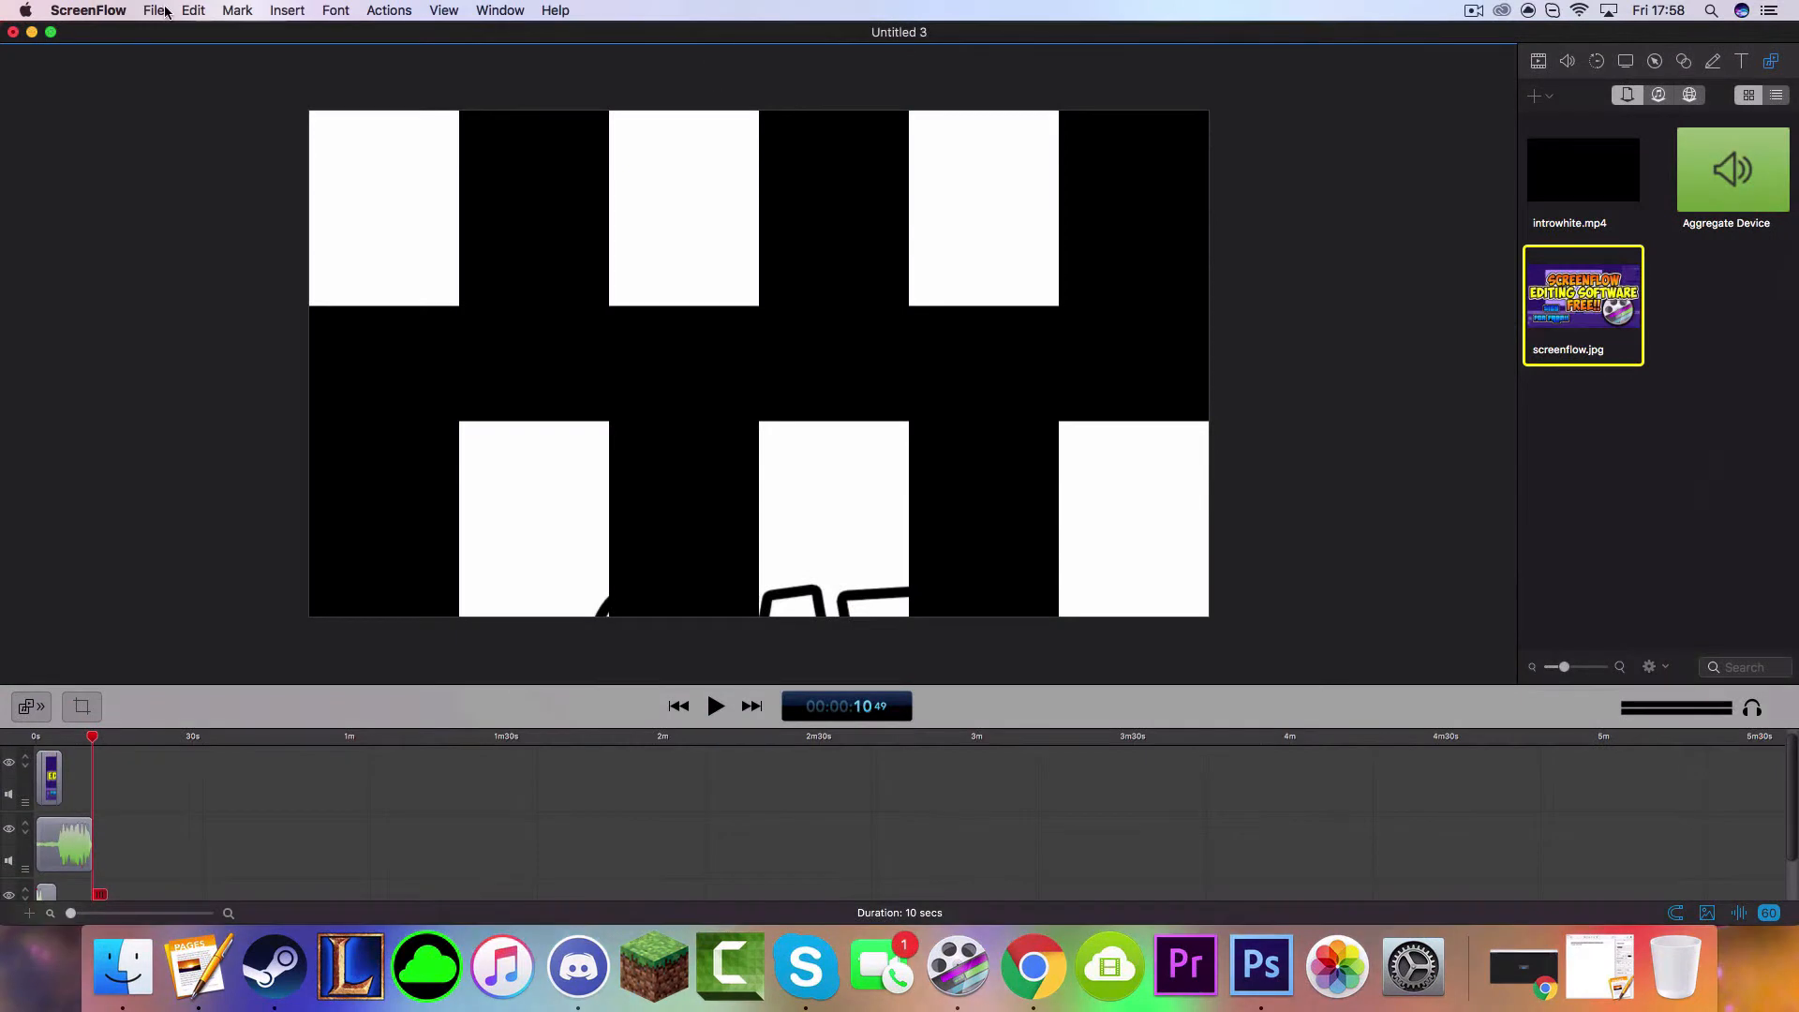
{"action": "mouse_move", "coordinate": [32, 32]}
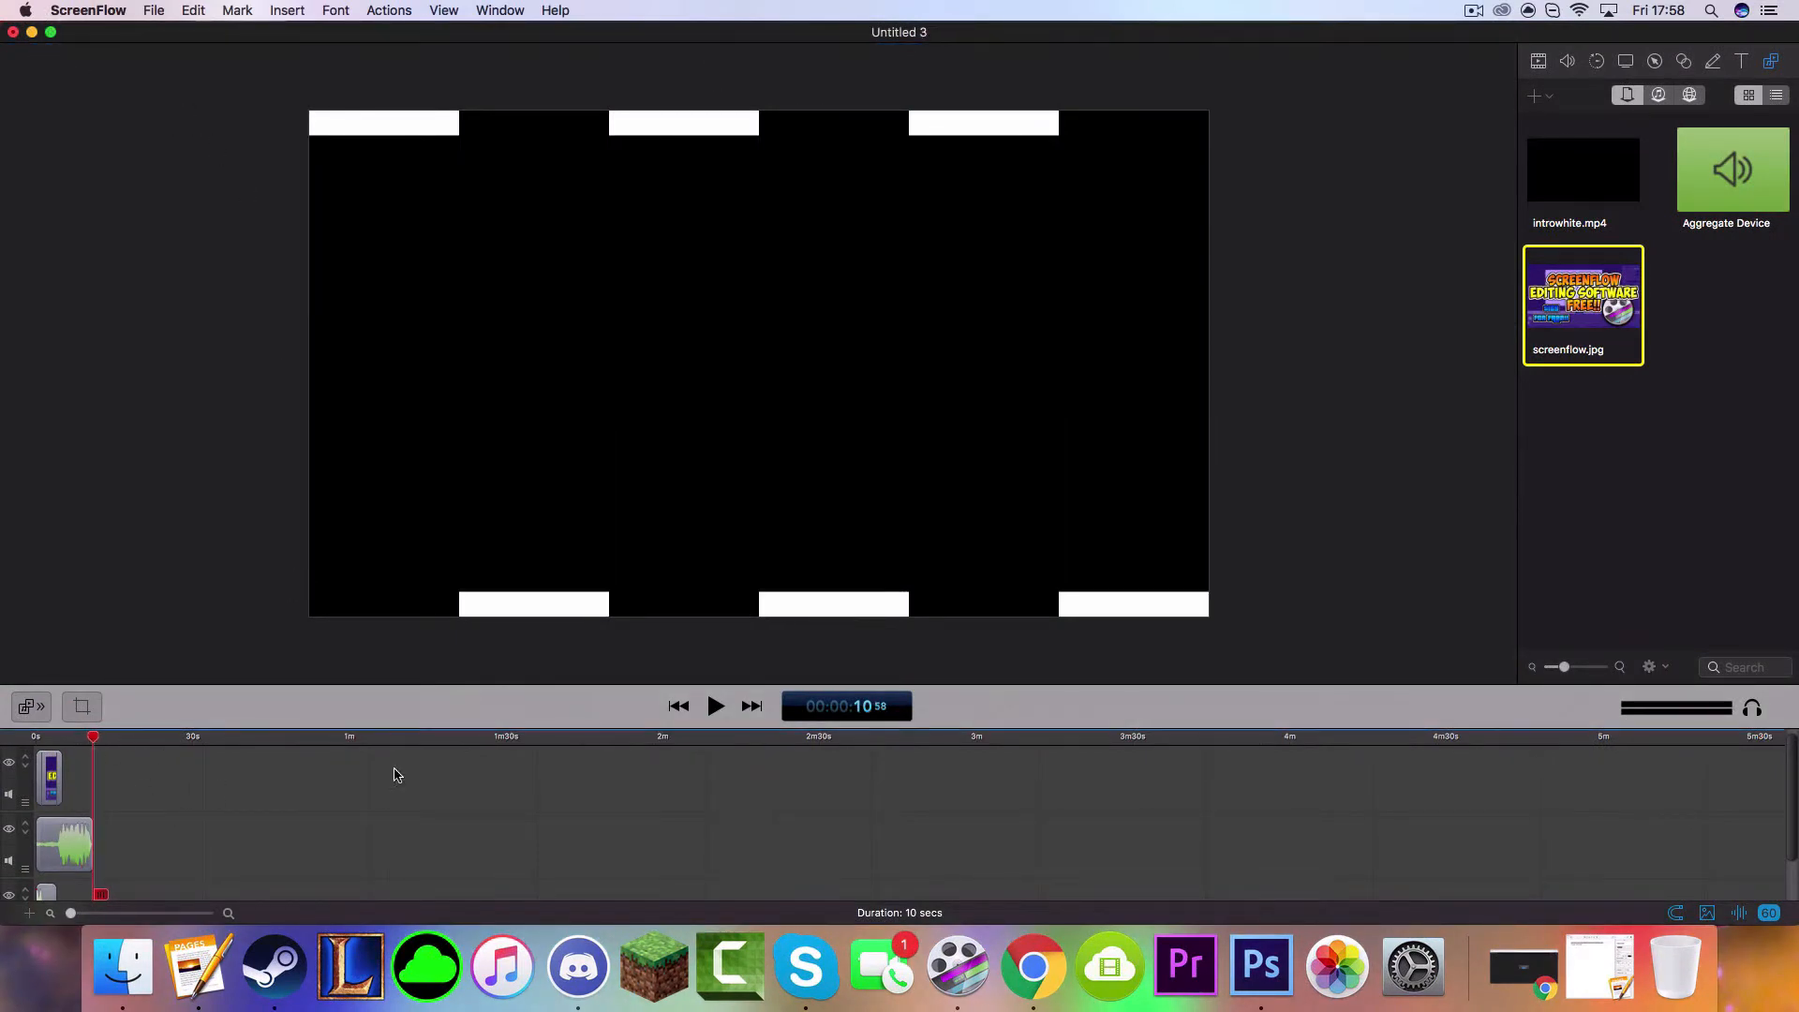
{"action": "mouse_move", "coordinate": [127, 748]}
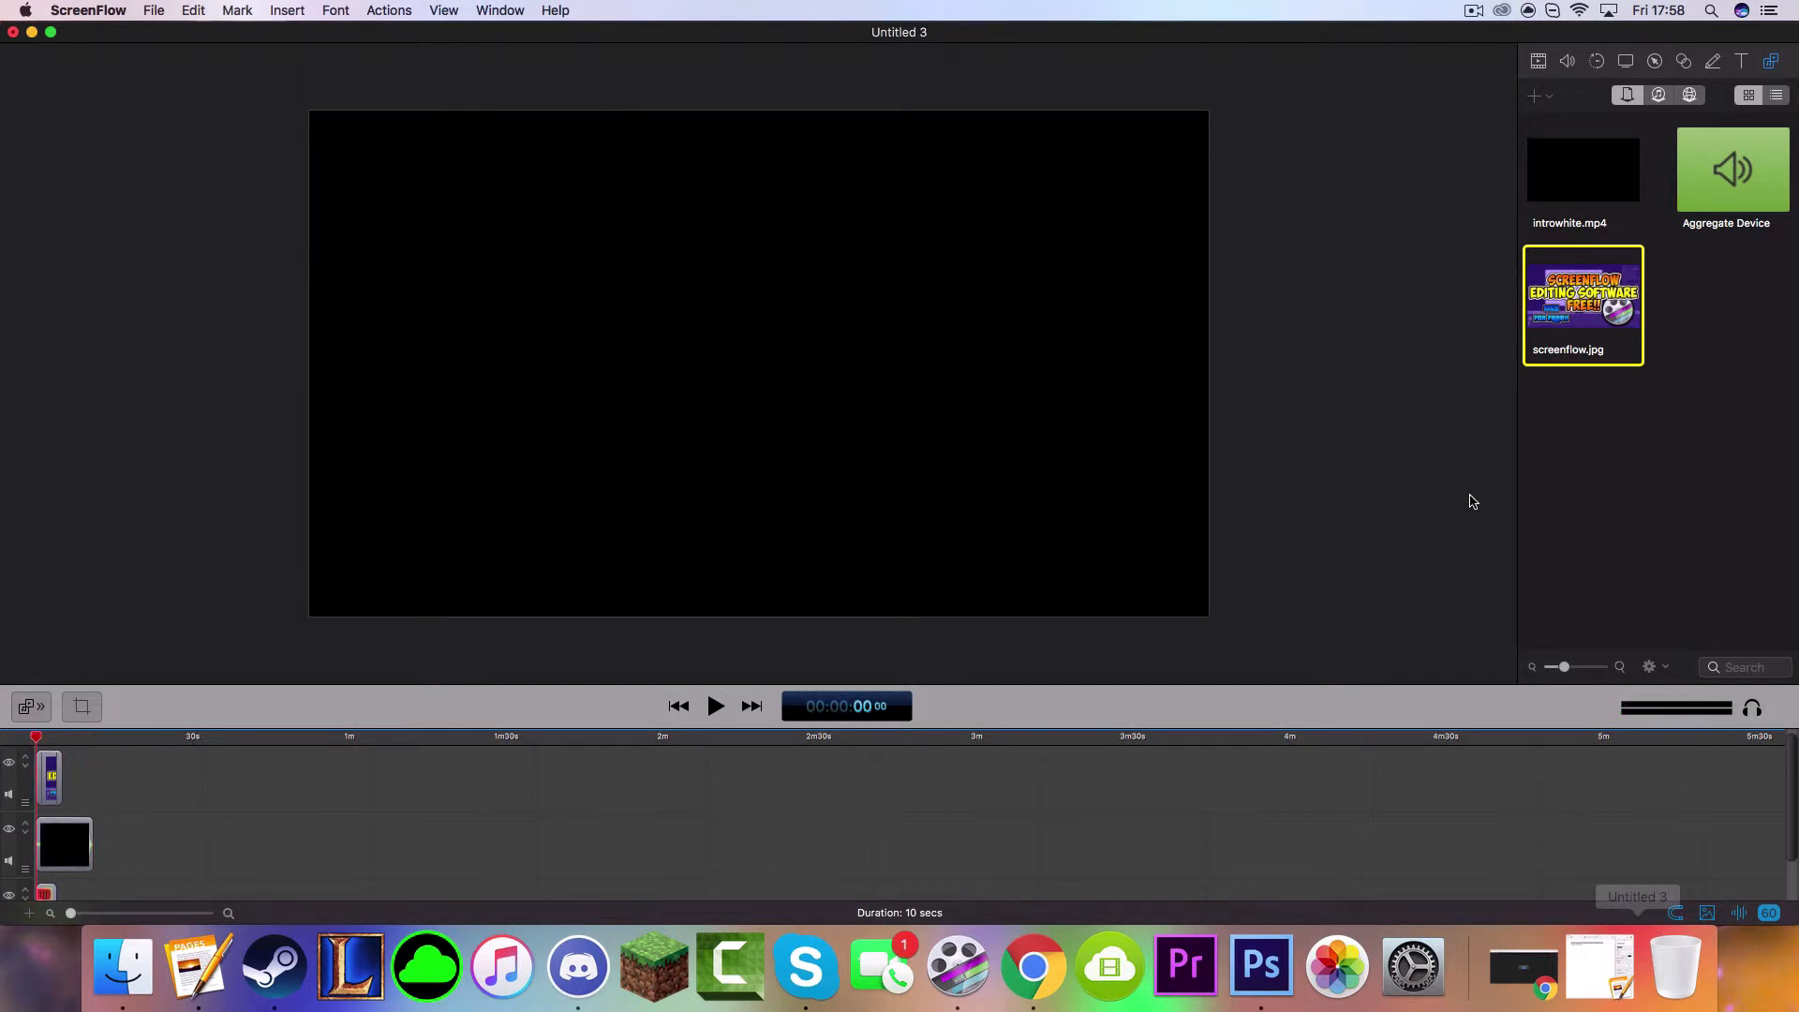
{"action": "mouse_move", "coordinate": [534, 255]}
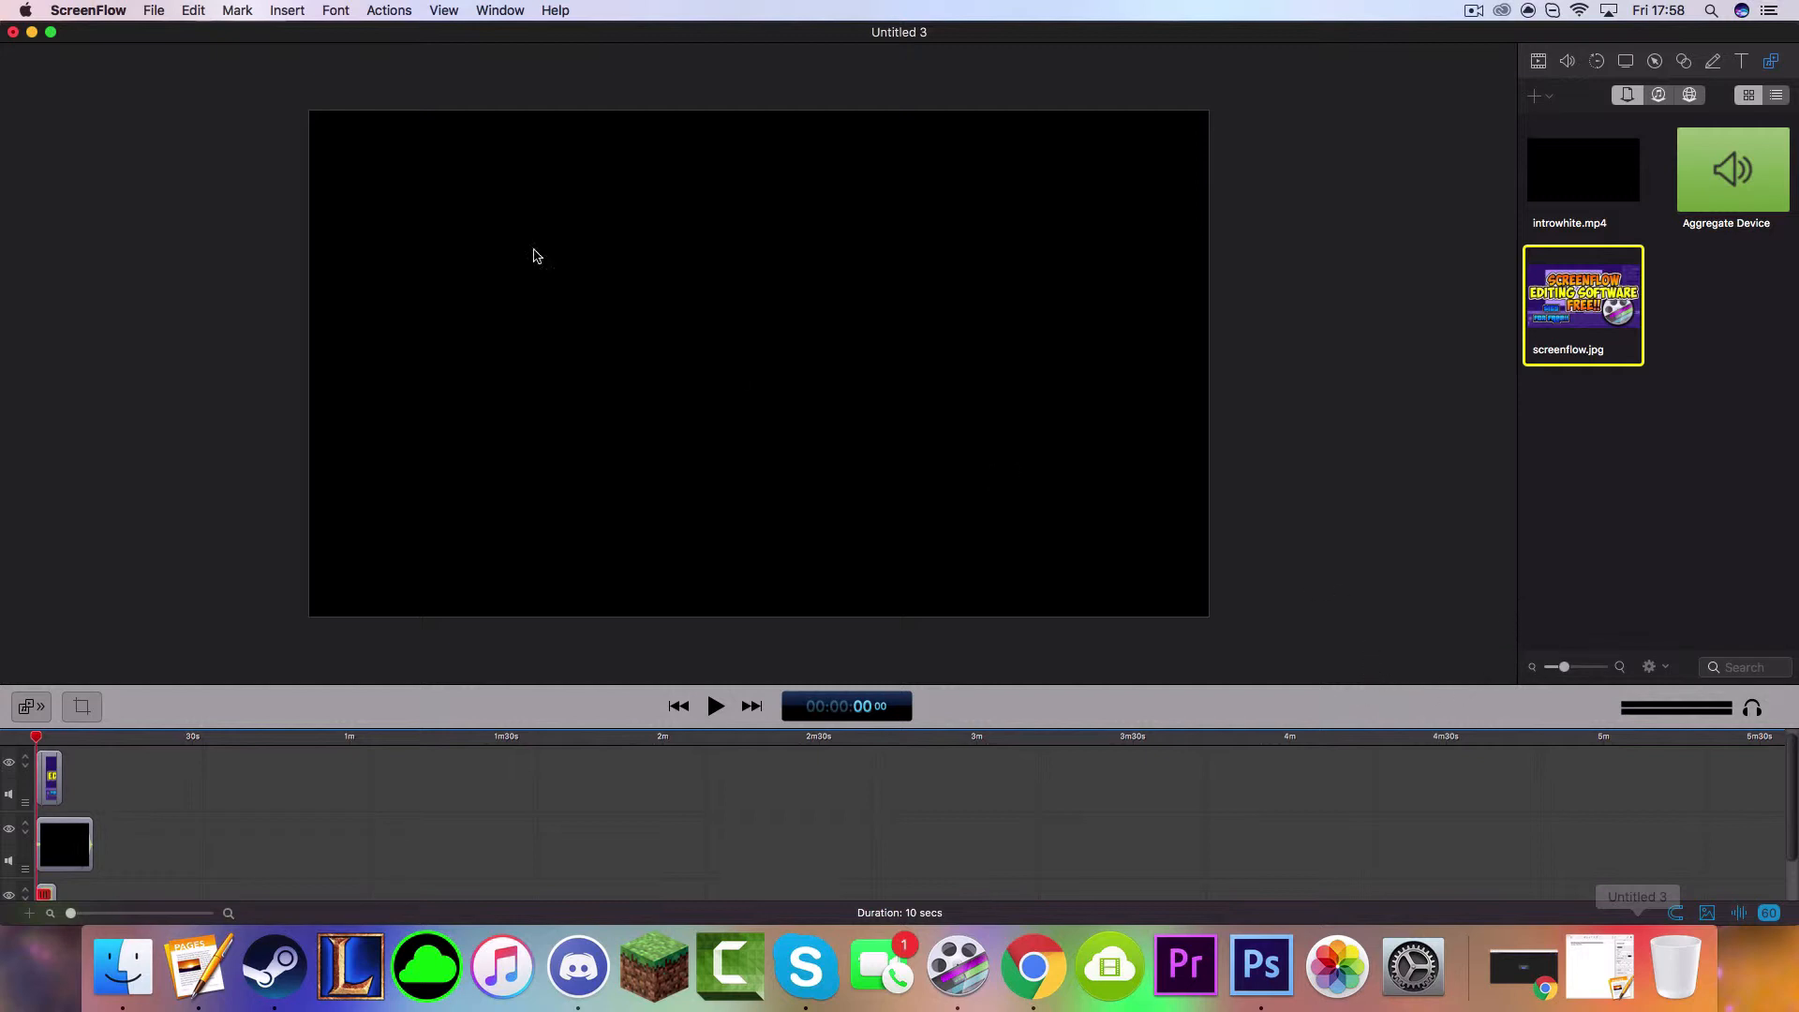
{"action": "left_click", "coordinate": [154, 10]}
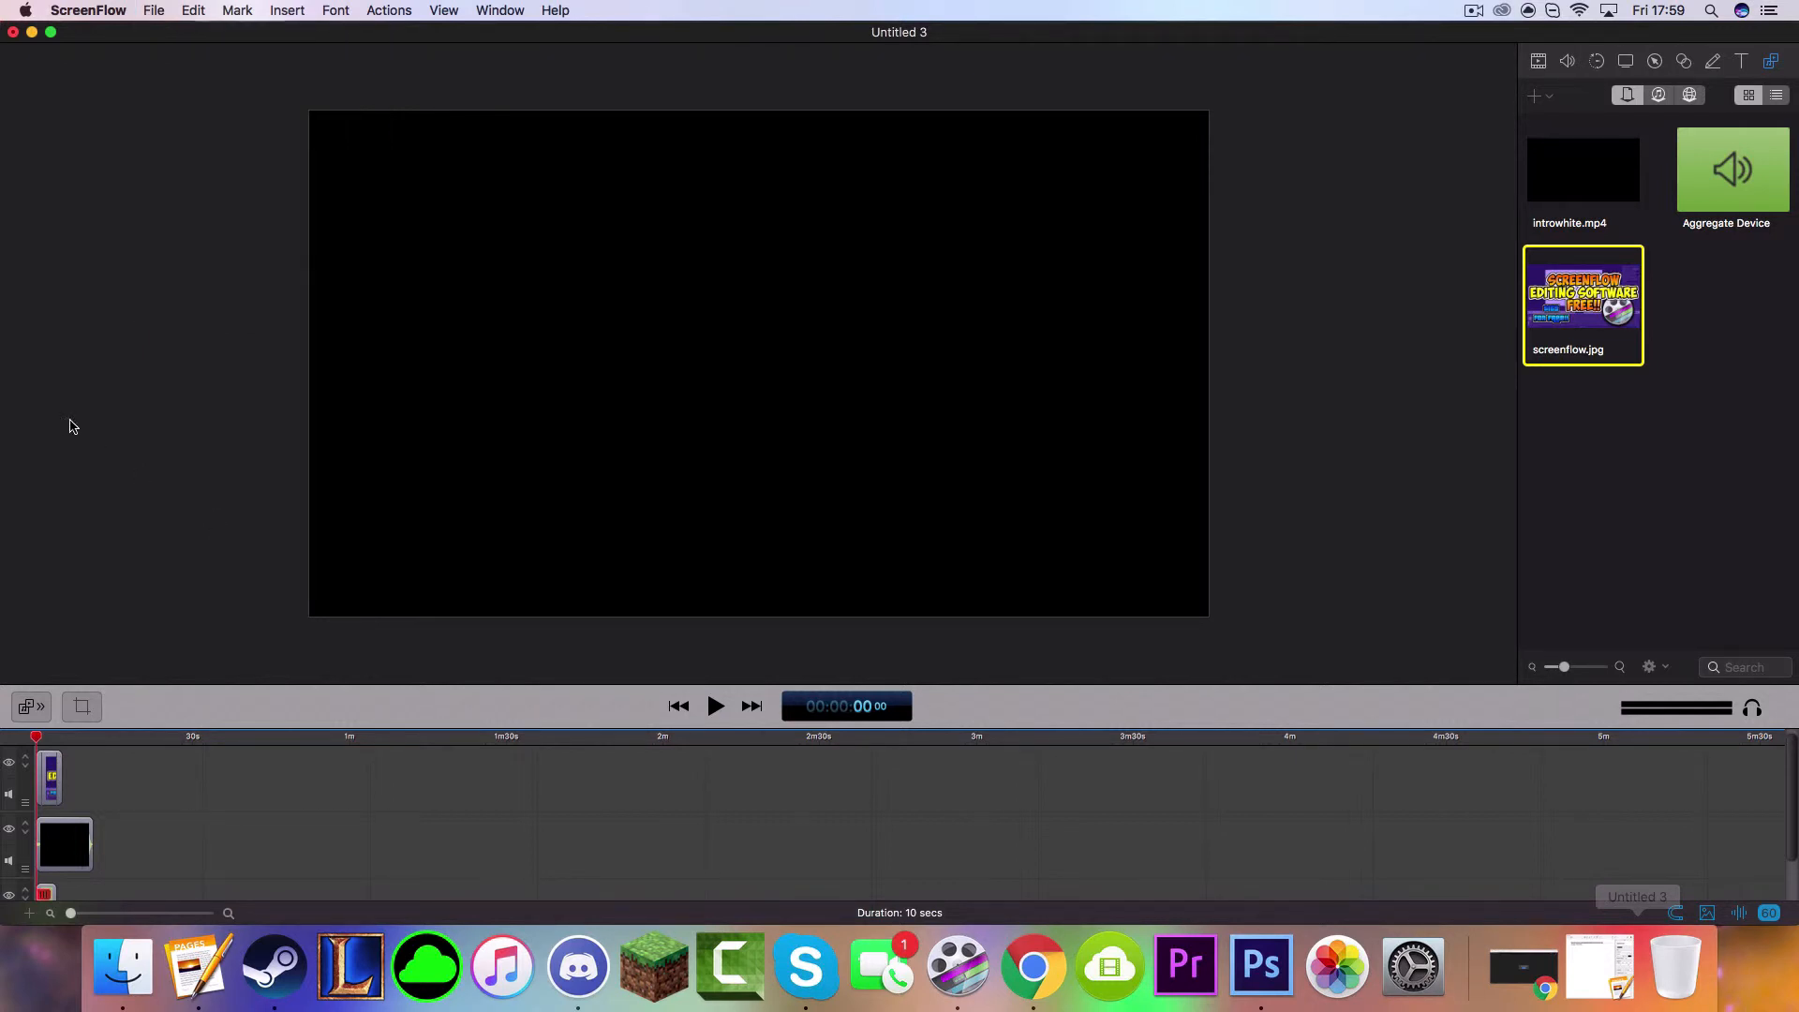
{"action": "left_click", "coordinate": [153, 9]}
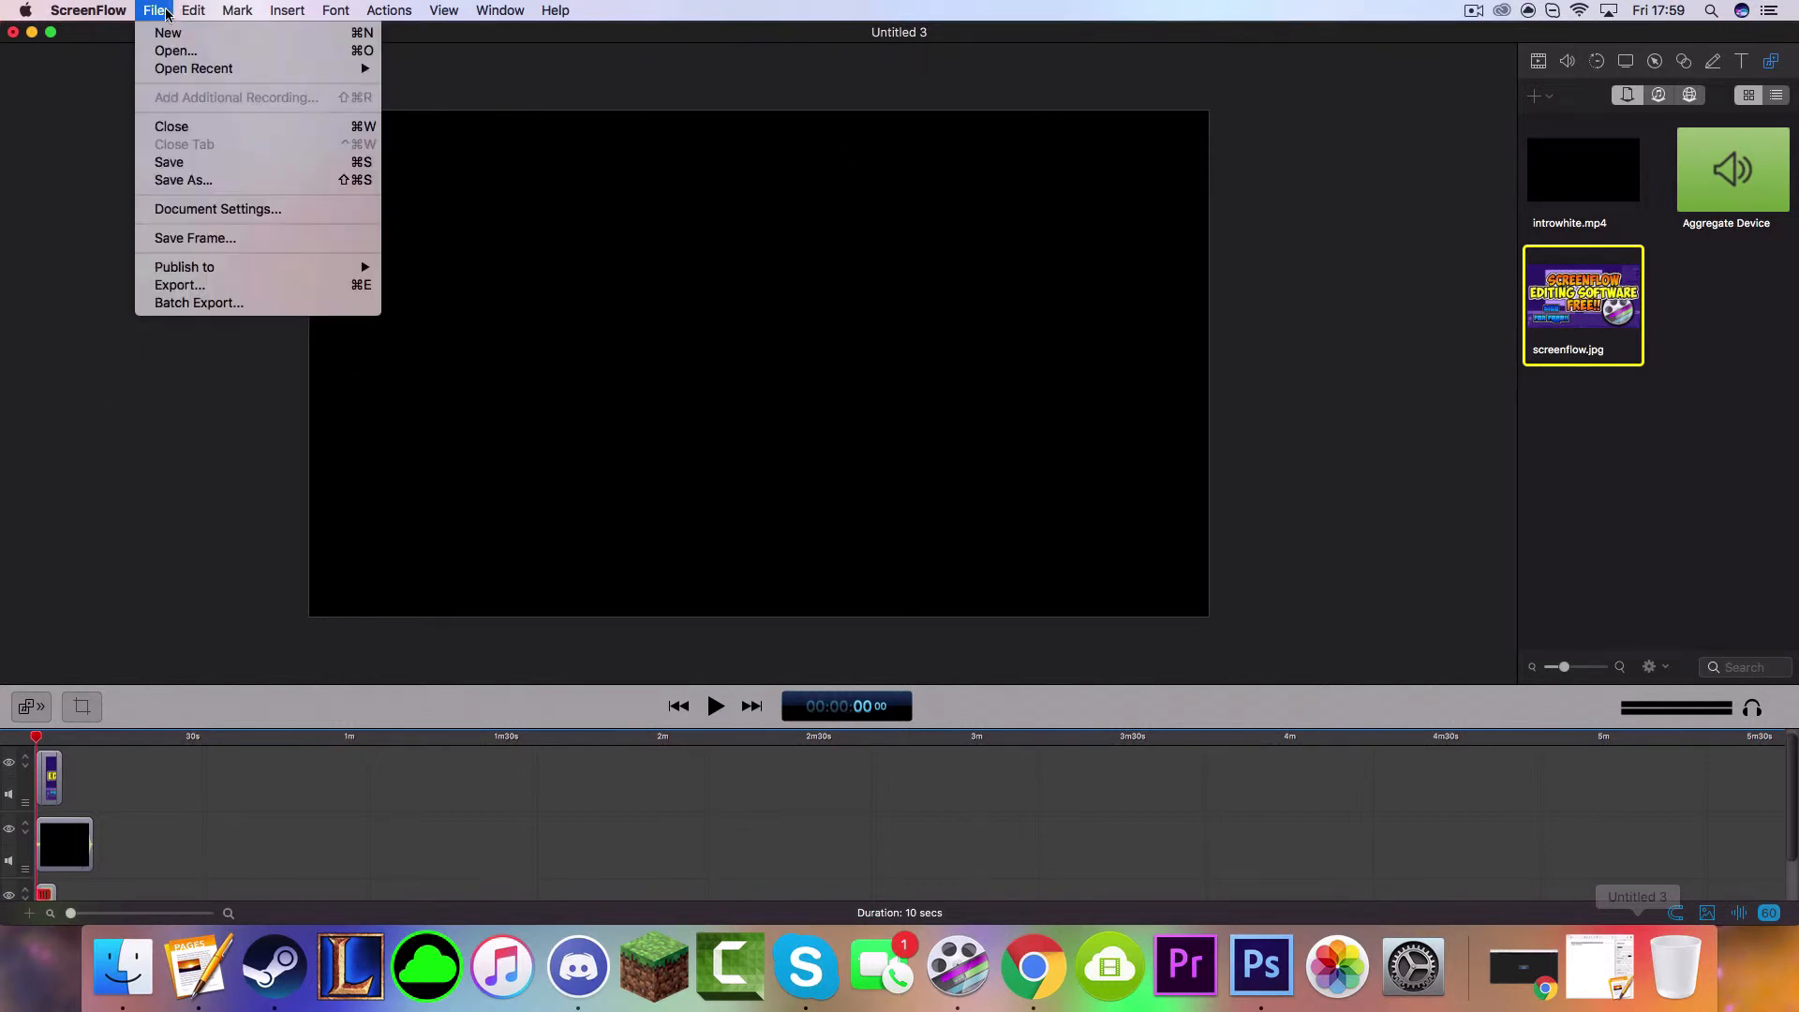
{"action": "mouse_move", "coordinate": [199, 394]}
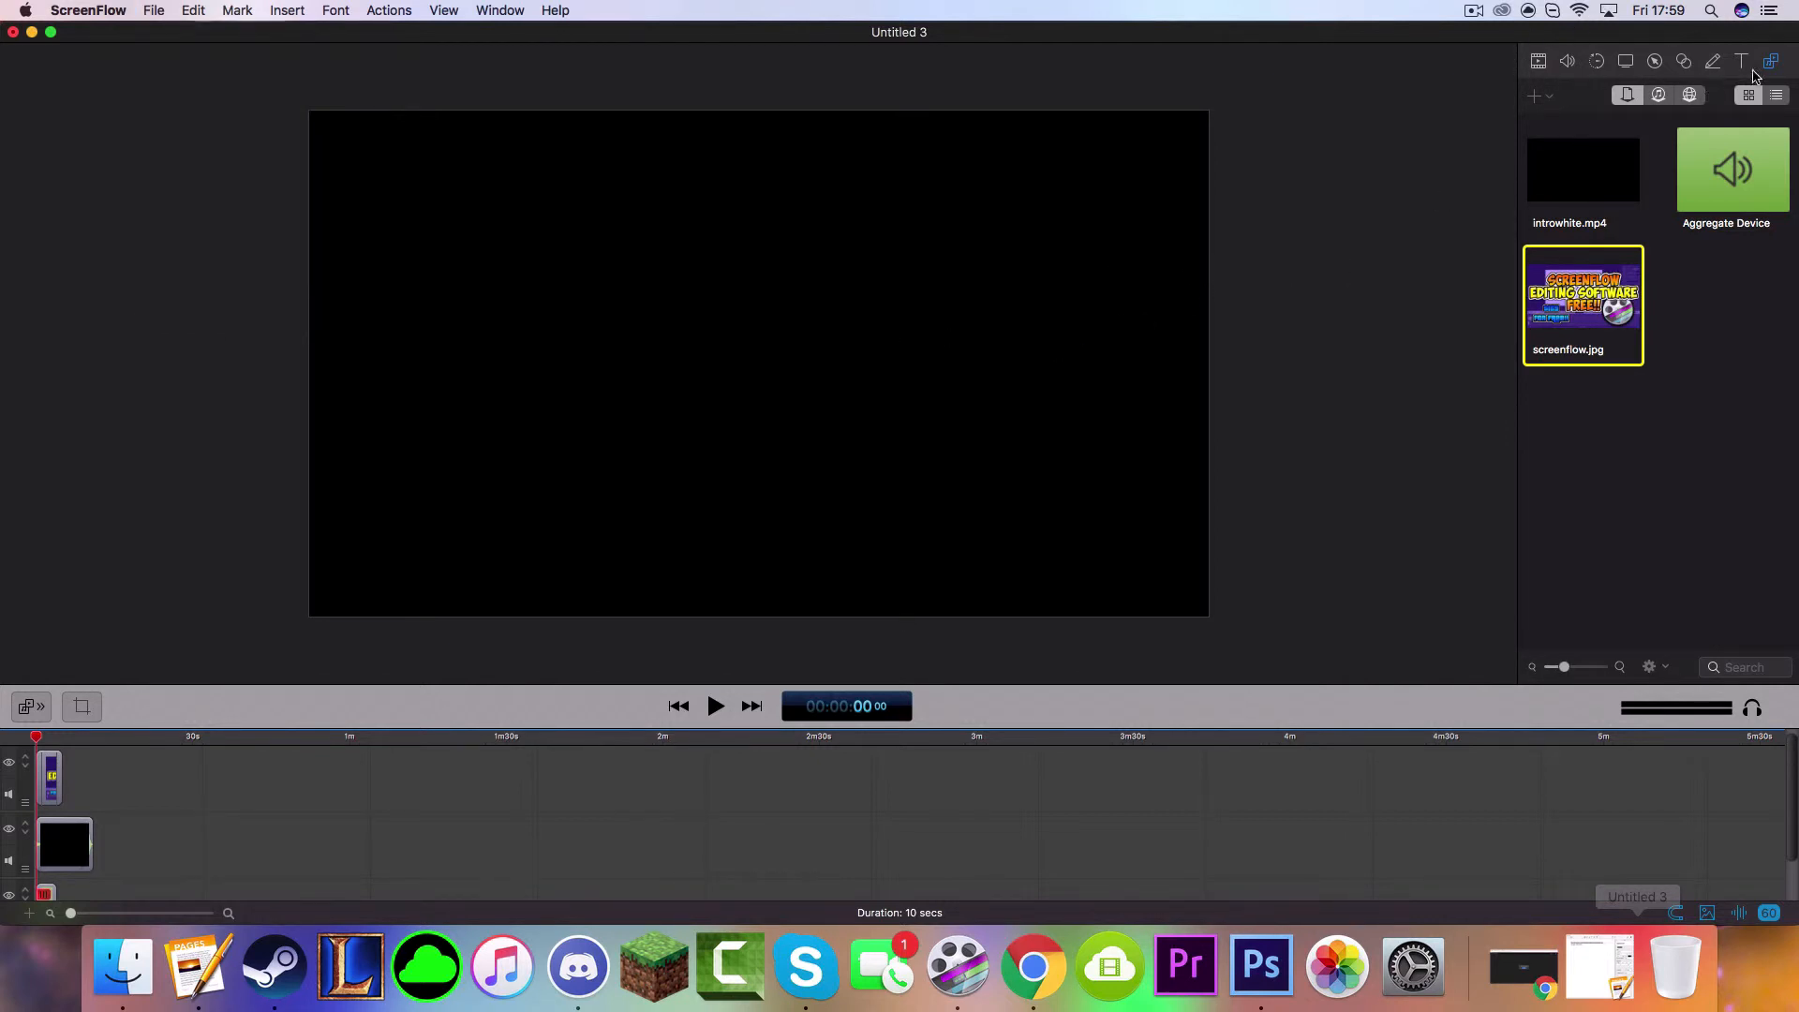
{"action": "mouse_move", "coordinate": [1563, 56]}
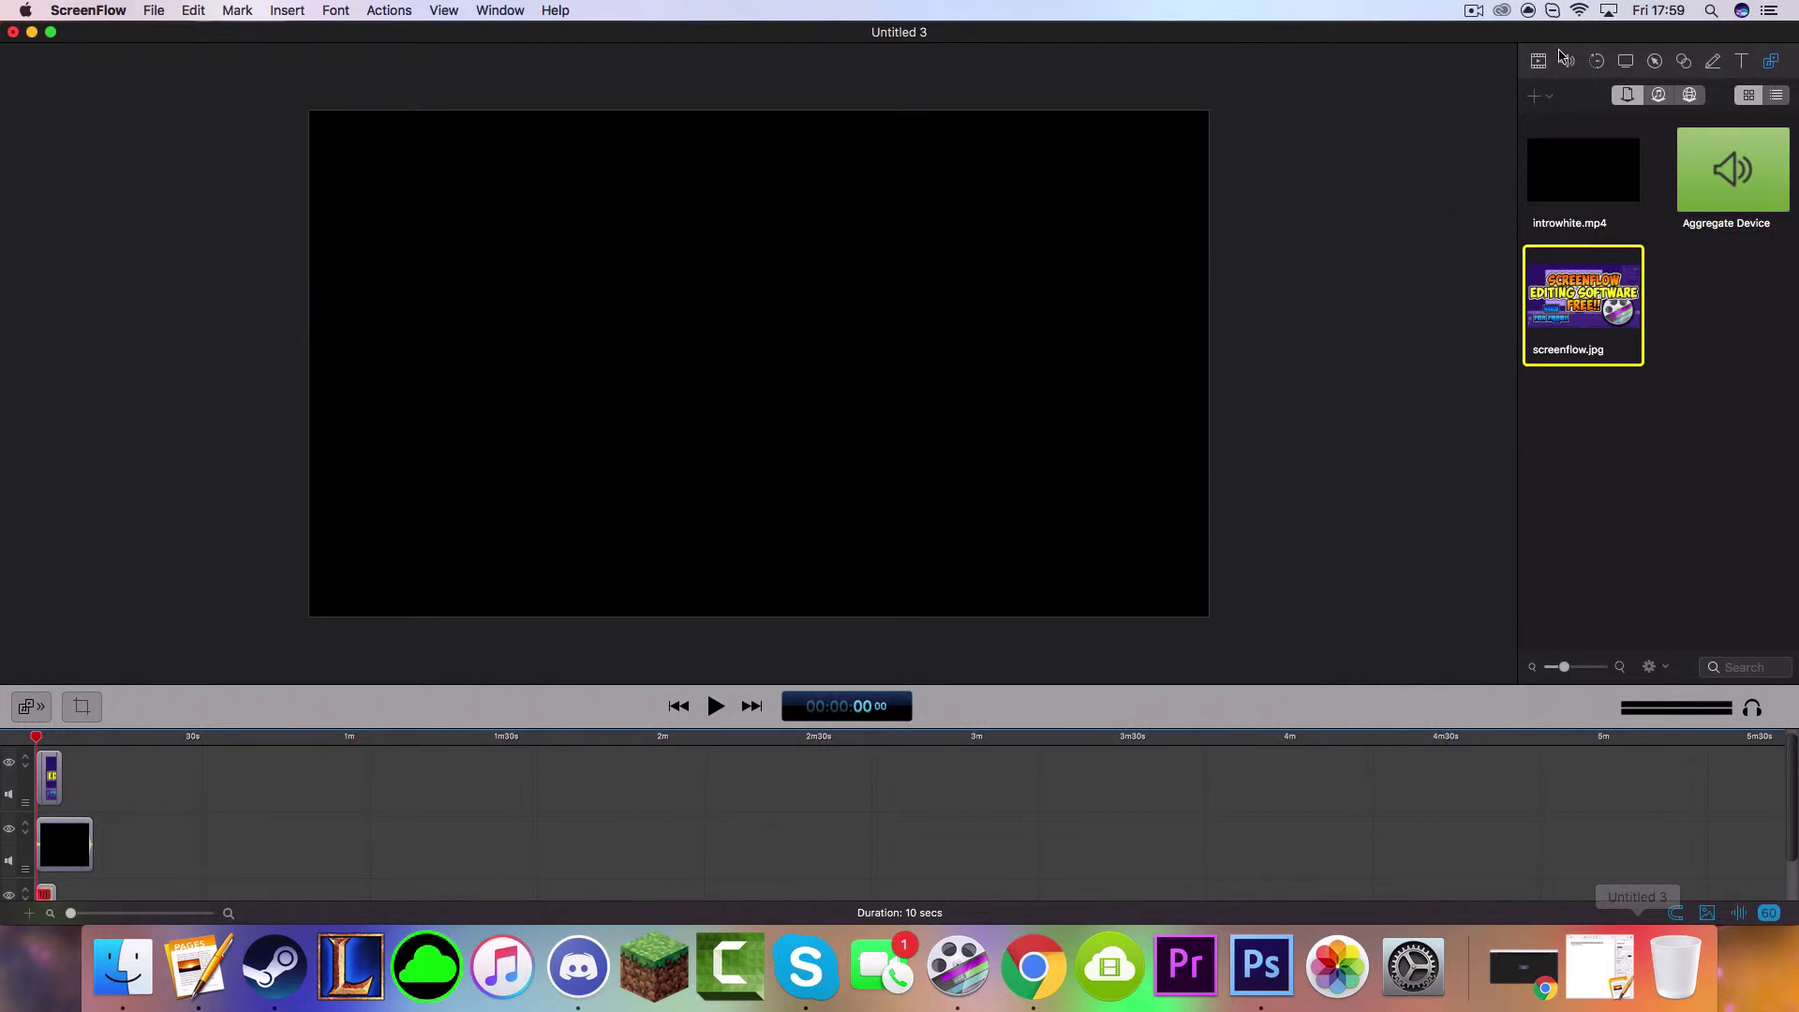
Show the audio then video properties for the project's media in the right panel.
{"action": "left_click", "coordinate": [1565, 60]}
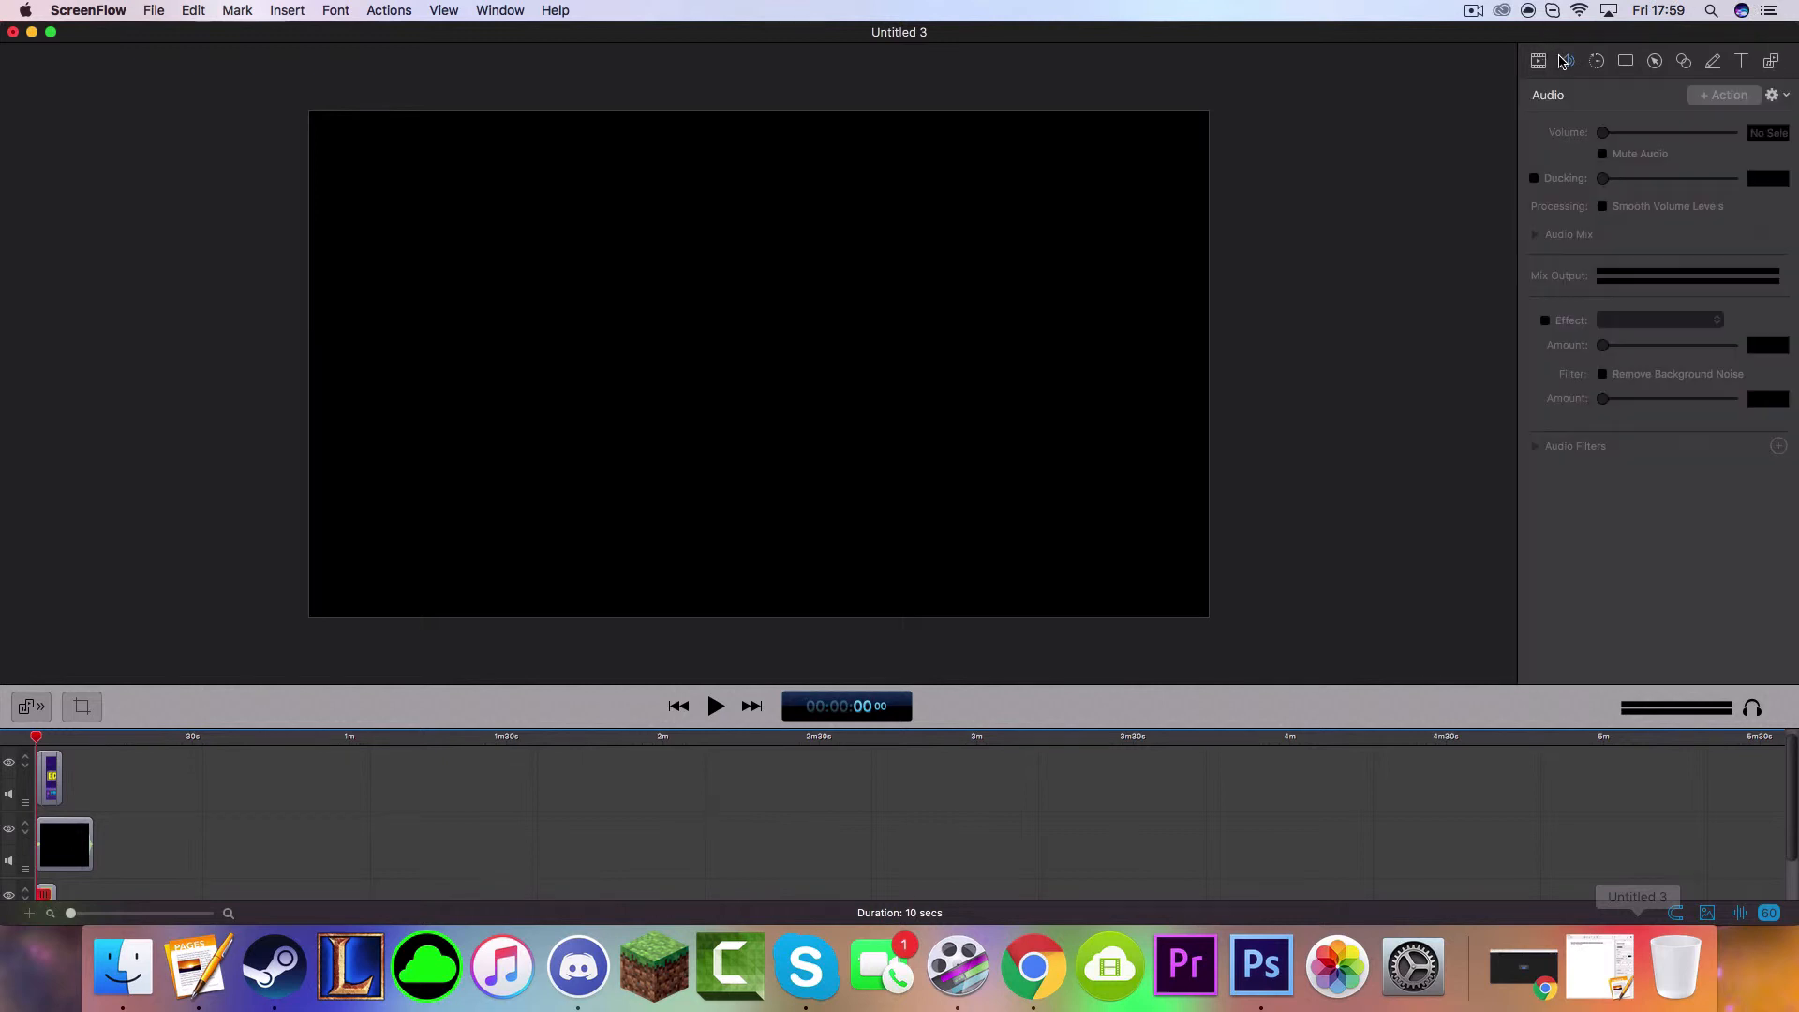
{"action": "left_click", "coordinate": [1536, 60]}
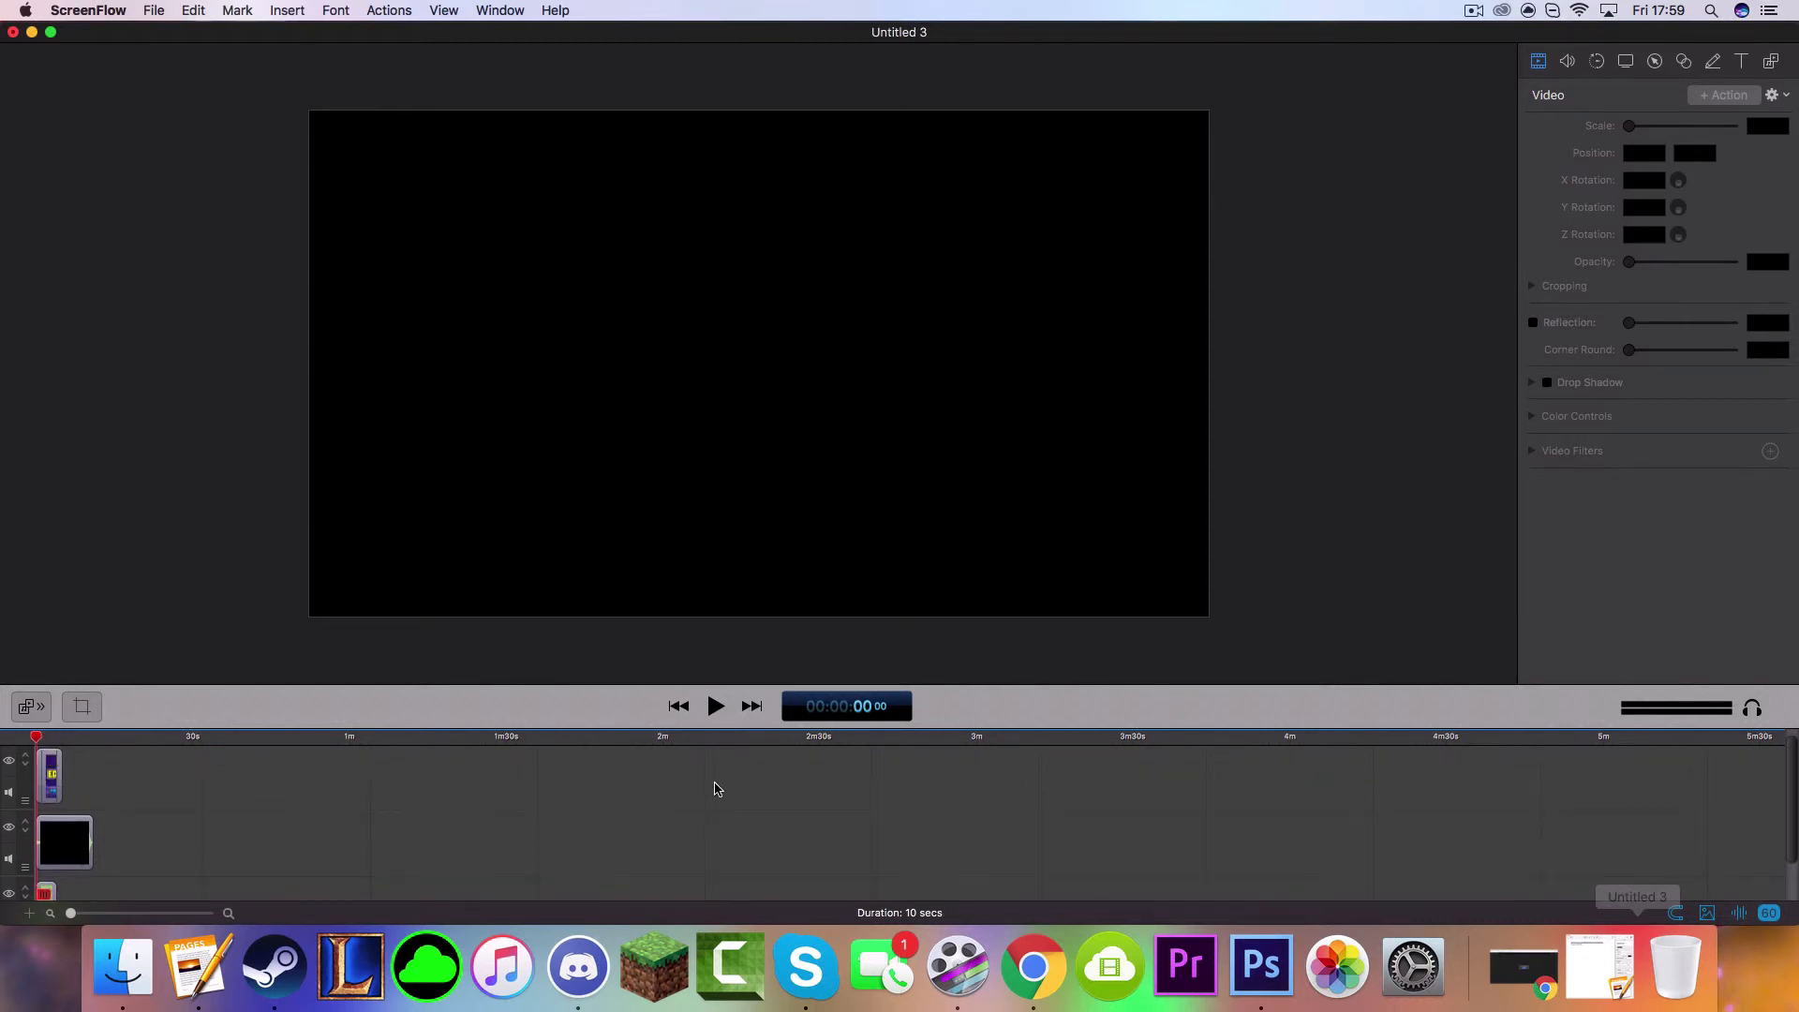
{"action": "mouse_move", "coordinate": [359, 836]}
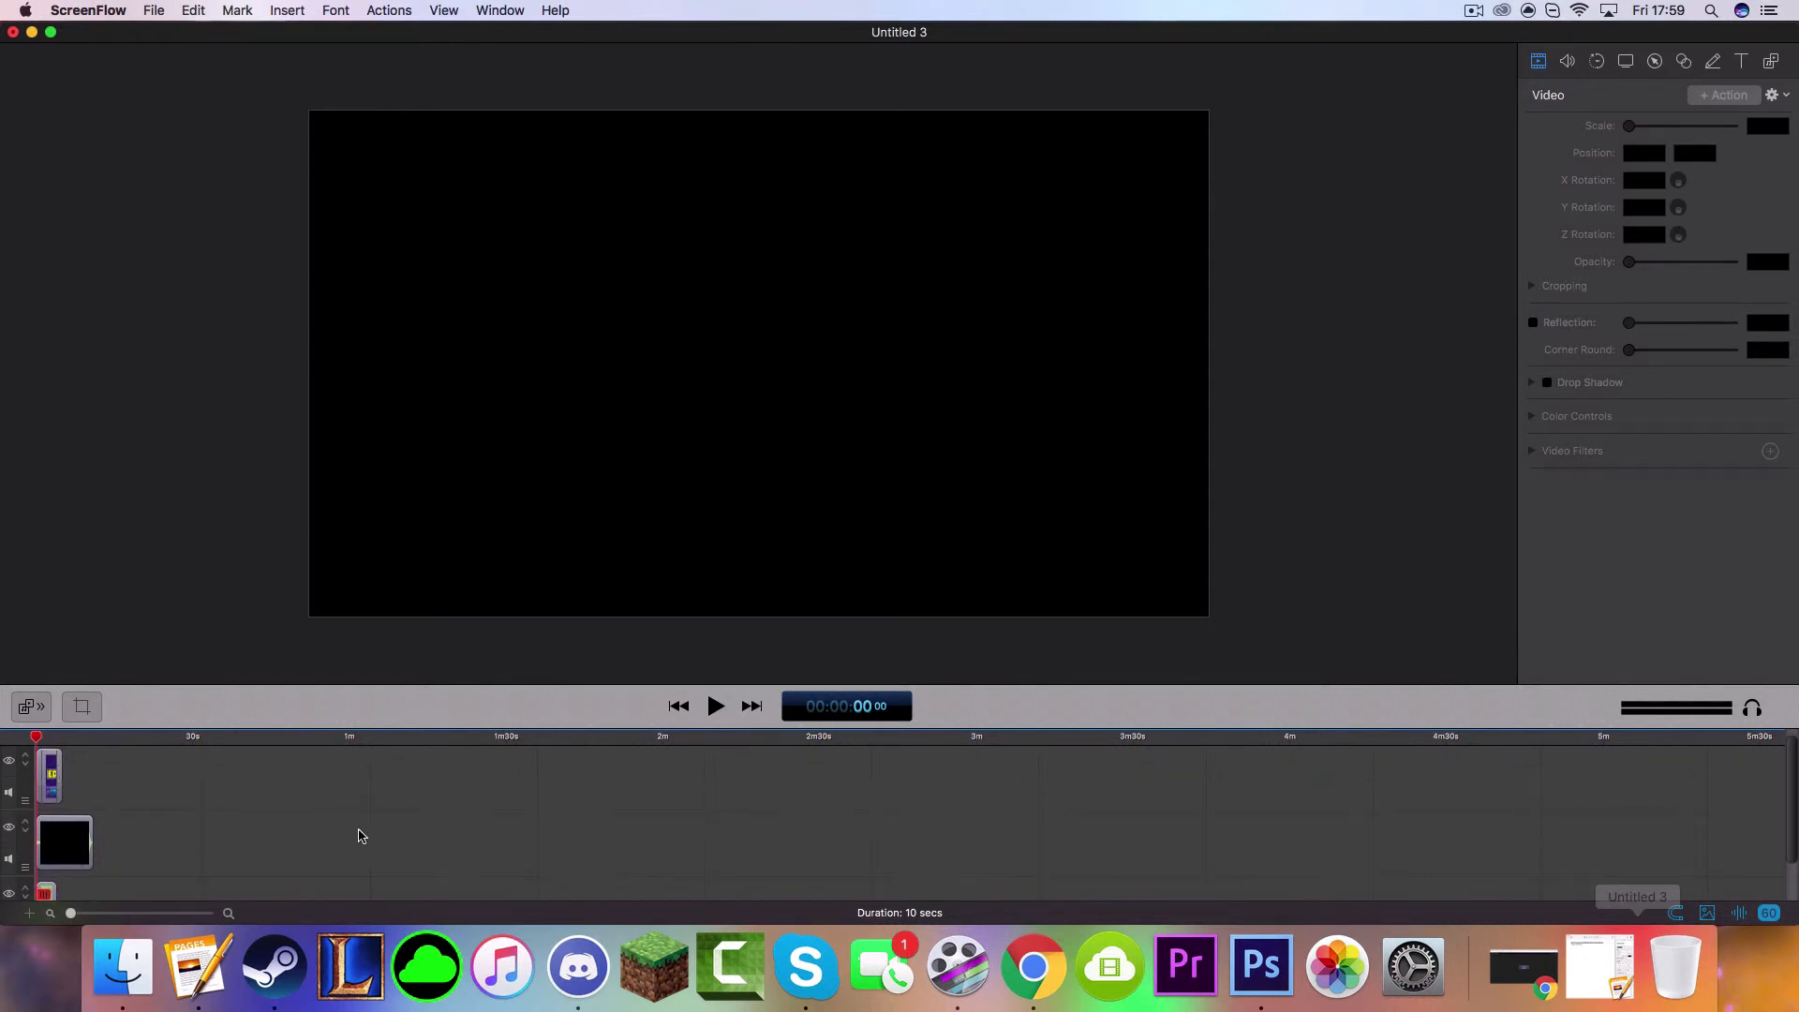
{"action": "mouse_move", "coordinate": [331, 847]}
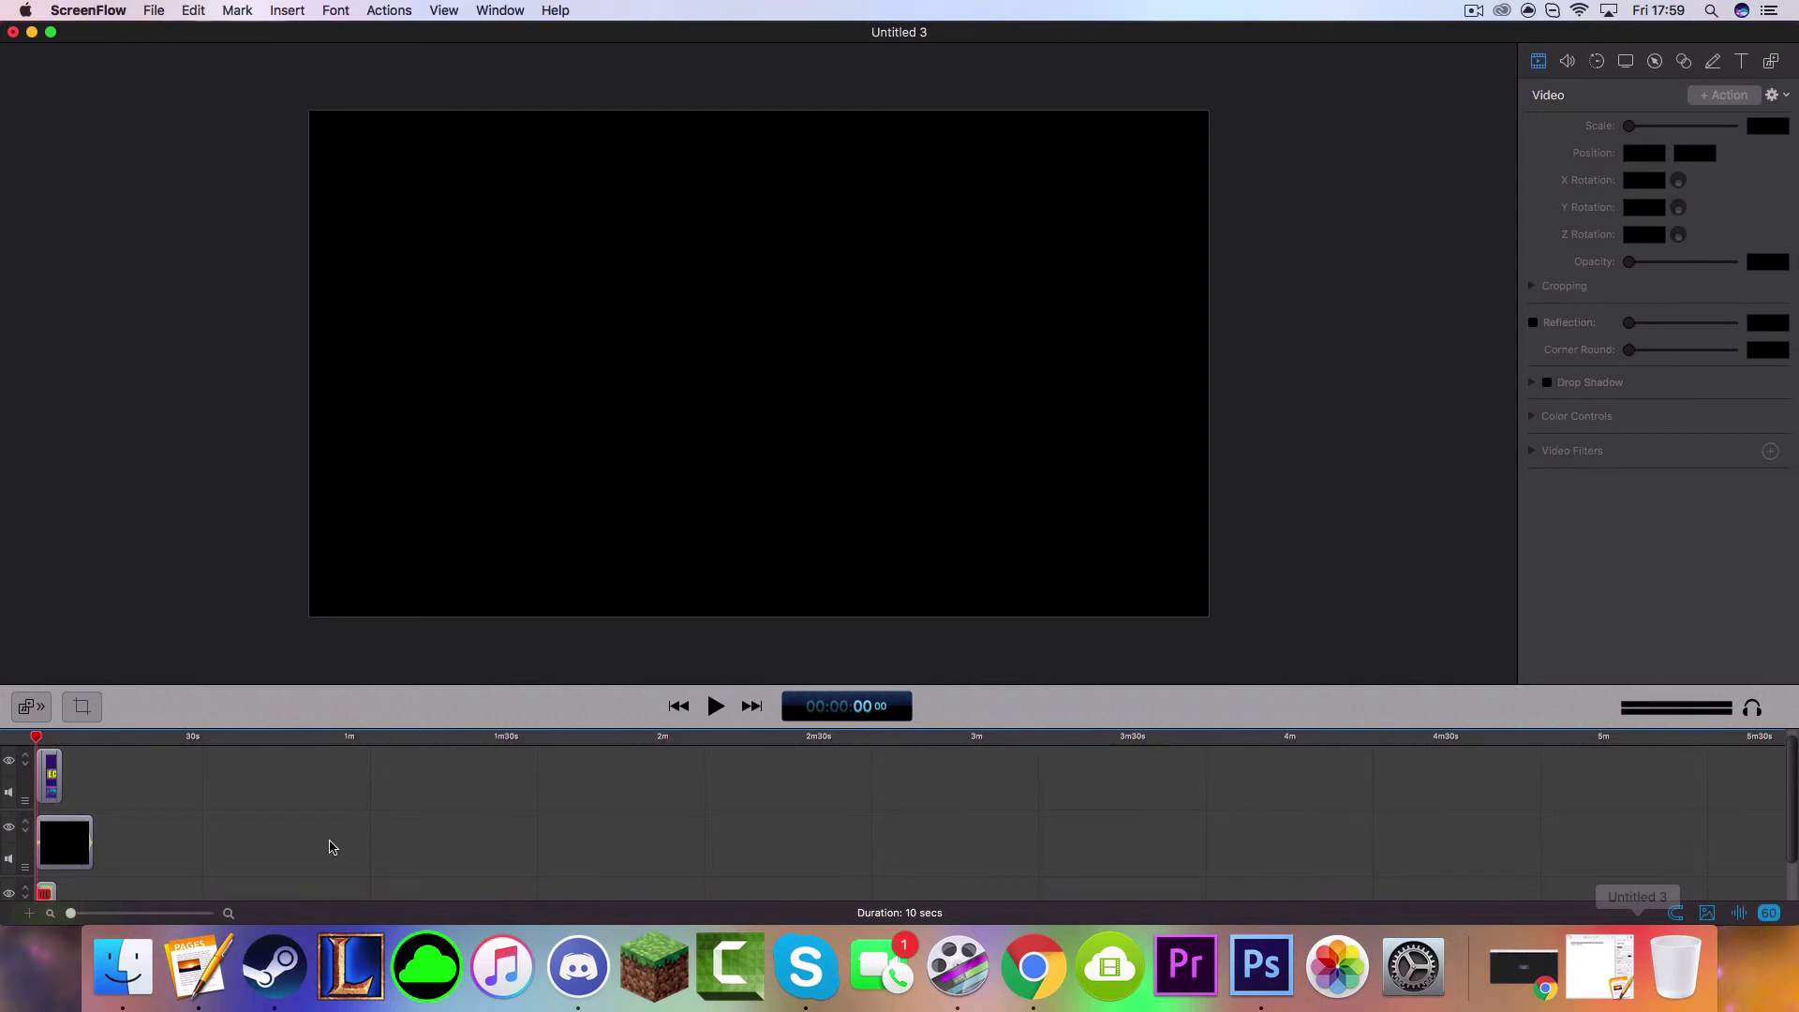